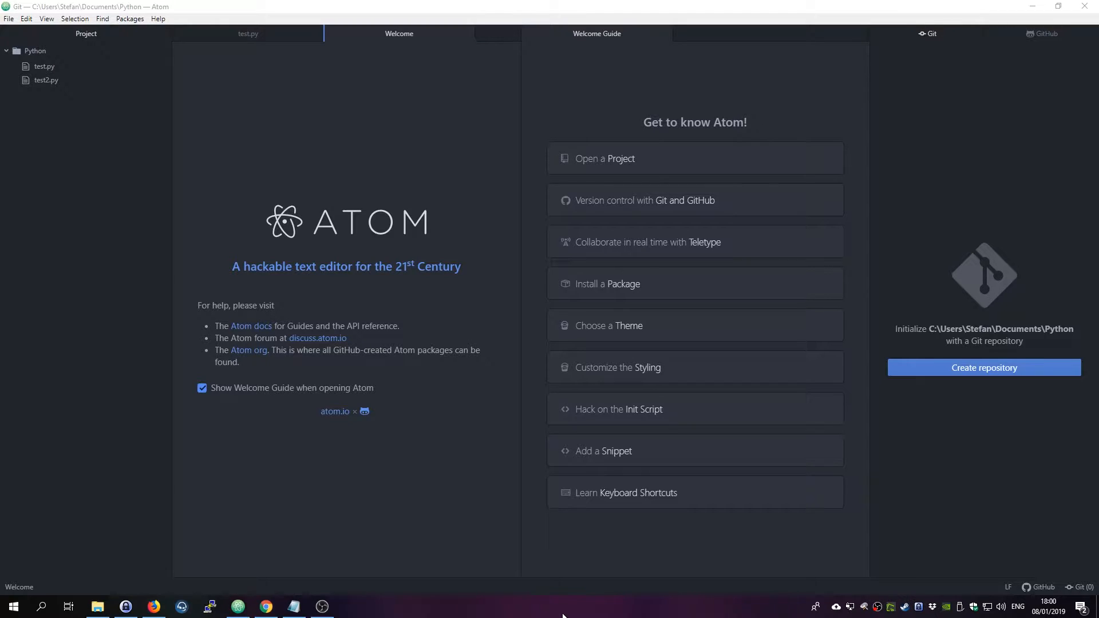
mouse_move(563, 614)
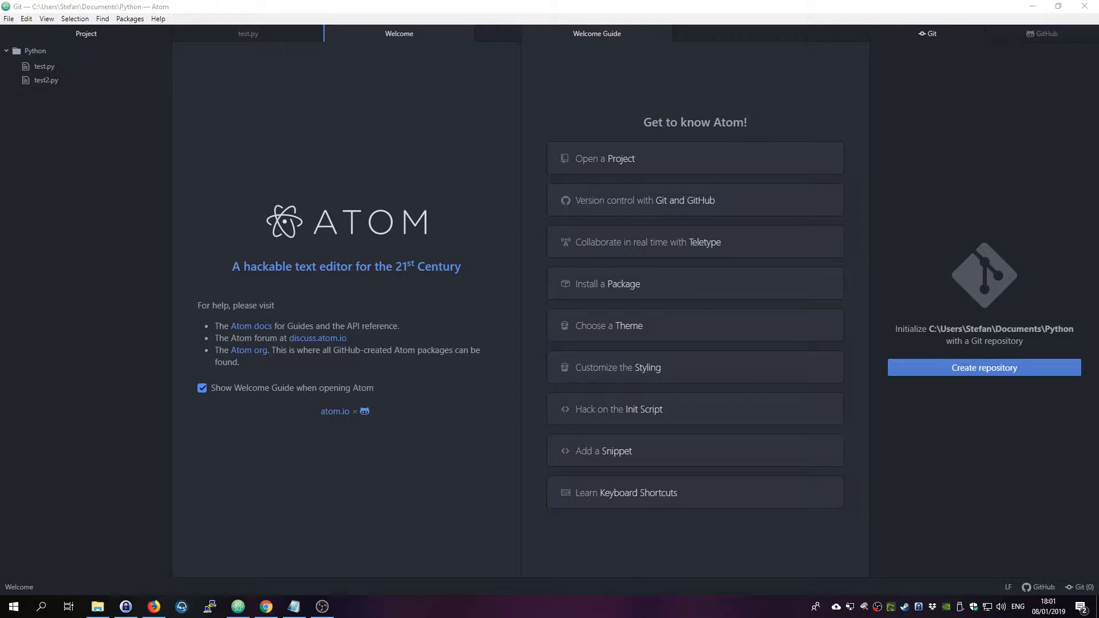
mouse_move(599, 613)
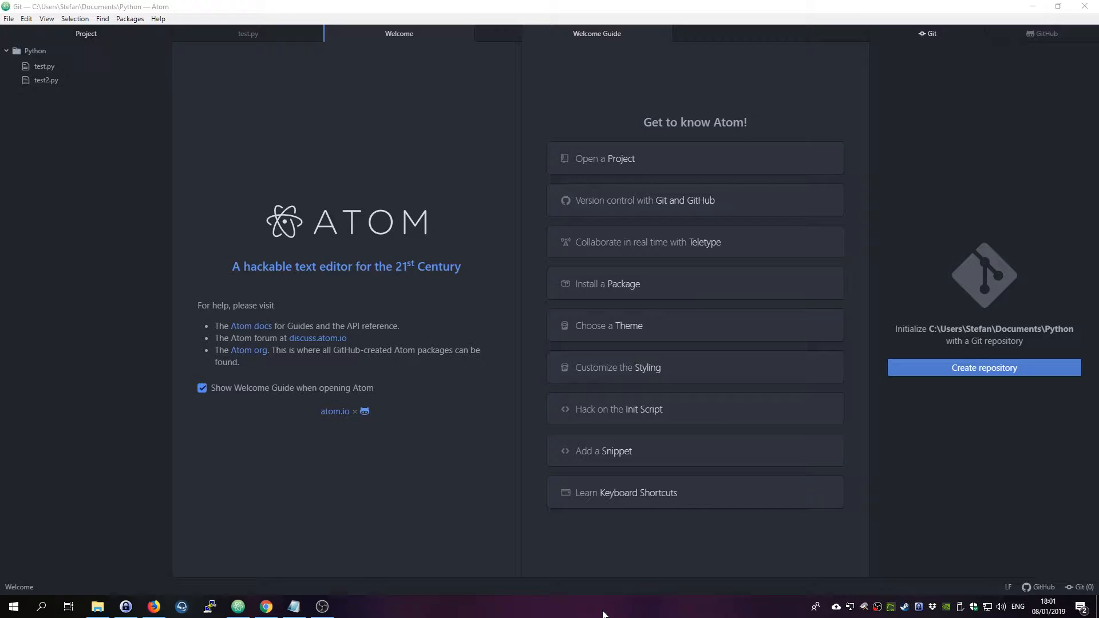
mouse_move(604, 614)
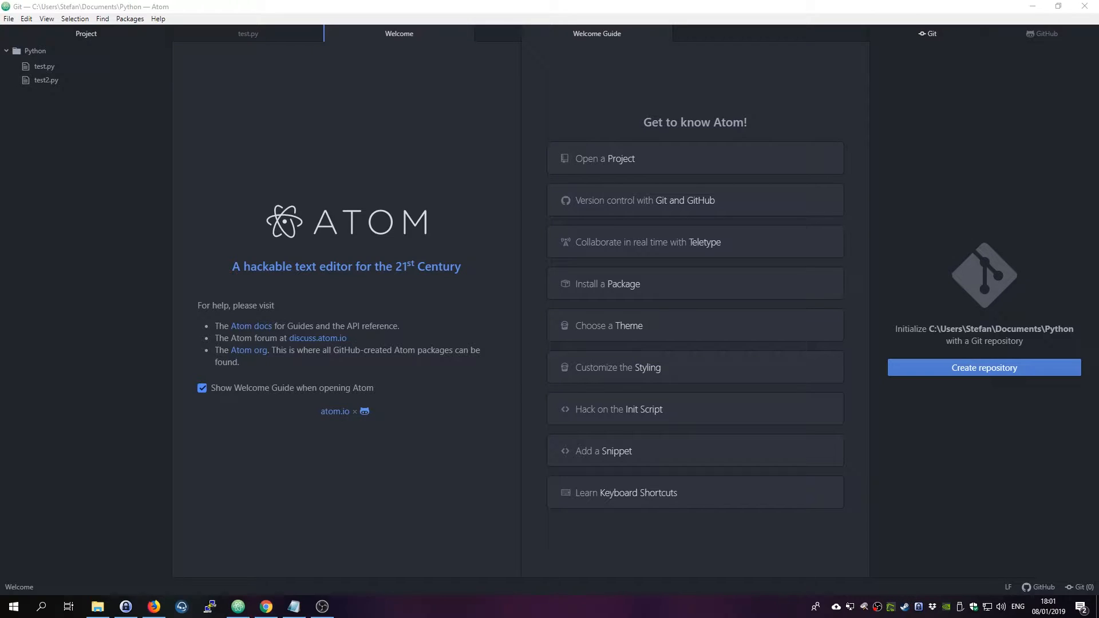
mouse_move(677, 384)
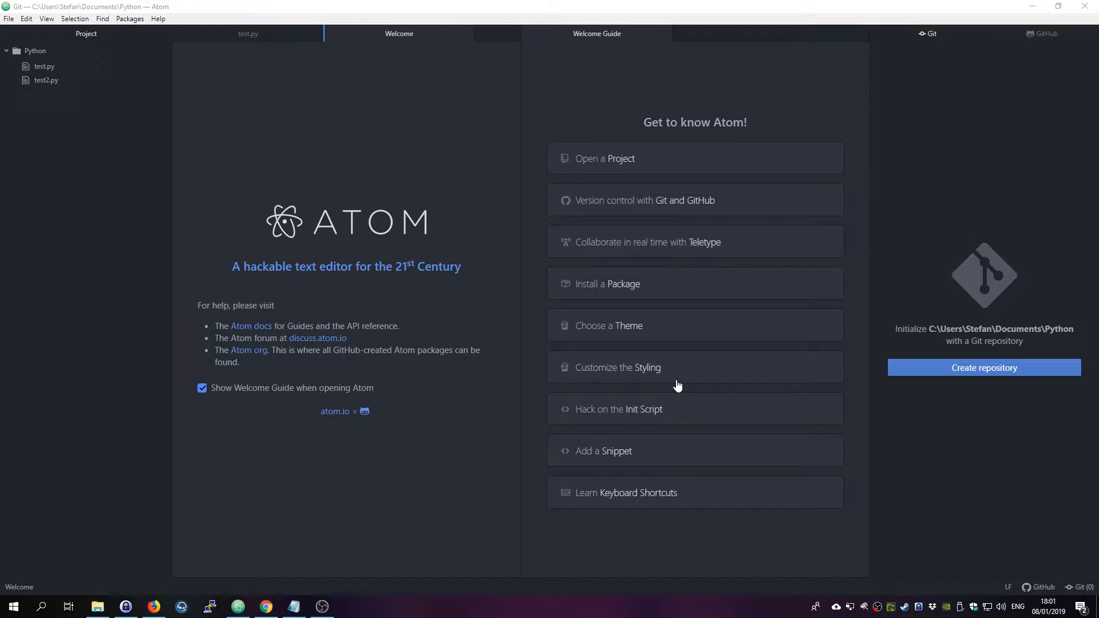
mouse_move(724, 401)
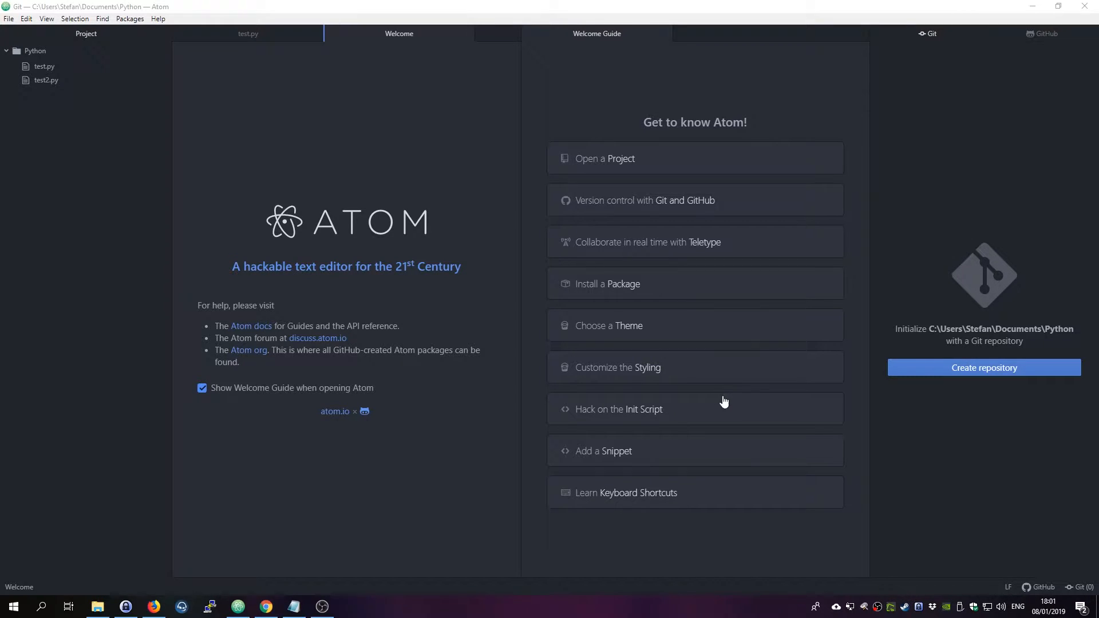
mouse_move(792, 389)
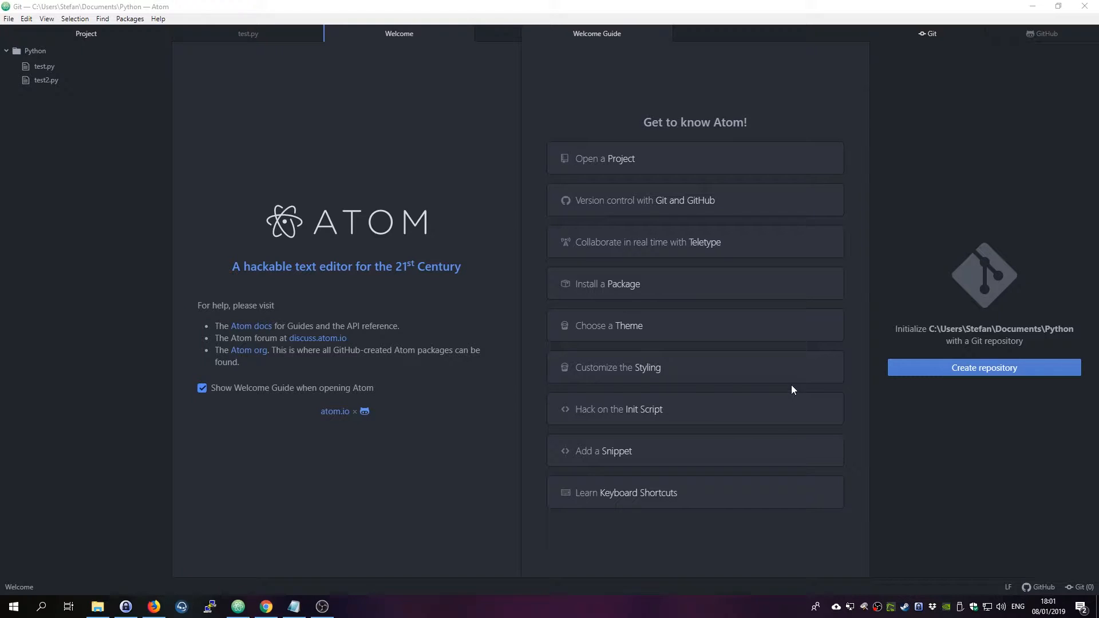
mouse_move(659, 539)
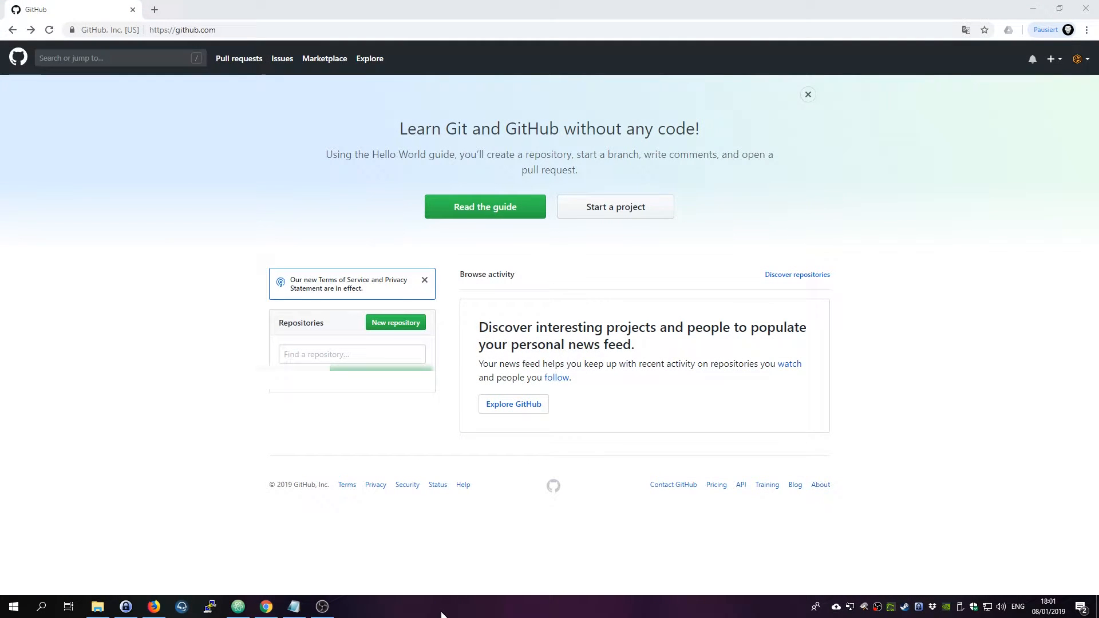
mouse_move(463, 540)
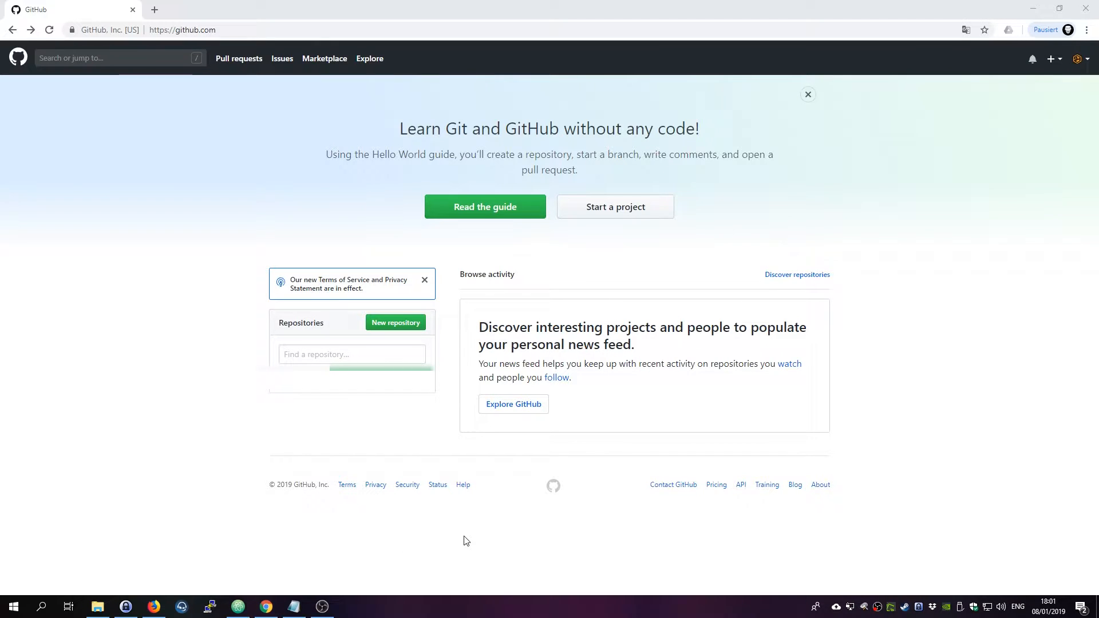
mouse_move(564, 518)
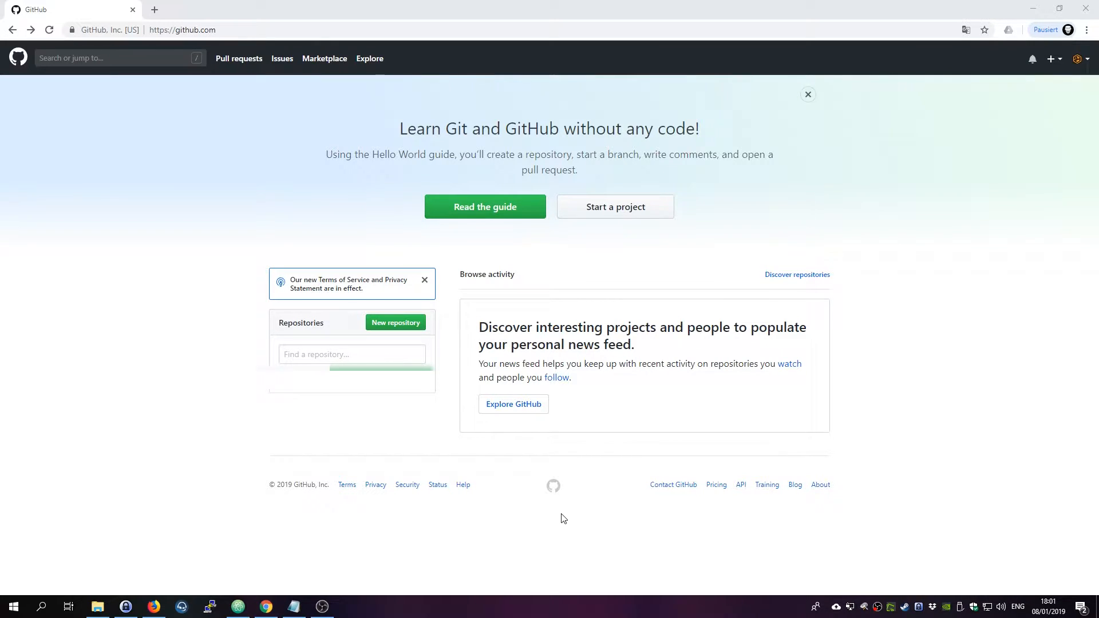
mouse_move(395, 323)
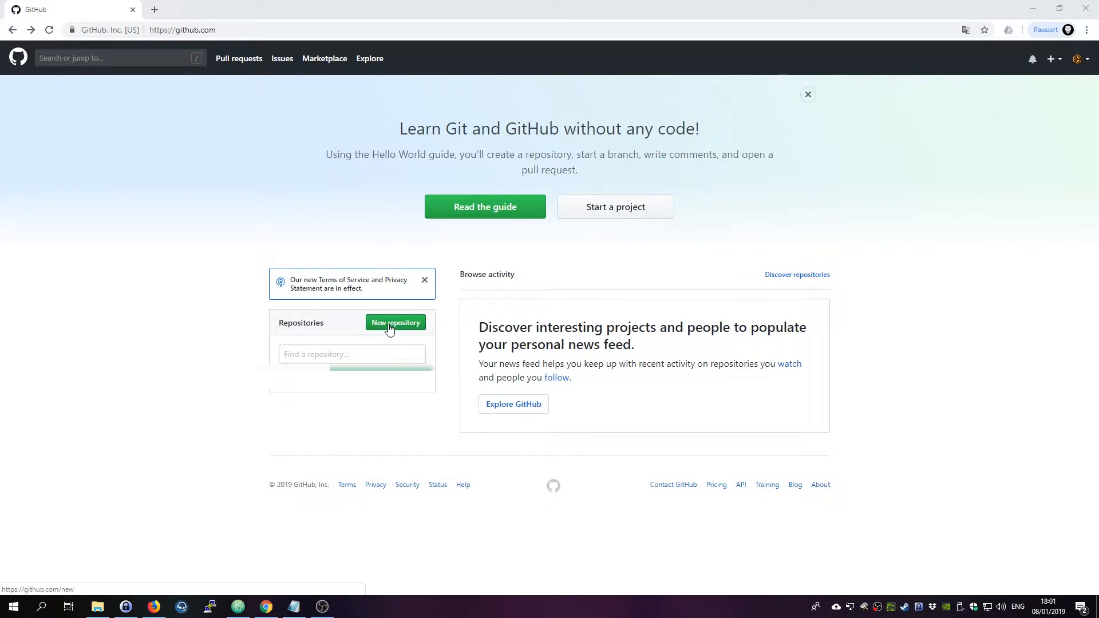
- Create a new public GitHub repository named 'testrepo'
left_click(394, 322)
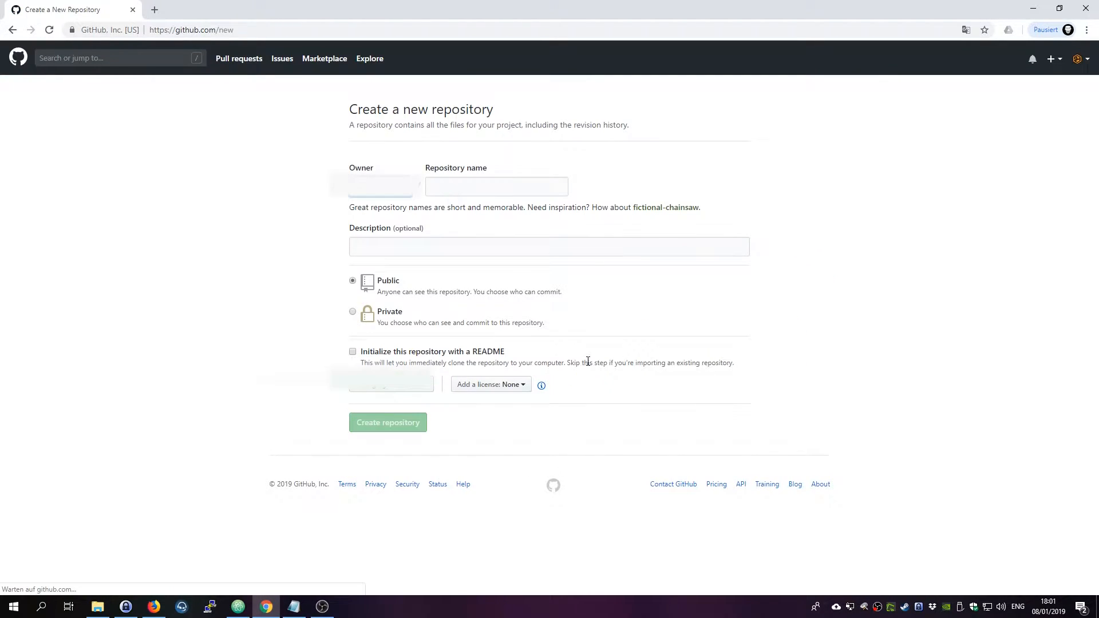
left_click(495, 187)
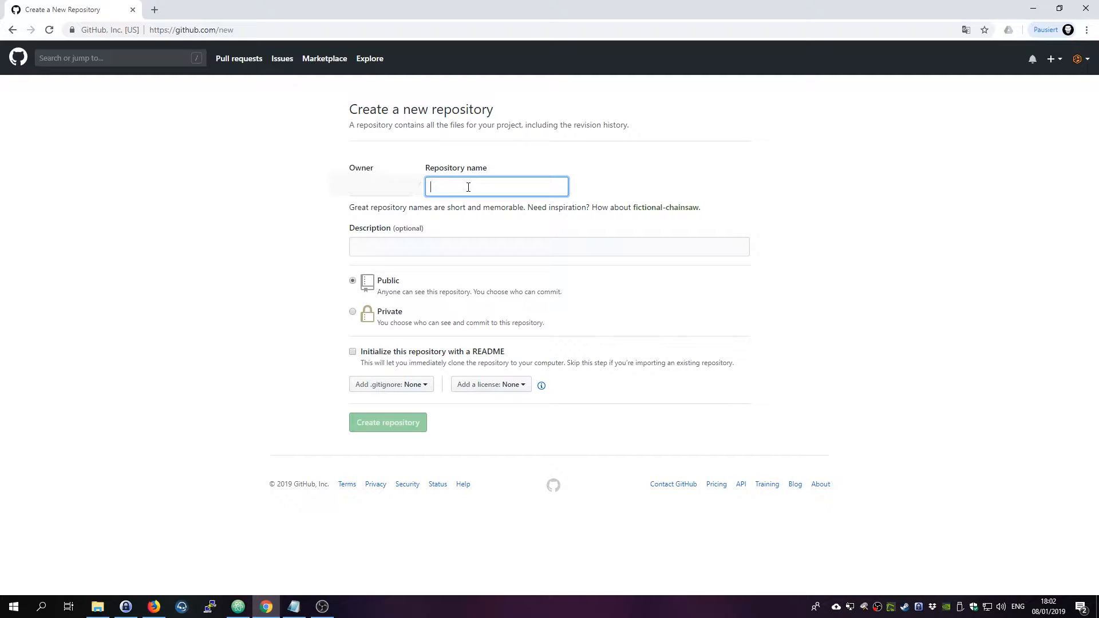
type("testrepo")
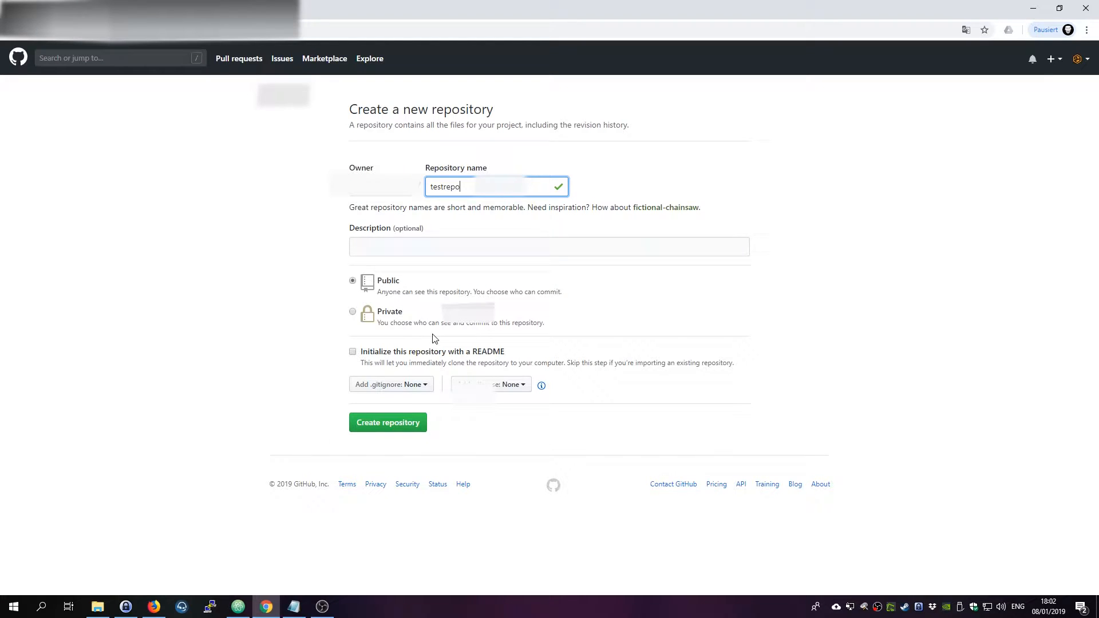
mouse_move(387, 422)
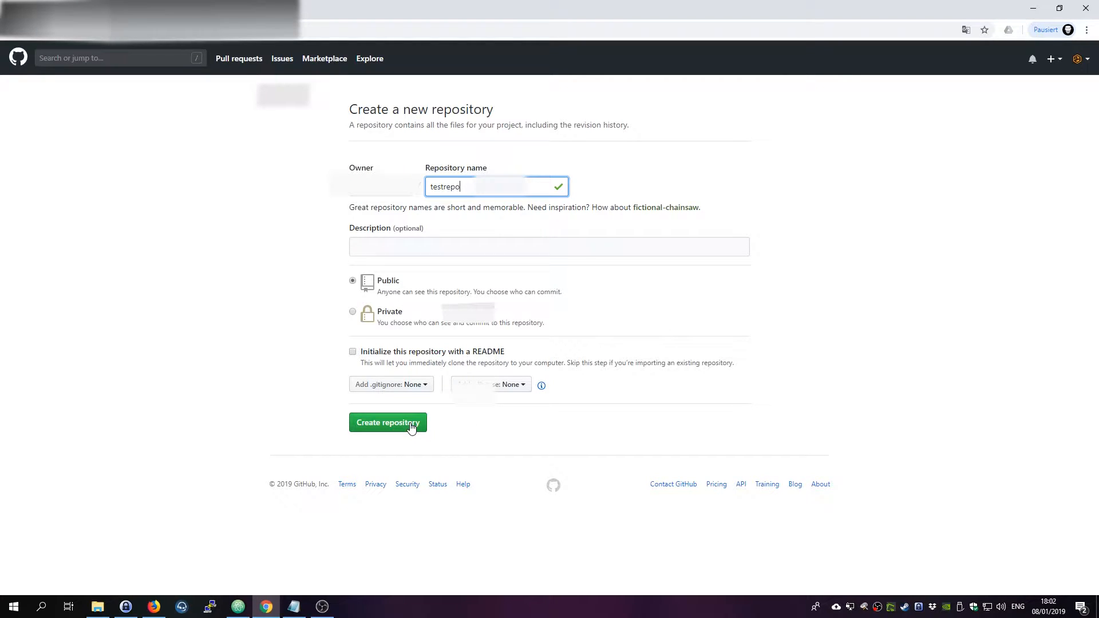
left_click(387, 422)
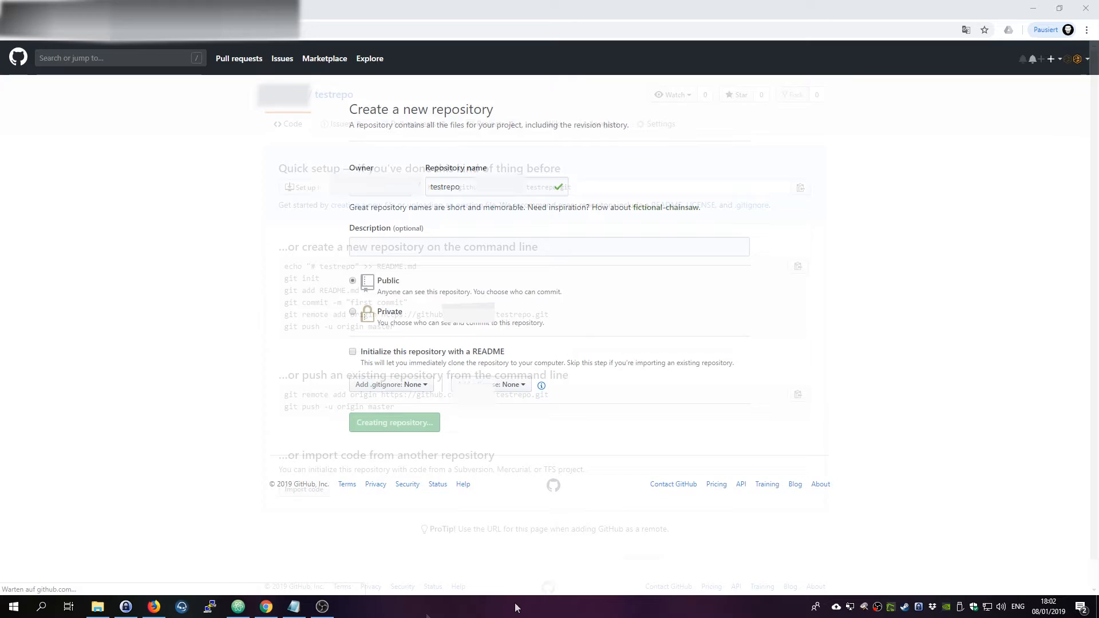
- Select the testrepo HTTPS clone address on the Quick setup page
left_click(393, 422)
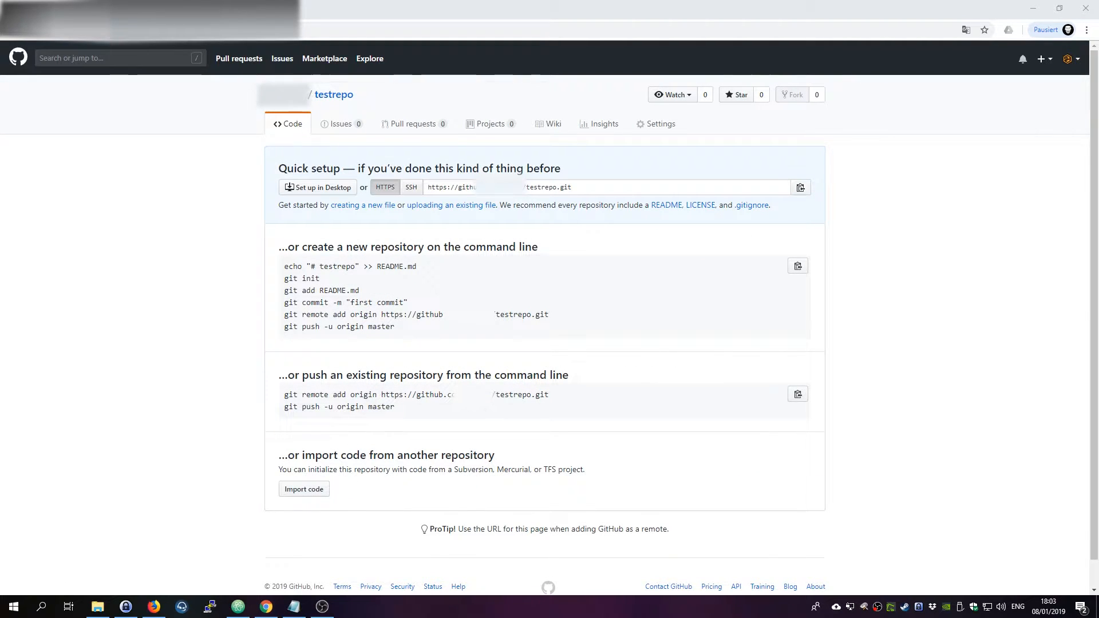
left_click(606, 187)
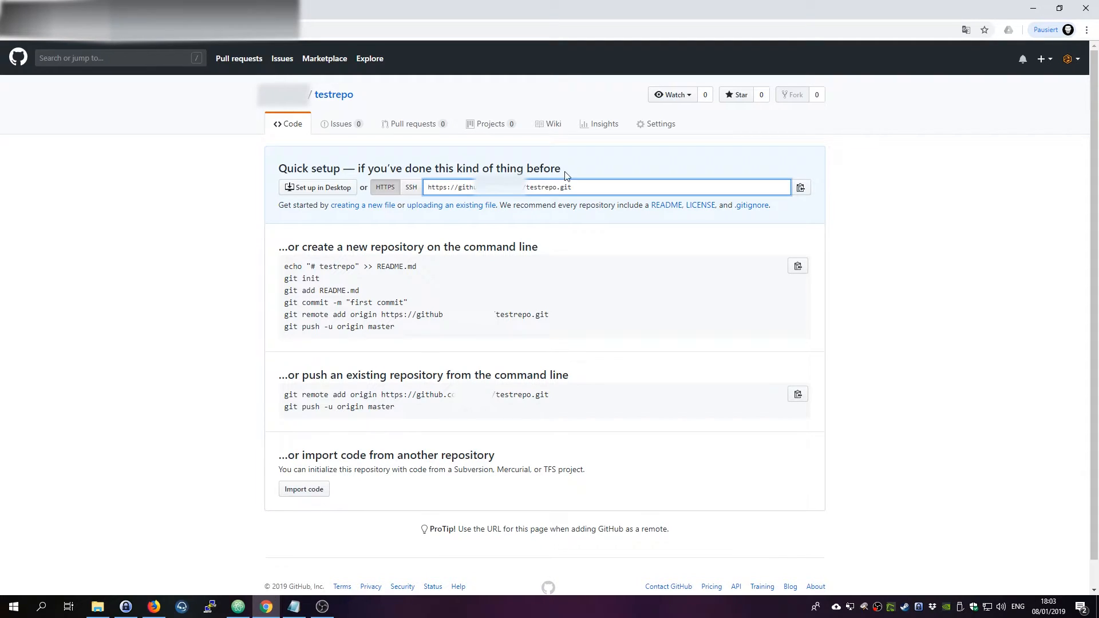
mouse_move(334, 244)
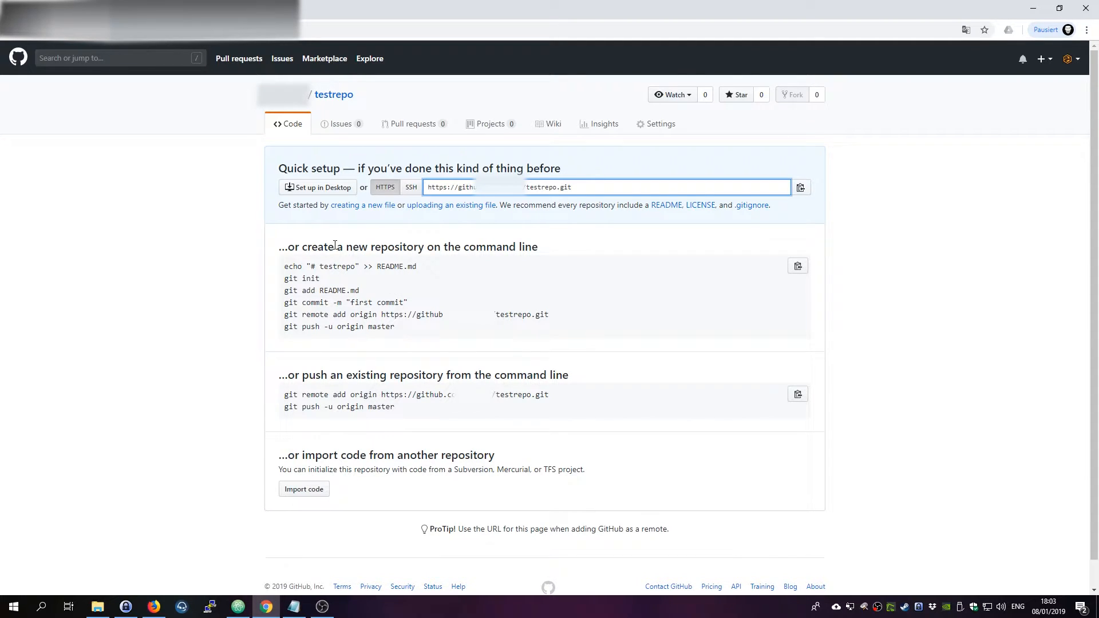
mouse_move(284, 258)
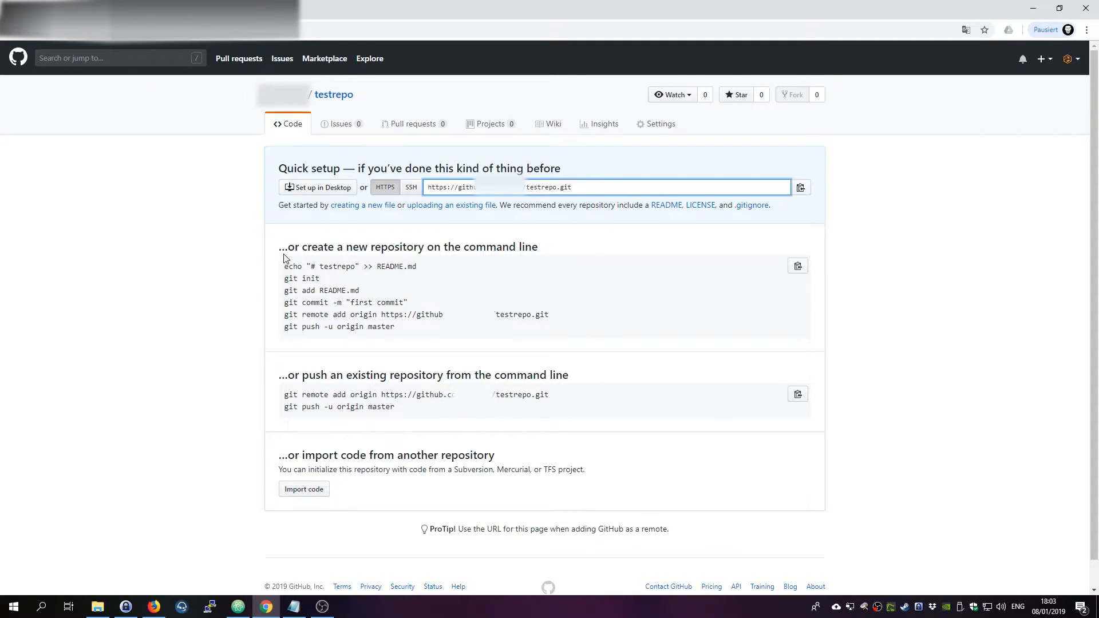
mouse_move(428, 269)
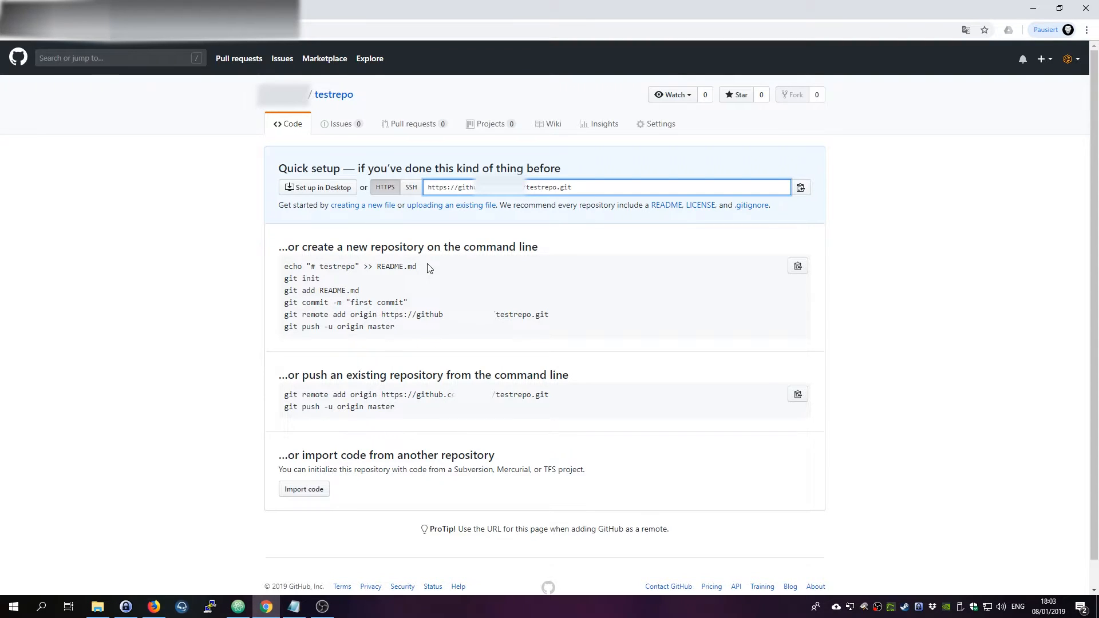
mouse_move(353, 559)
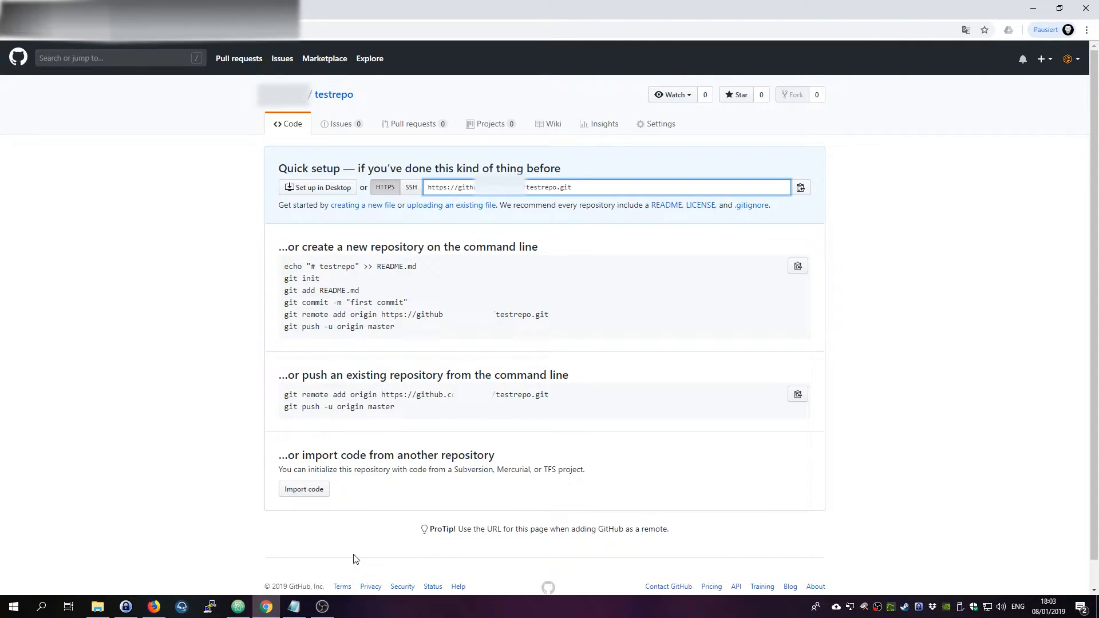
mouse_move(502, 466)
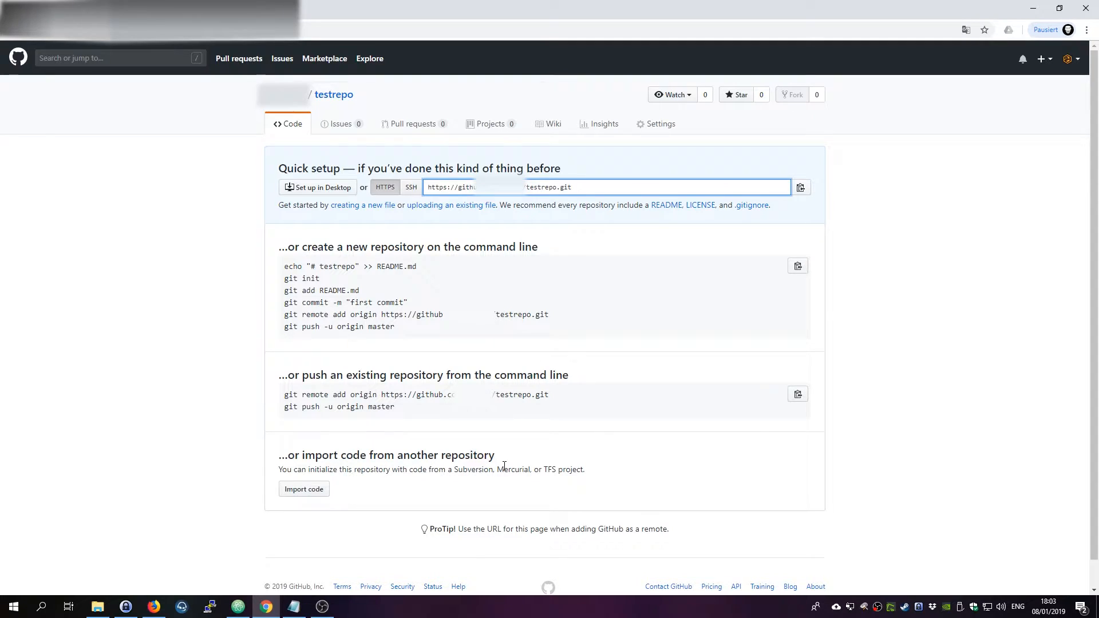
mouse_move(619, 376)
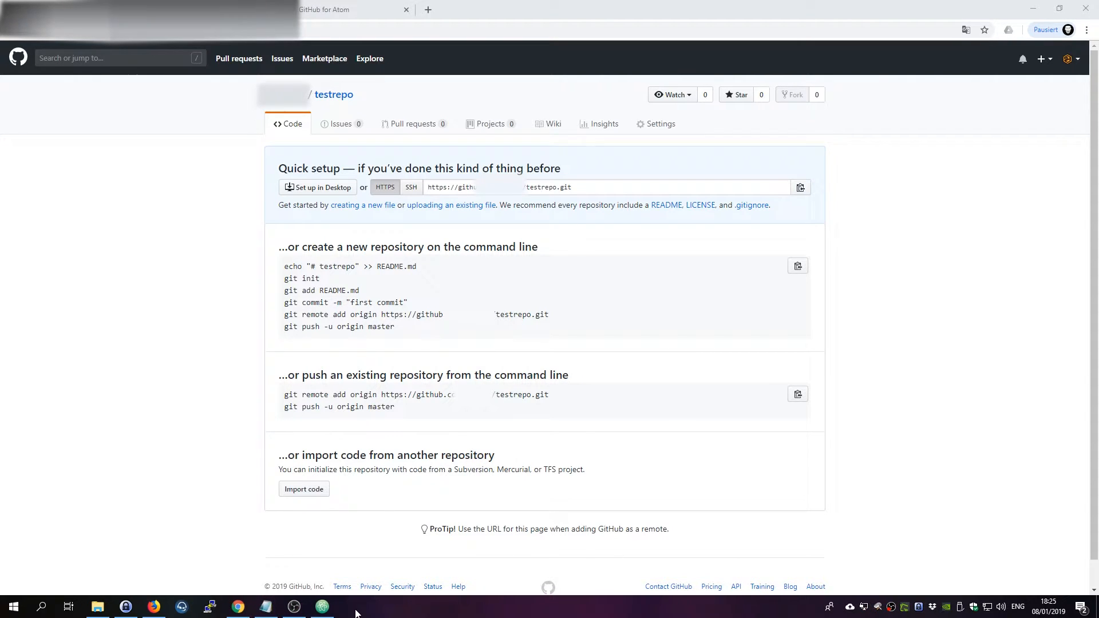
- Clone testrepo from GitHub using Atom's Git: Clone command into a local folder
left_click(322, 606)
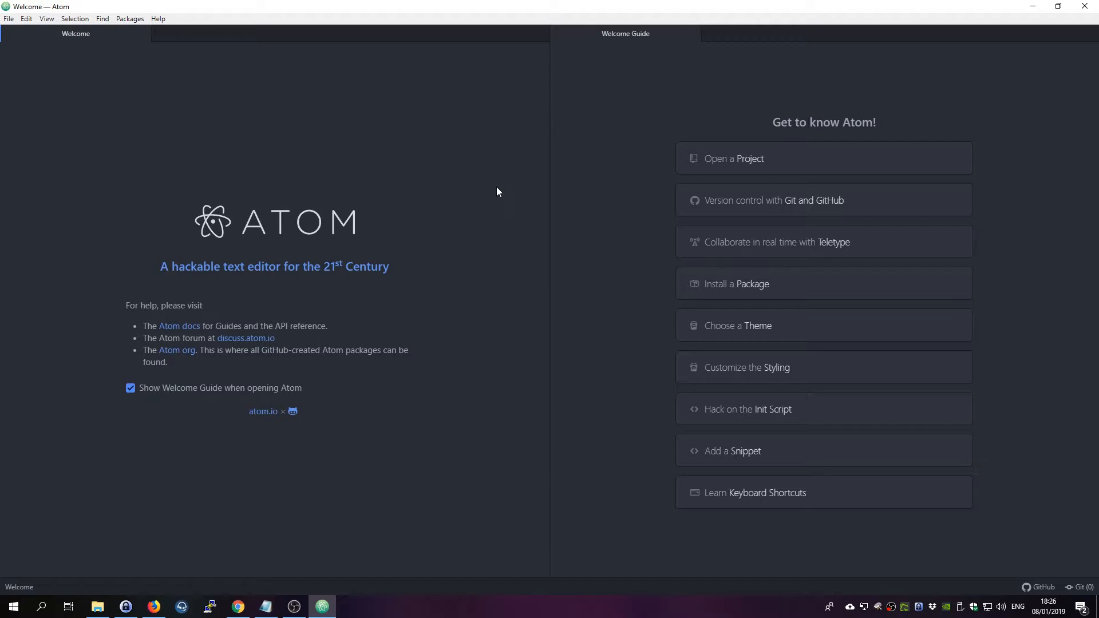
key("ctrl+shift+p")
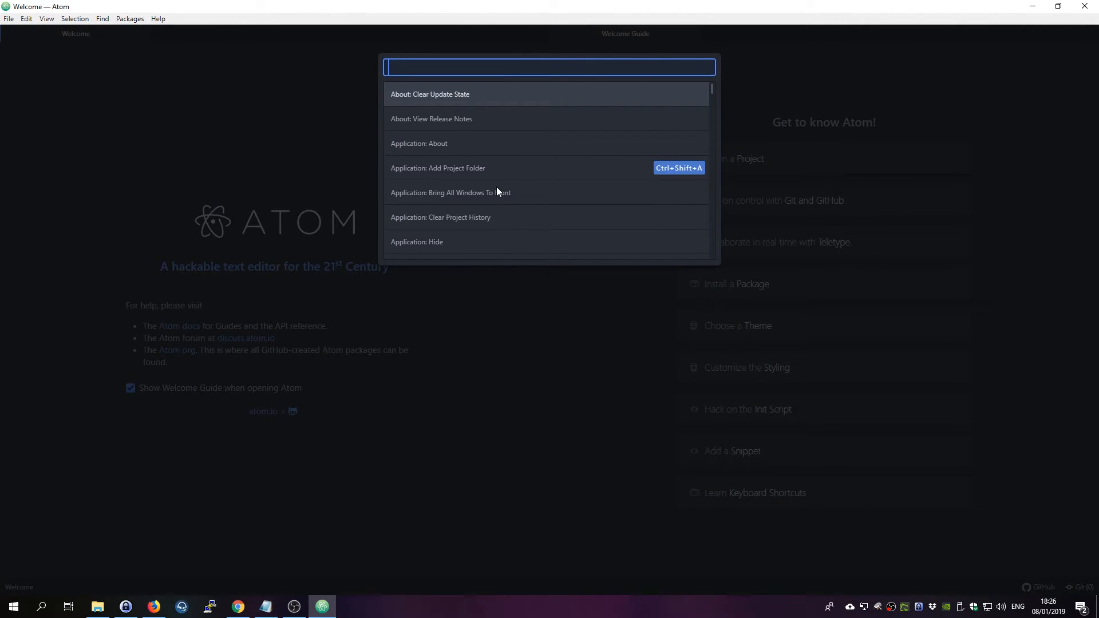
type("GitHub:")
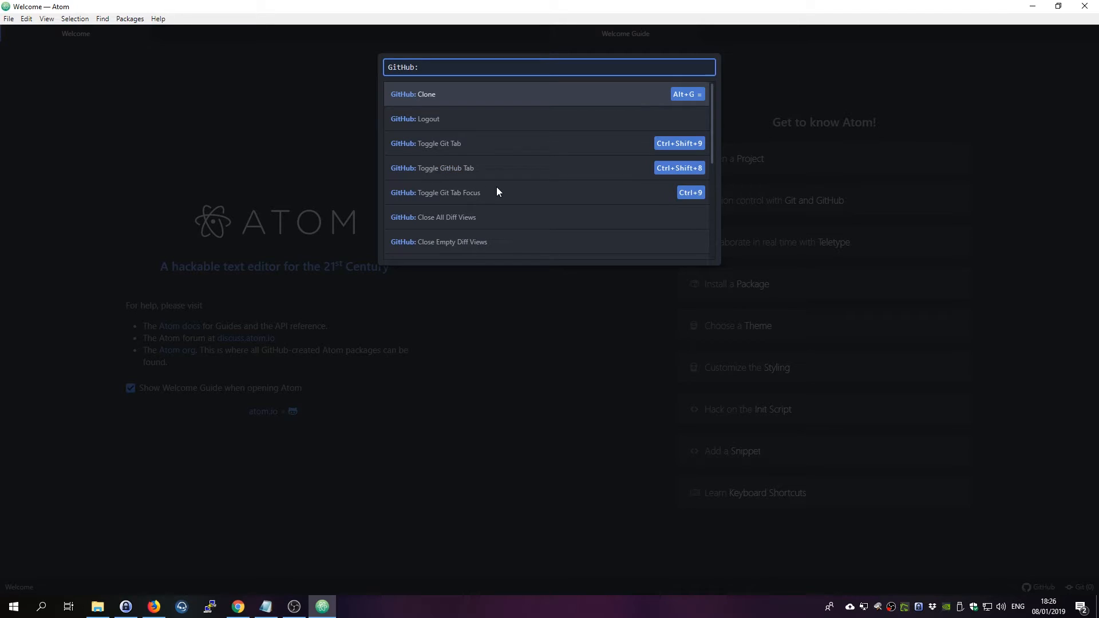
type("Clone")
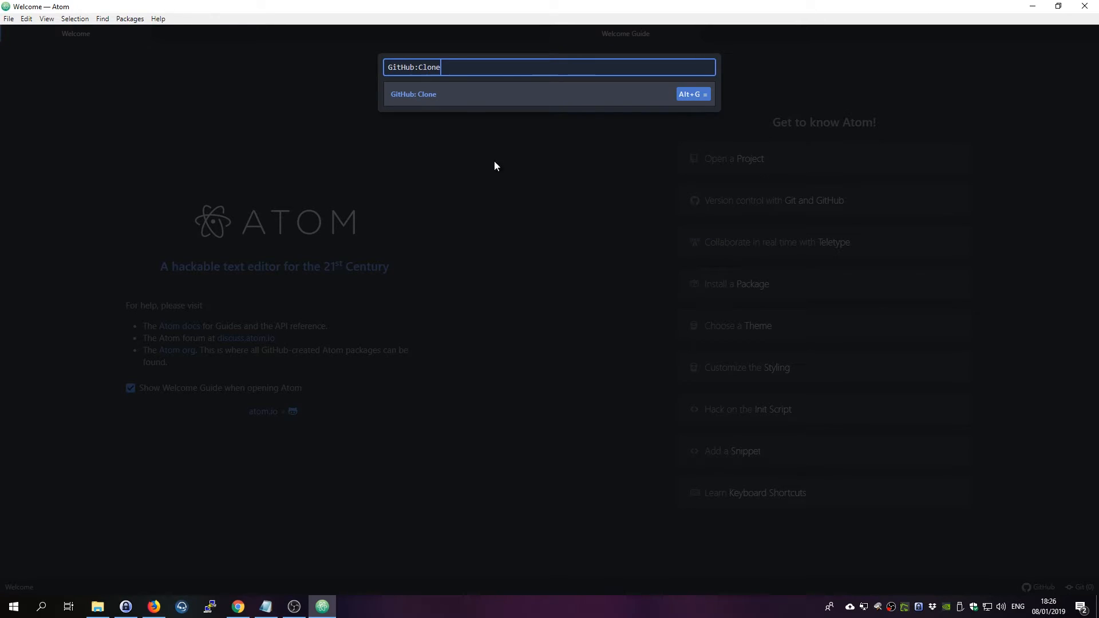
left_click(412, 94)
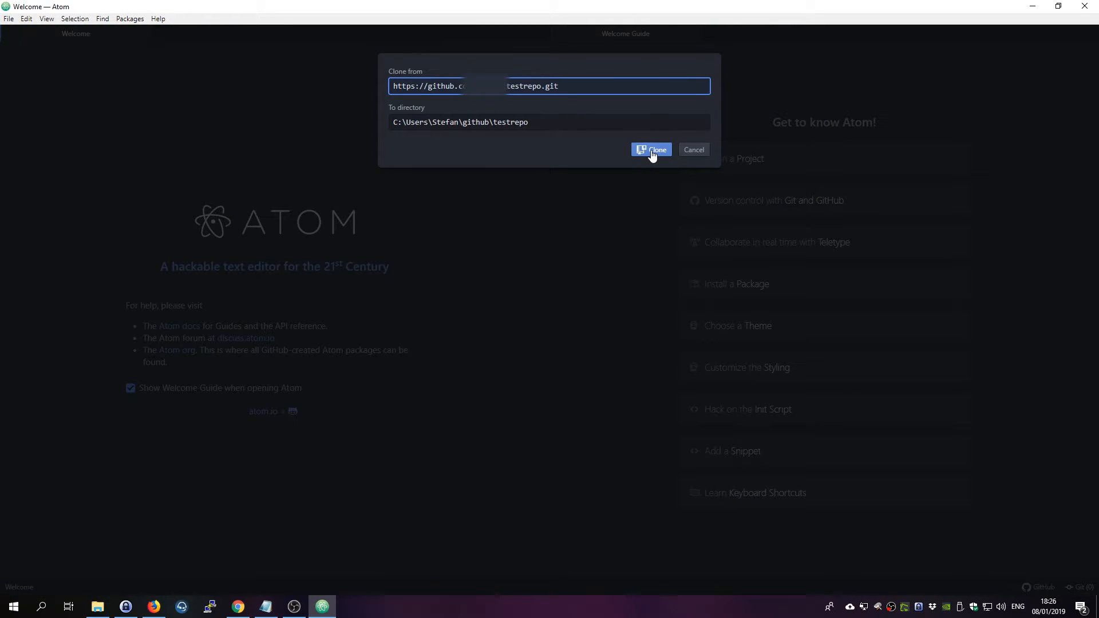
left_click(650, 149)
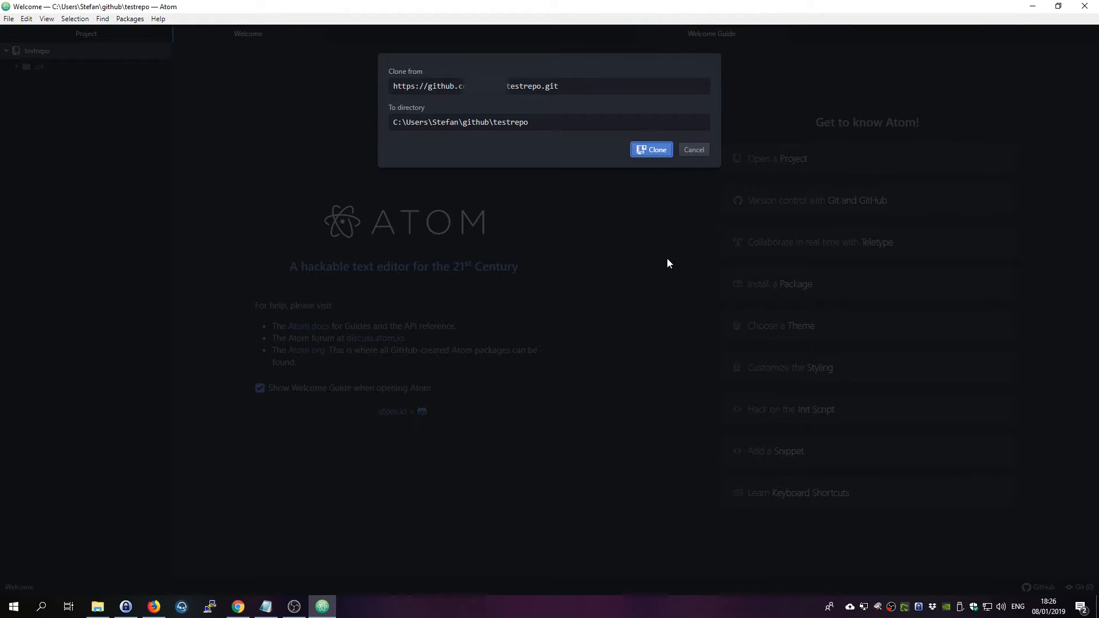
- Add a new file named test.py to the testrepo folder
left_click(651, 149)
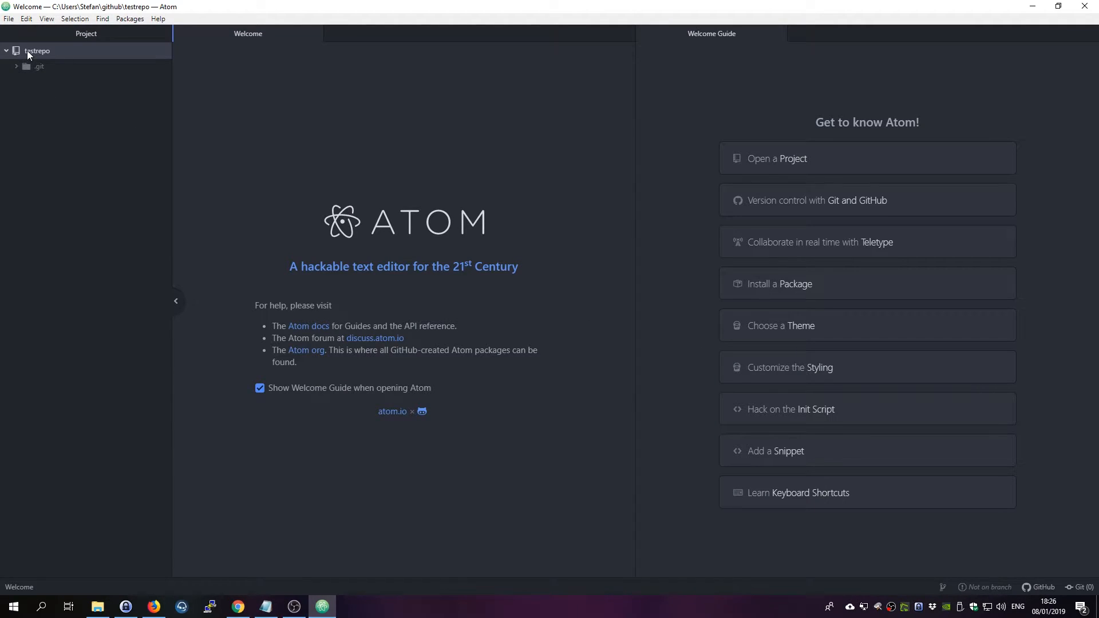
mouse_move(159, 91)
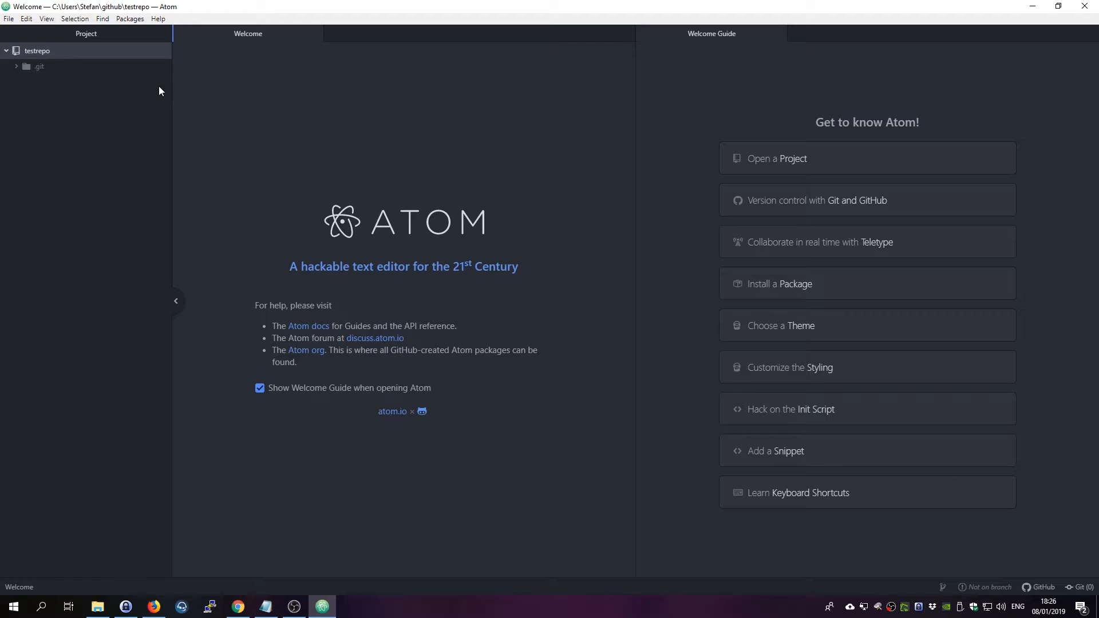
mouse_move(72, 56)
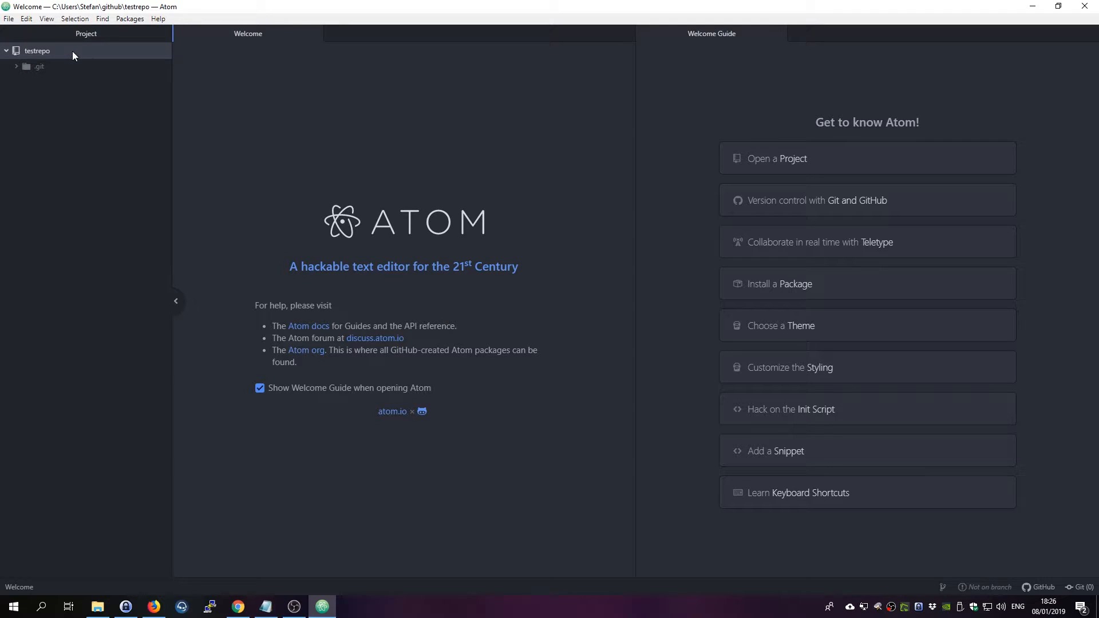
type("te")
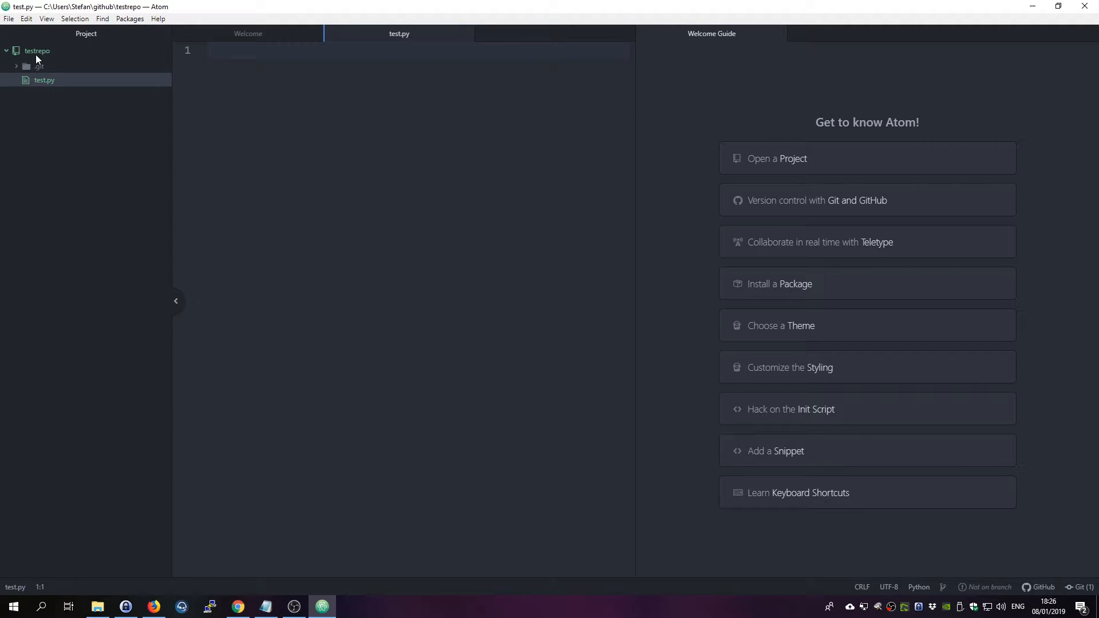
mouse_move(37, 50)
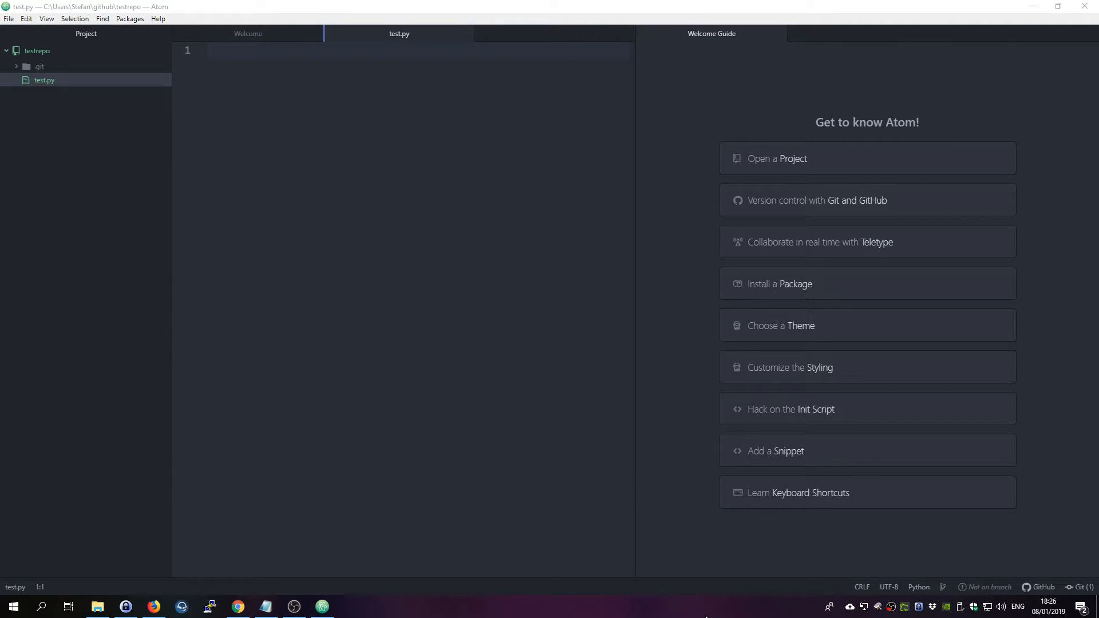
mouse_move(292, 540)
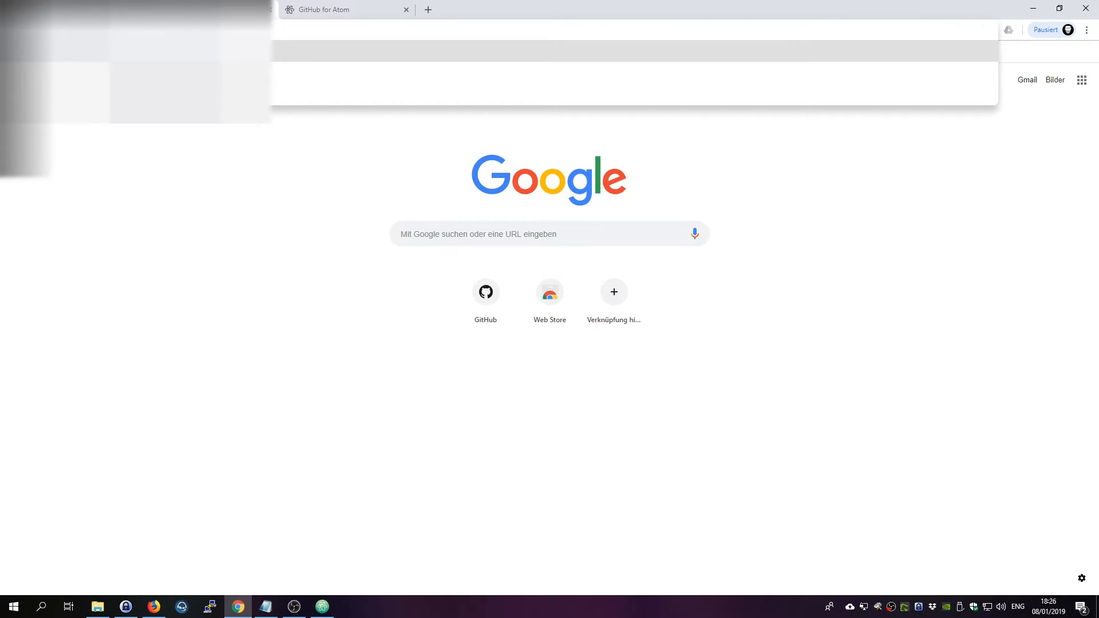
- Enter github.atom.io/login in Chrome's address bar
type("github.atom.io/login")
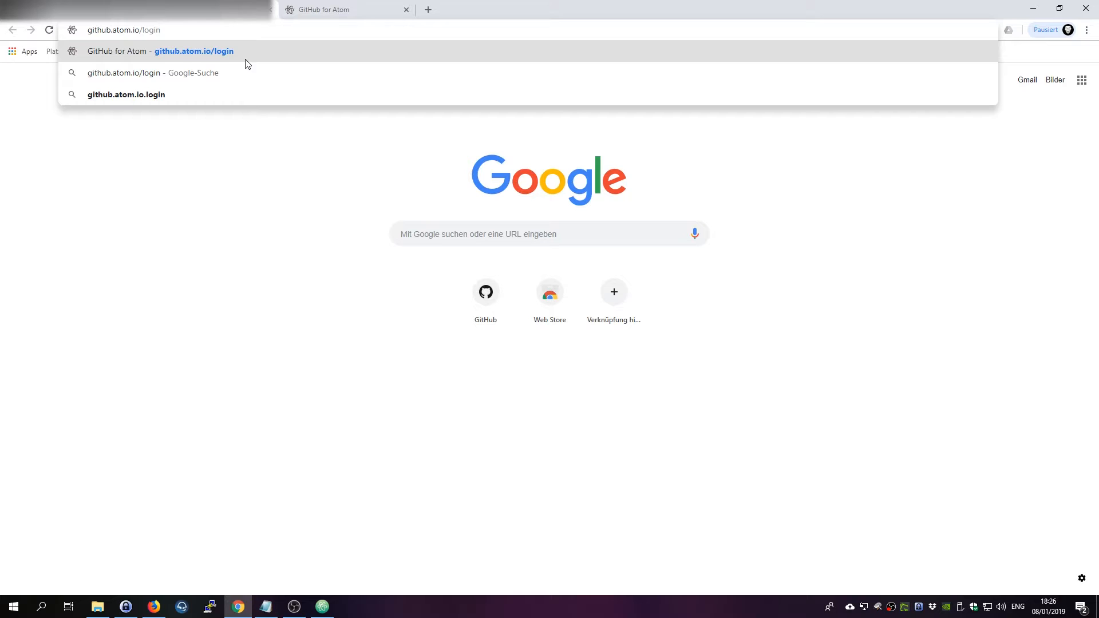
mouse_move(213, 72)
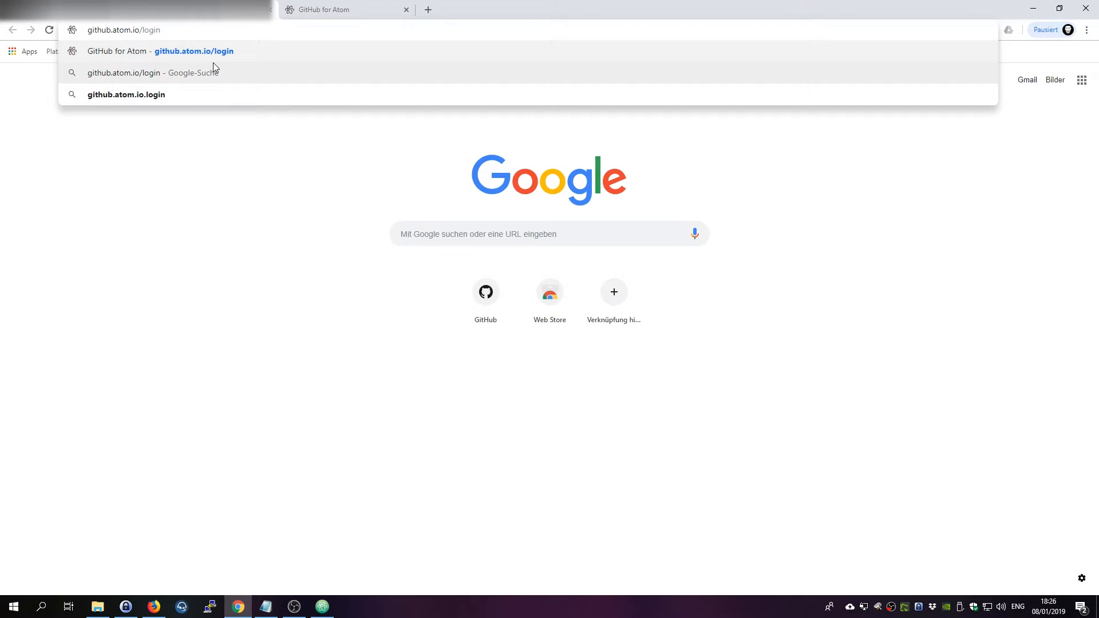
mouse_move(184, 56)
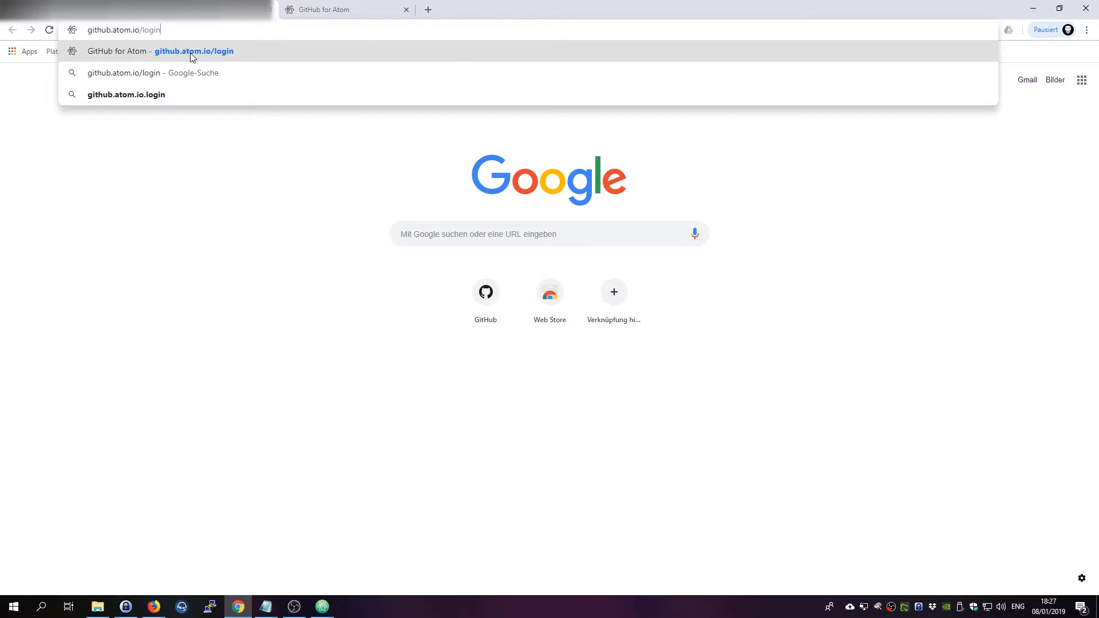
mouse_move(509, 611)
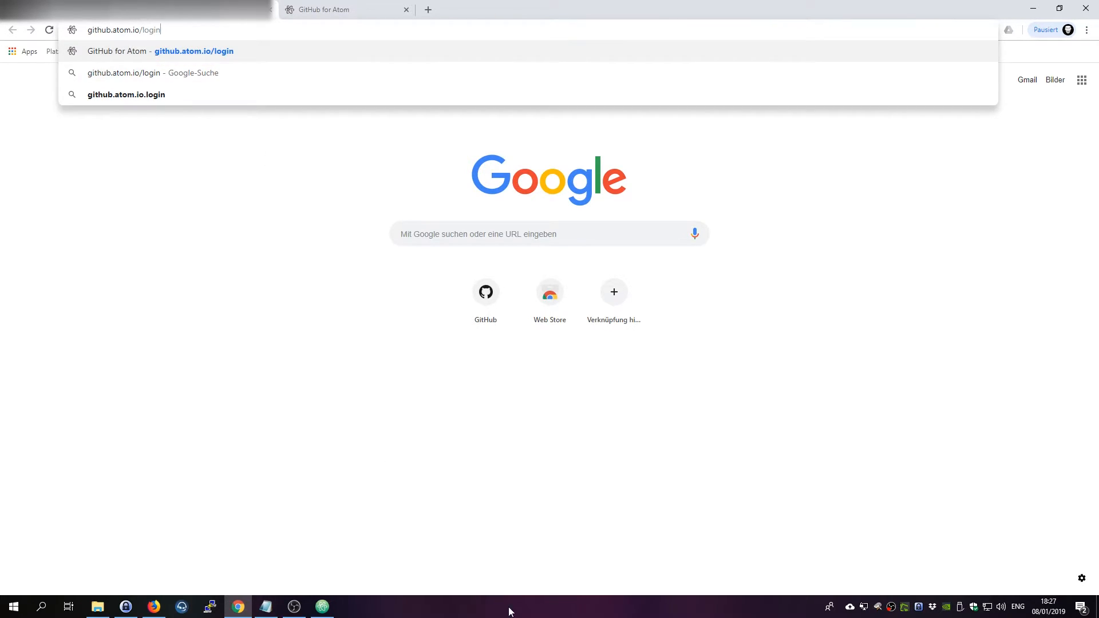
mouse_move(466, 614)
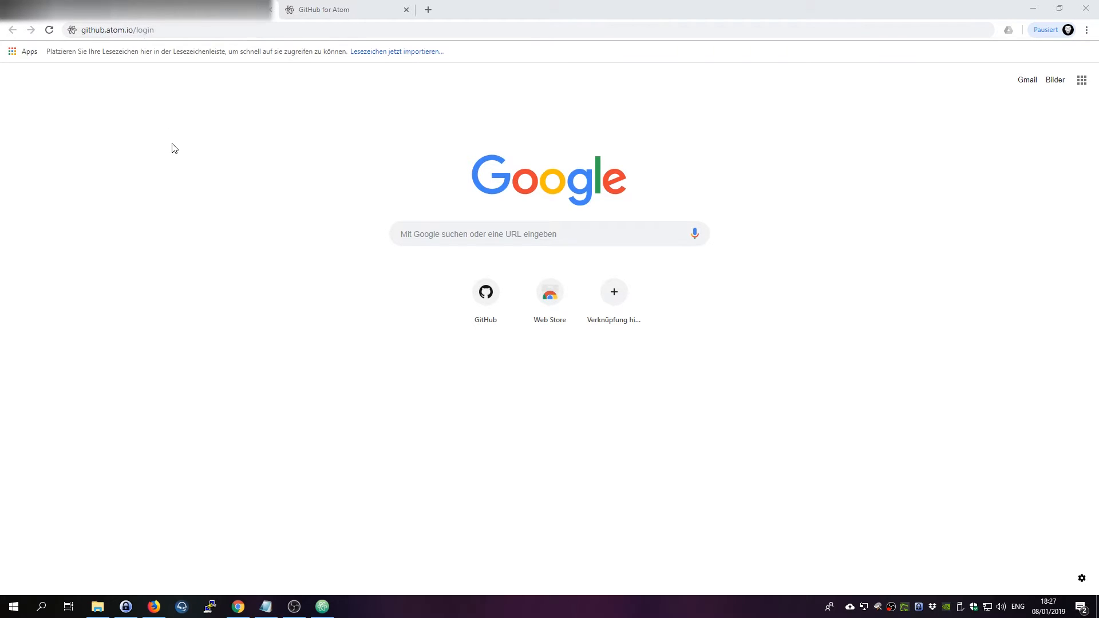
mouse_move(79, 114)
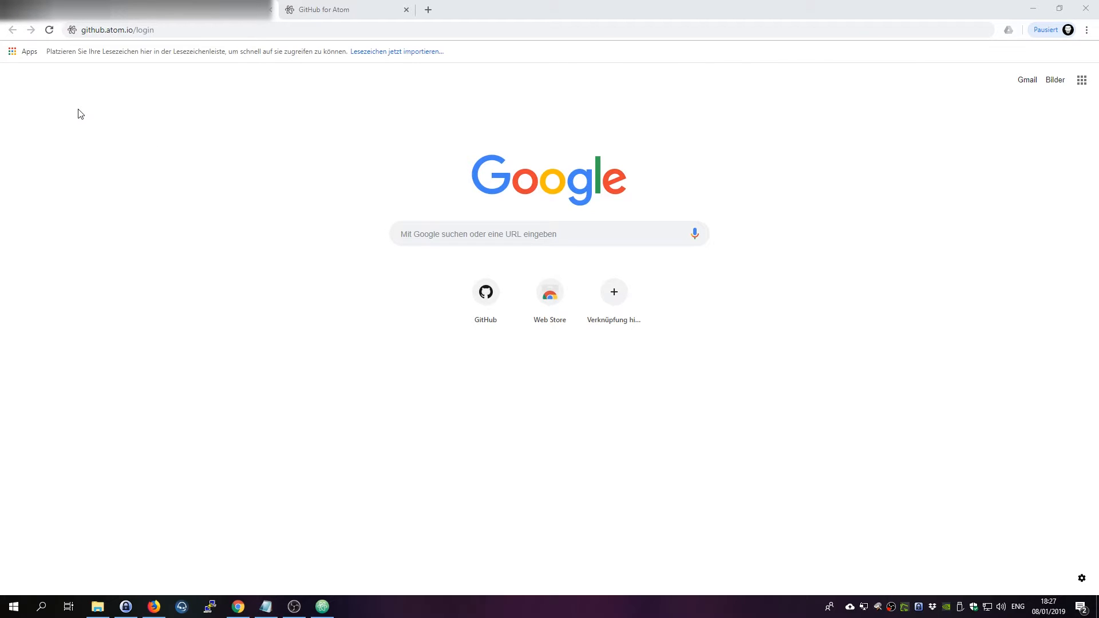
mouse_move(265, 330)
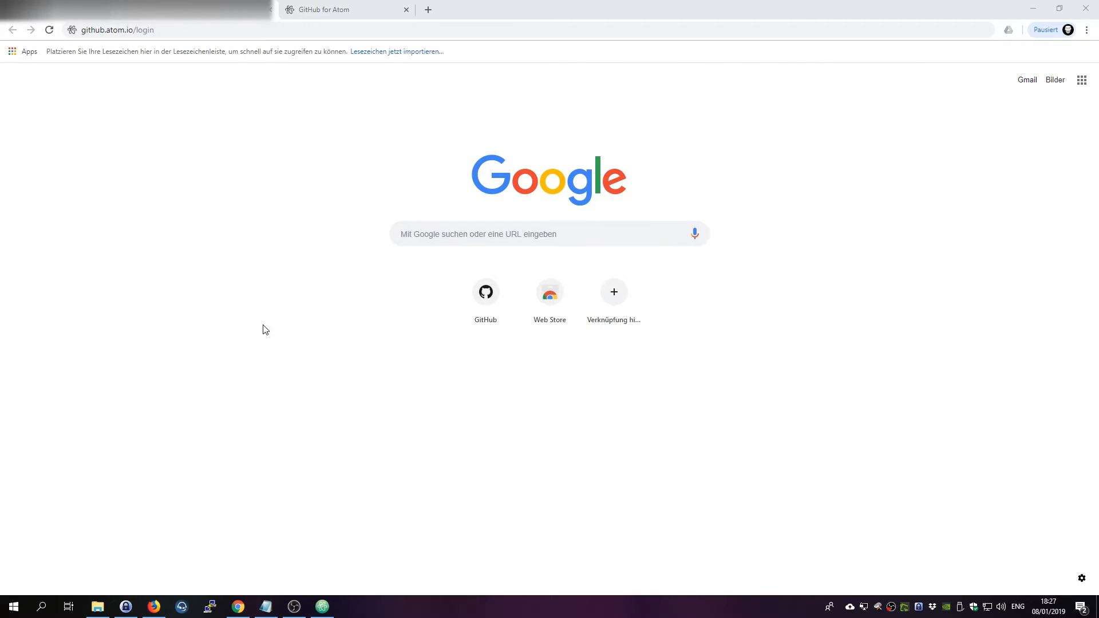
mouse_move(321, 607)
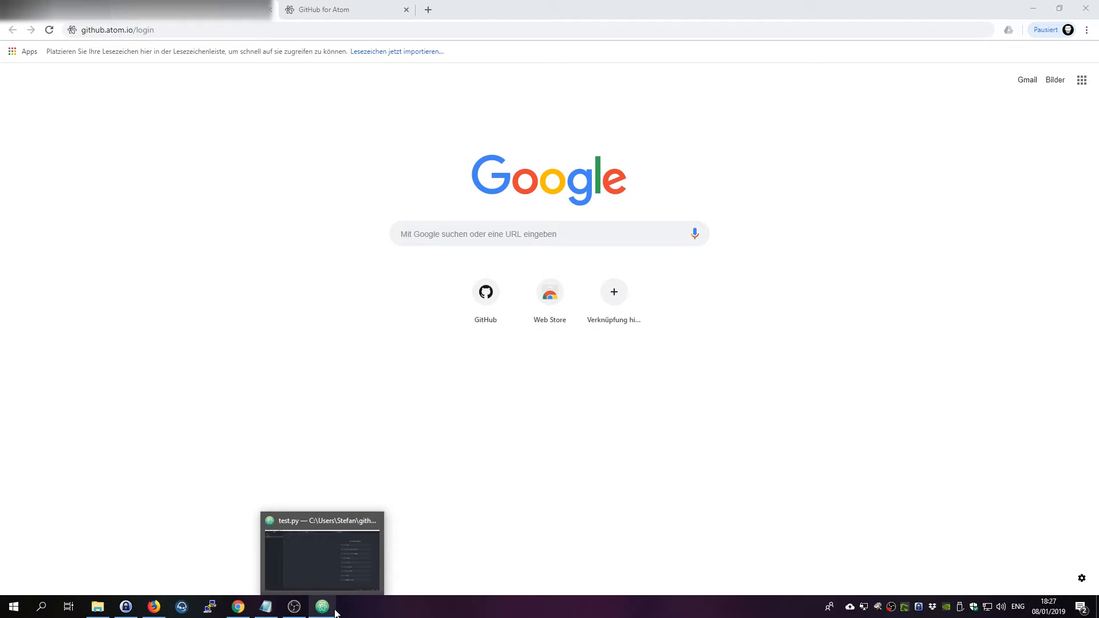
- Return to Atom and show the GitHub panel to check testrepo's branch status
left_click(322, 553)
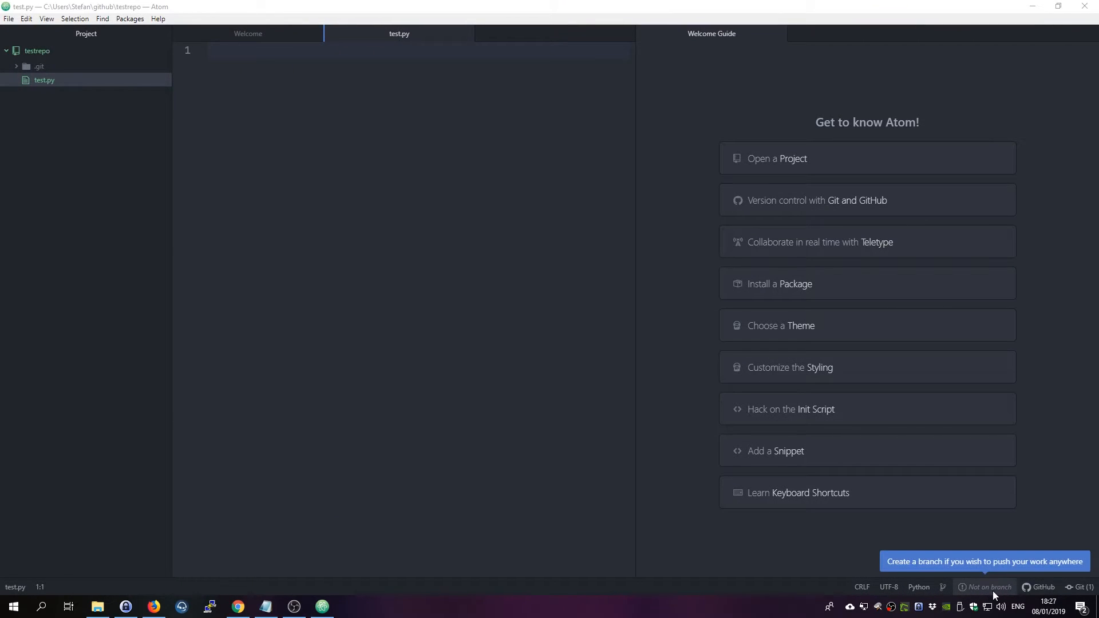
mouse_move(1012, 588)
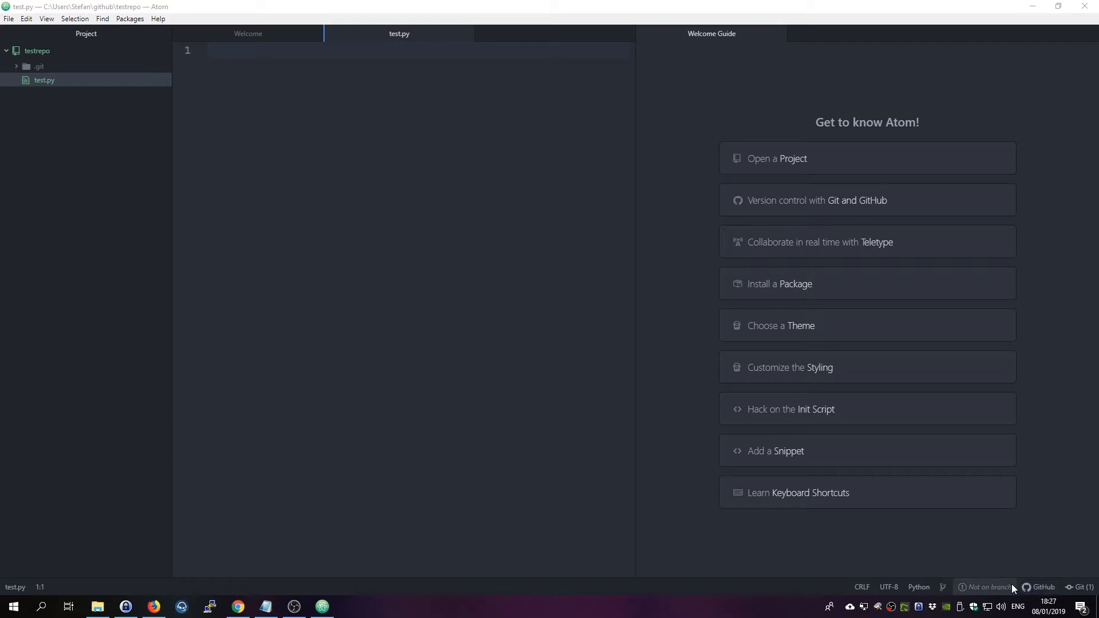
left_click(1042, 586)
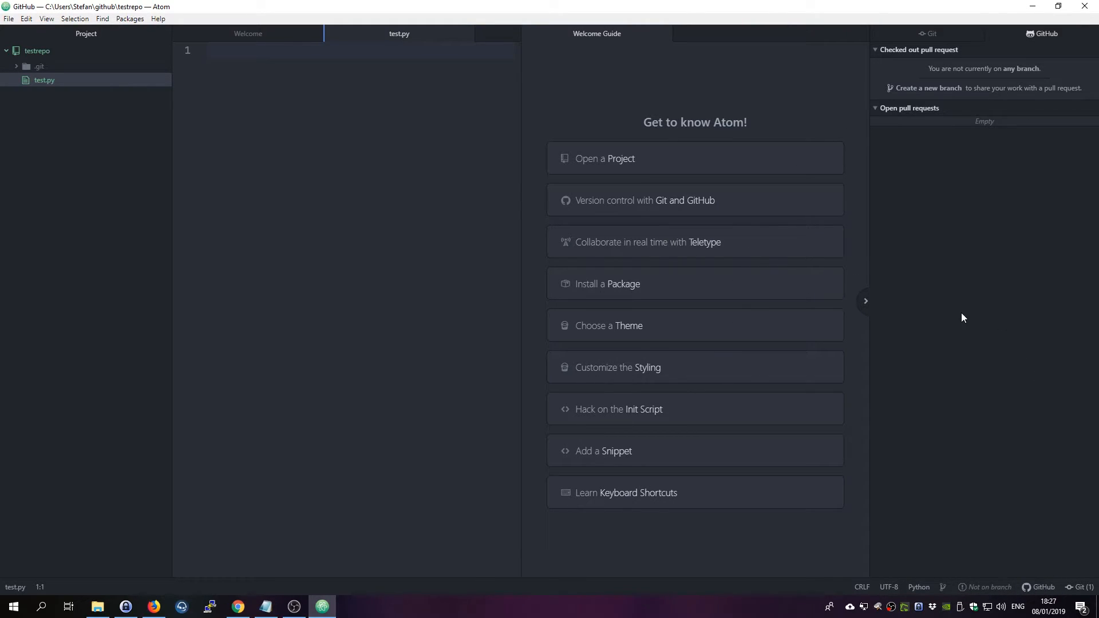
mouse_move(1009, 59)
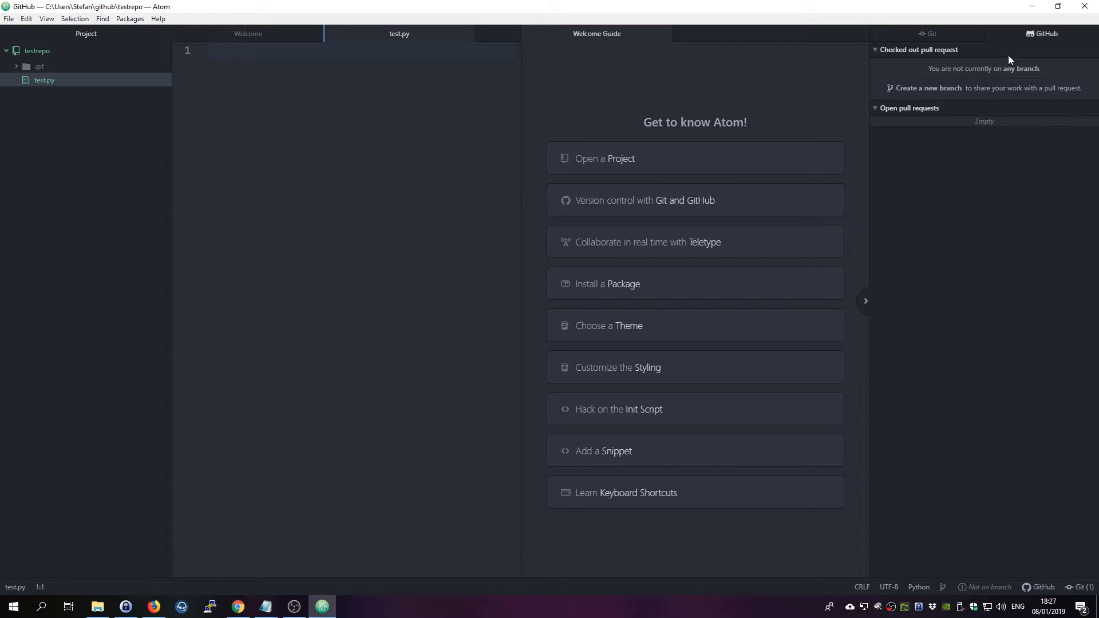
mouse_move(1008, 196)
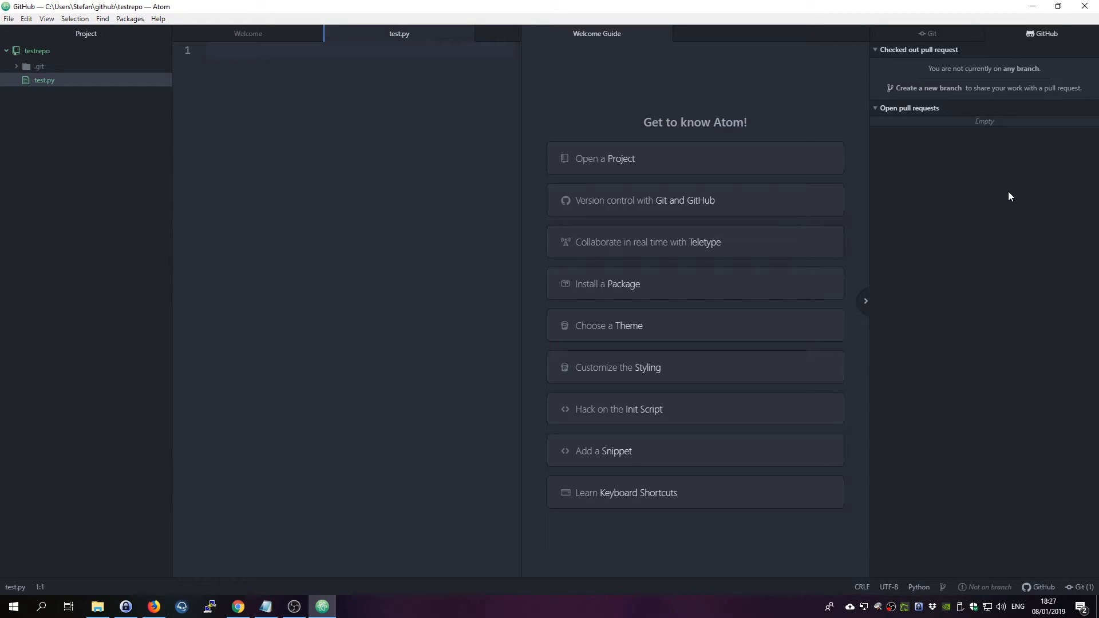
mouse_move(973, 160)
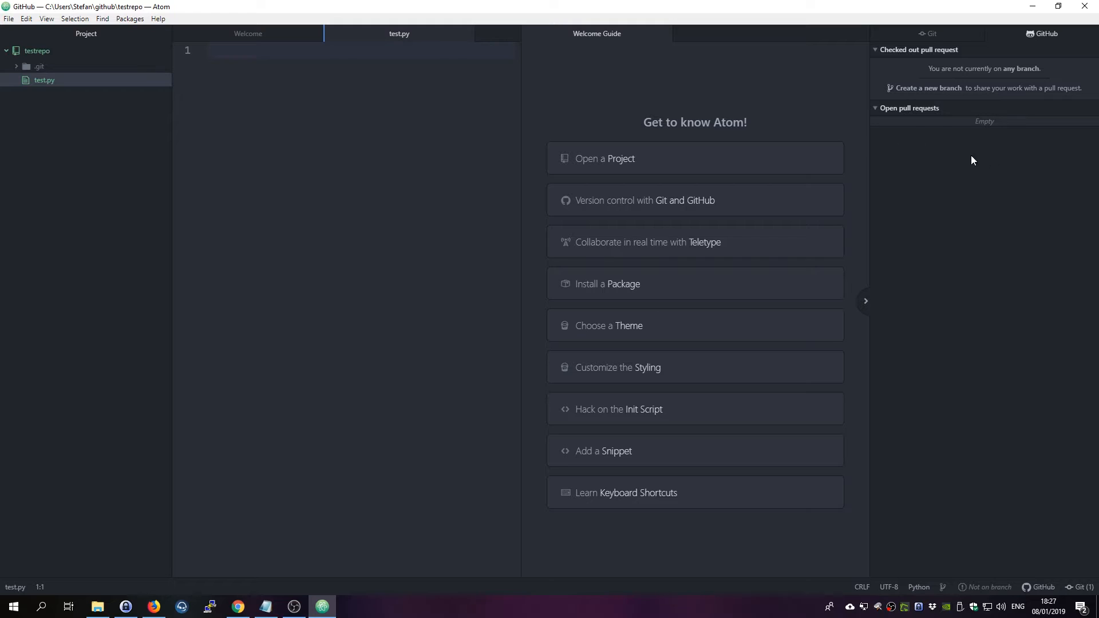
mouse_move(1021, 172)
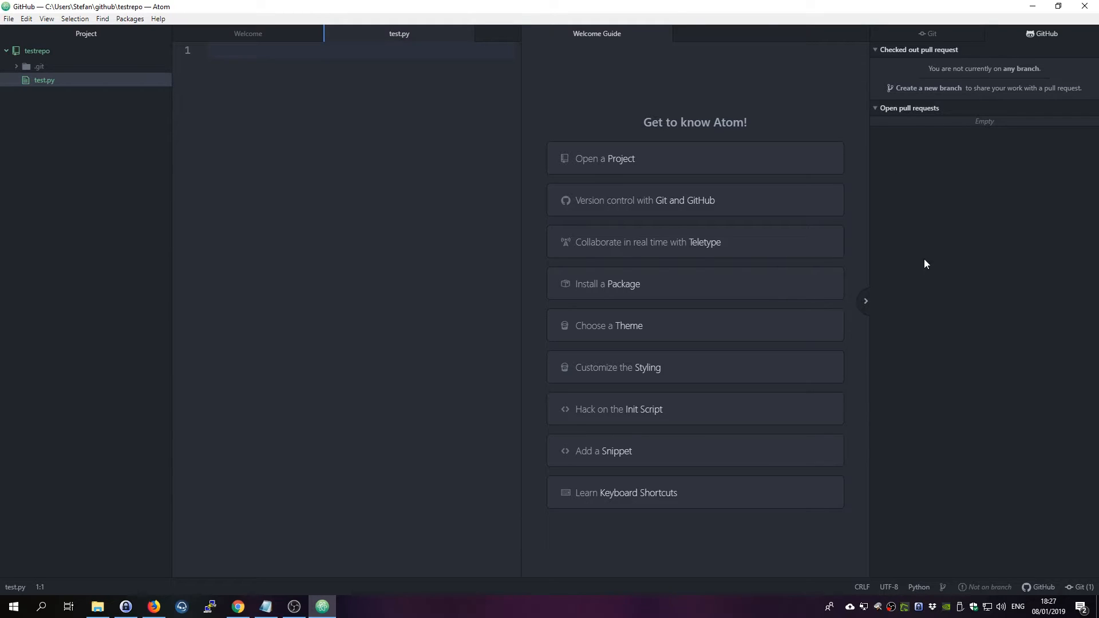
mouse_move(965, 441)
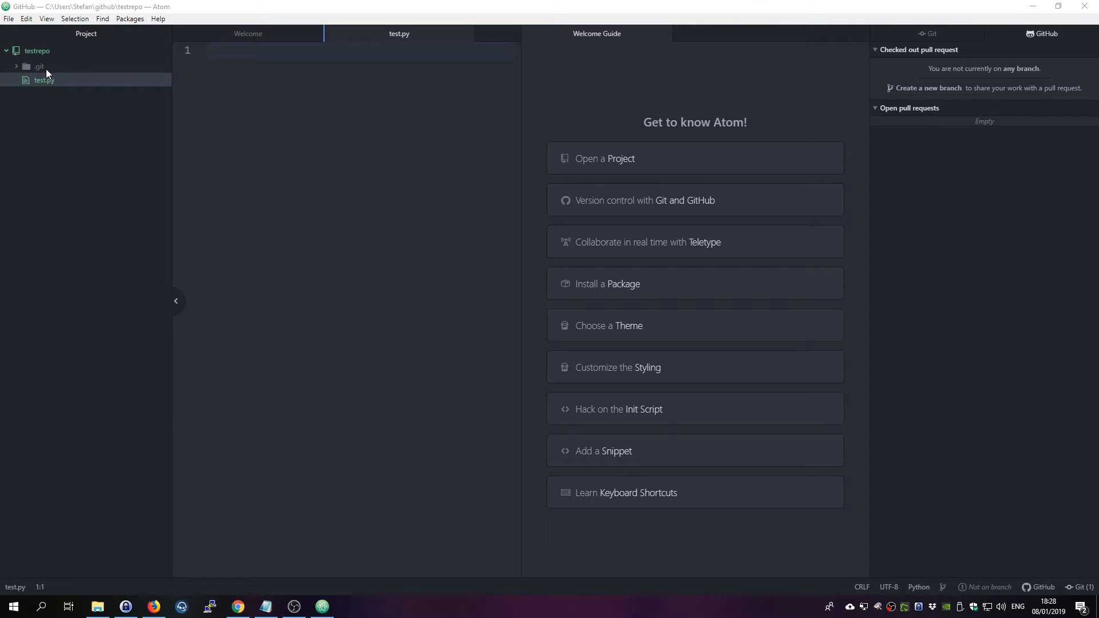
- Create test2.py in the testrepo folder from the Tree View context menu
right_click(37, 50)
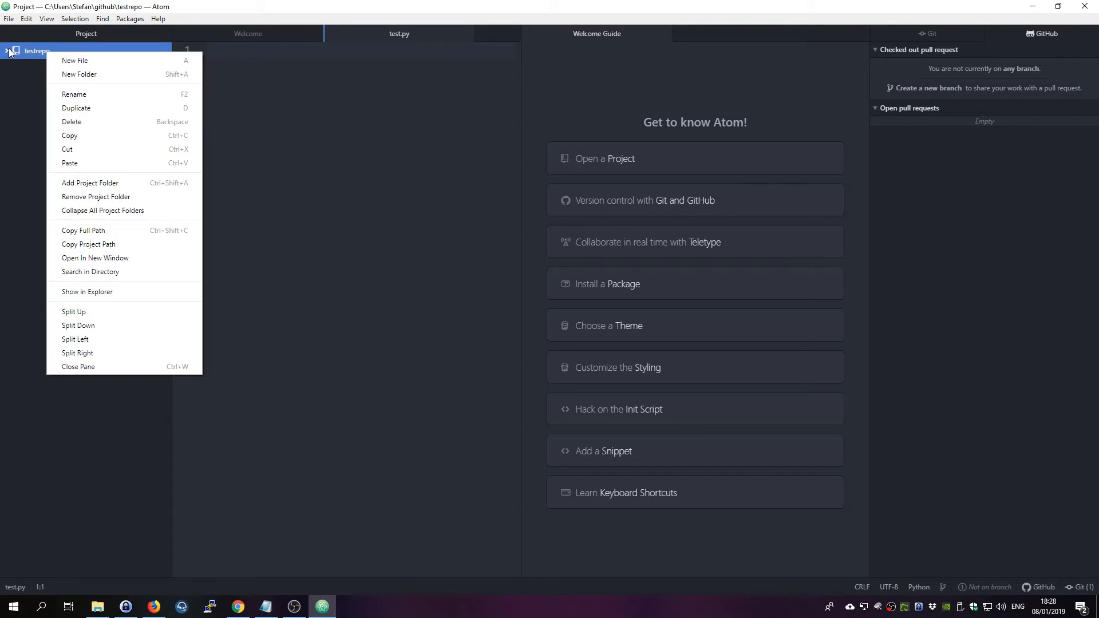
left_click(75, 60)
type("test.")
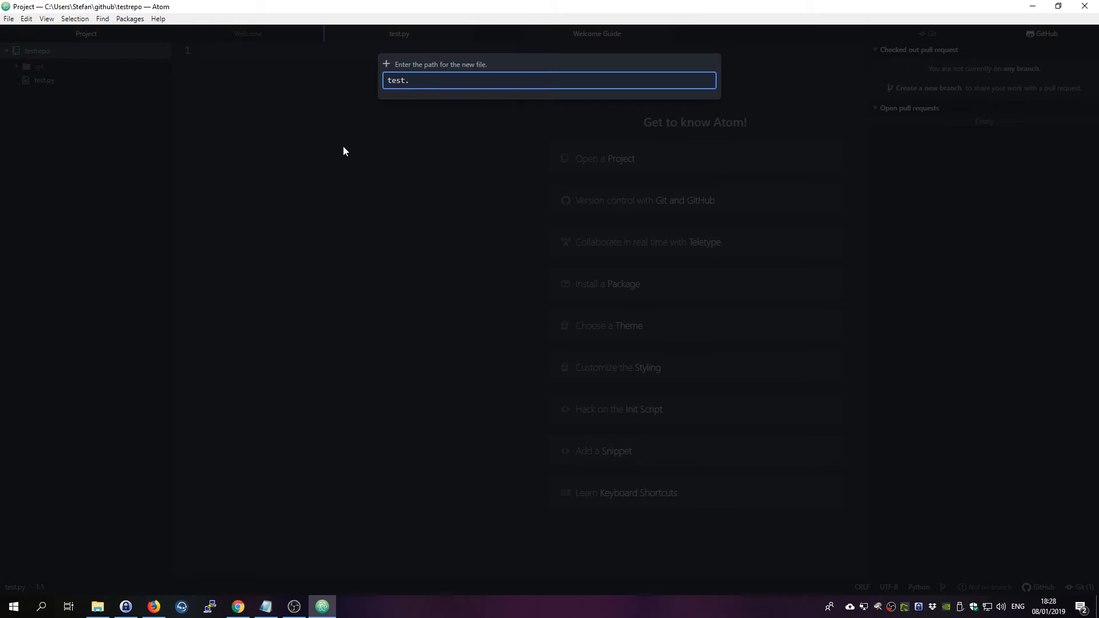
type("2")
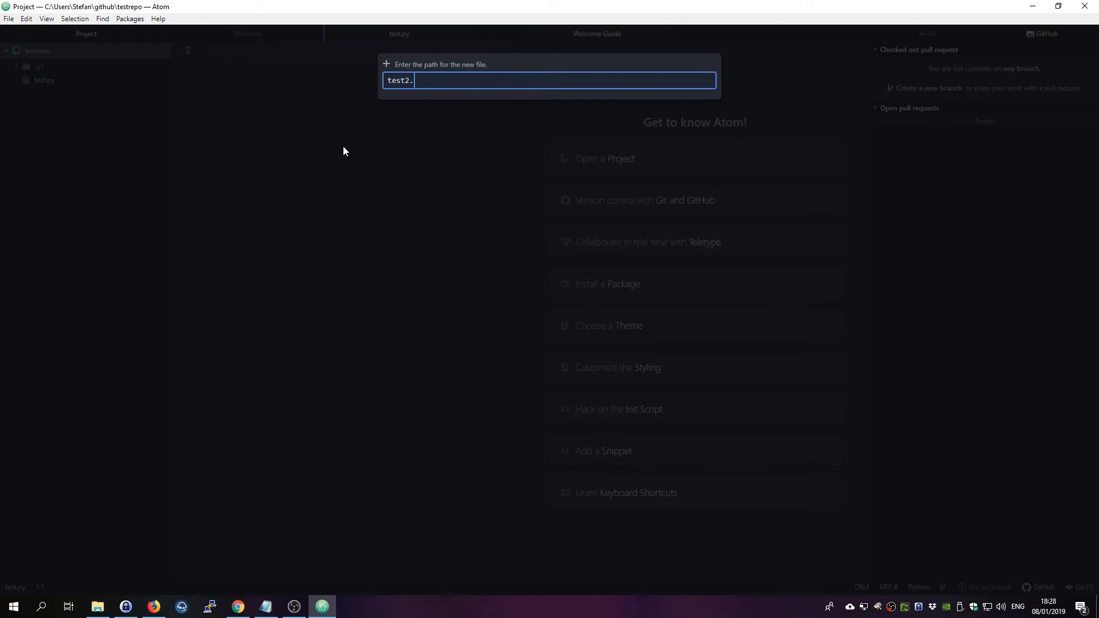
type("p")
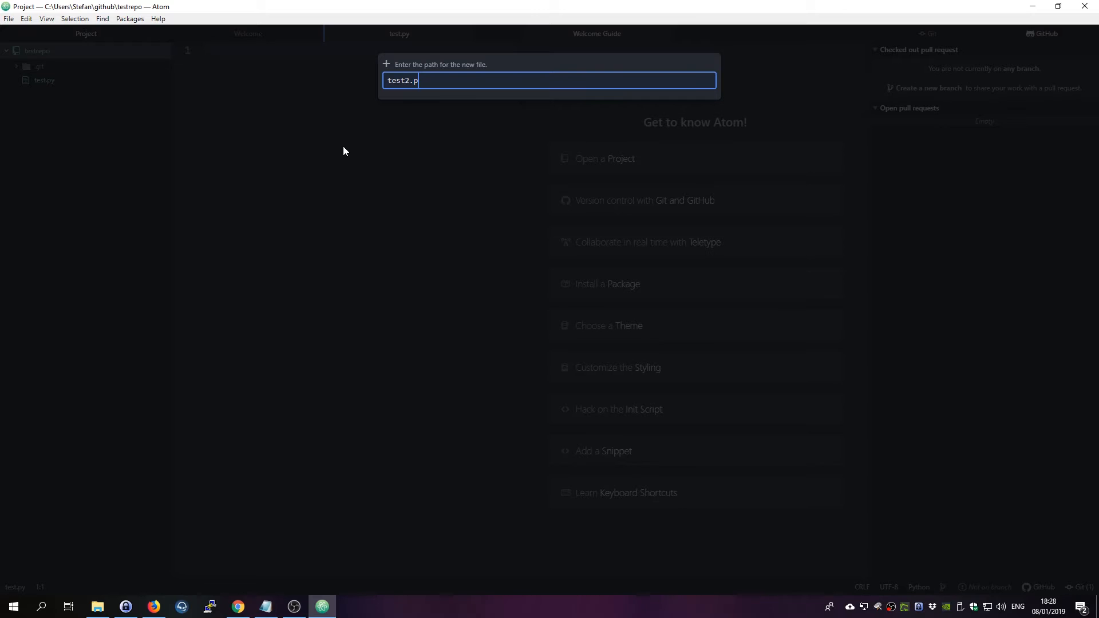
key("Return")
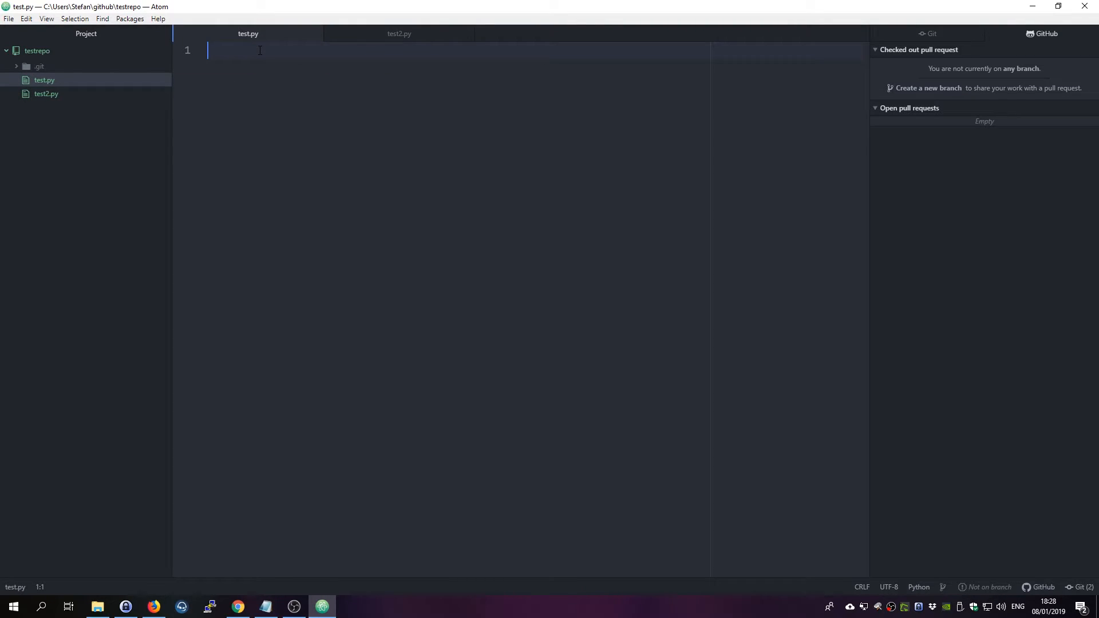
- Write print("Hello Everyone") in test.py
type("print(")
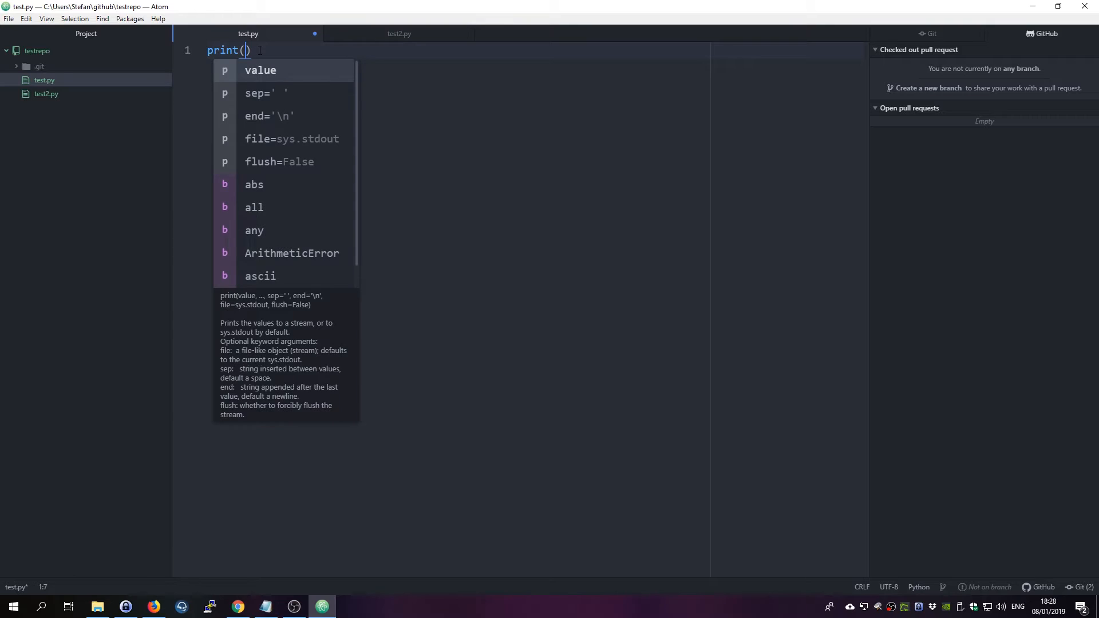
type("\"")
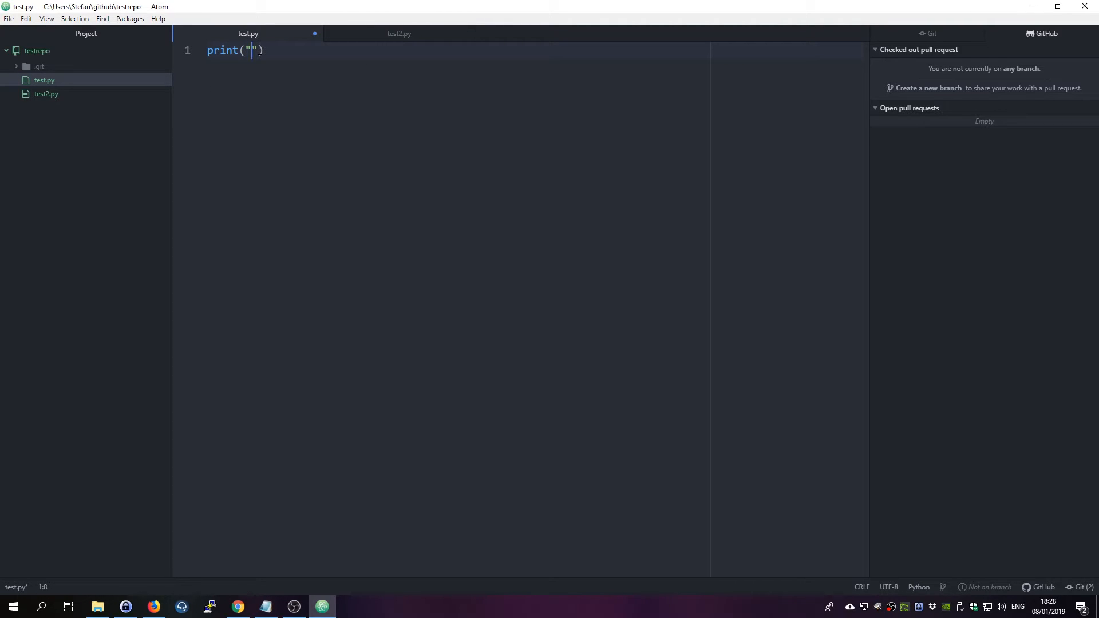
type("Hello Every")
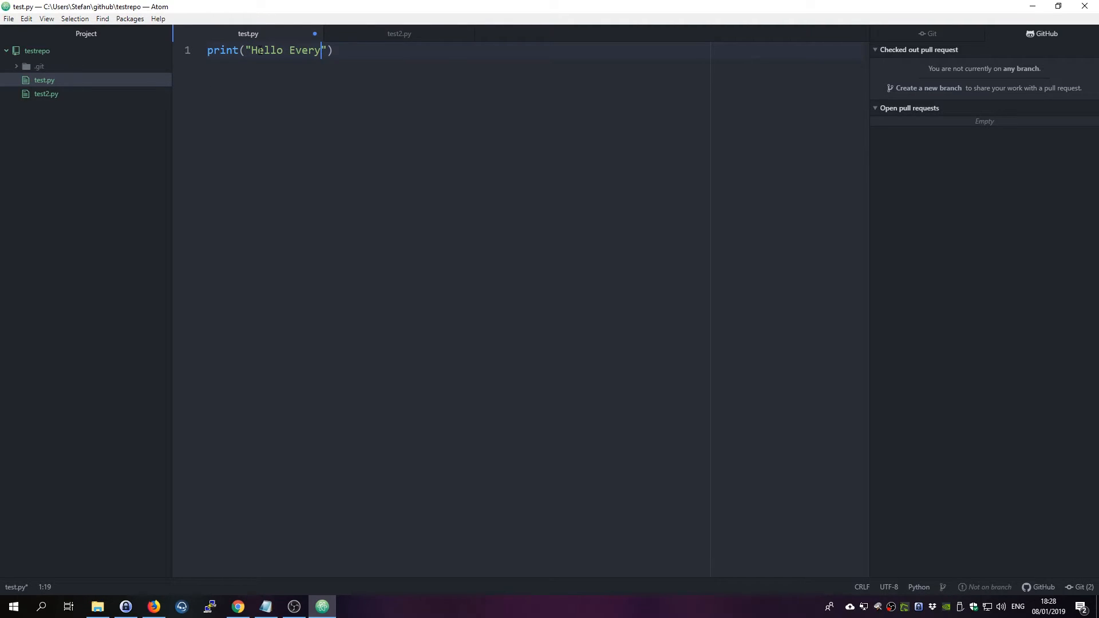
type("one")
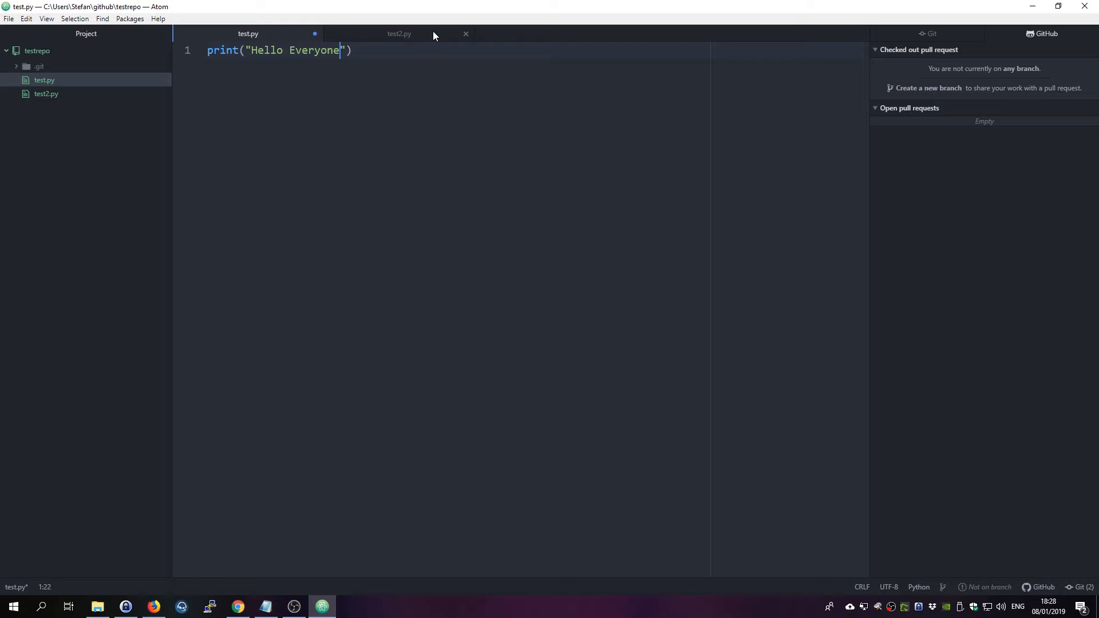
- Write print("How are you doing?") in test2.py
left_click(399, 33)
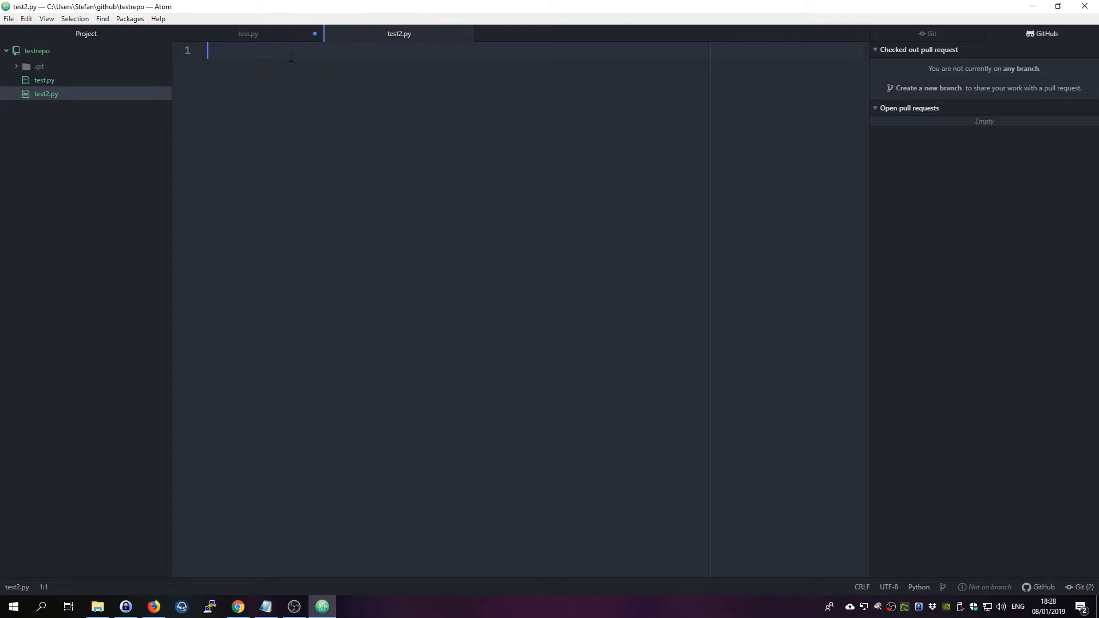
type("print")
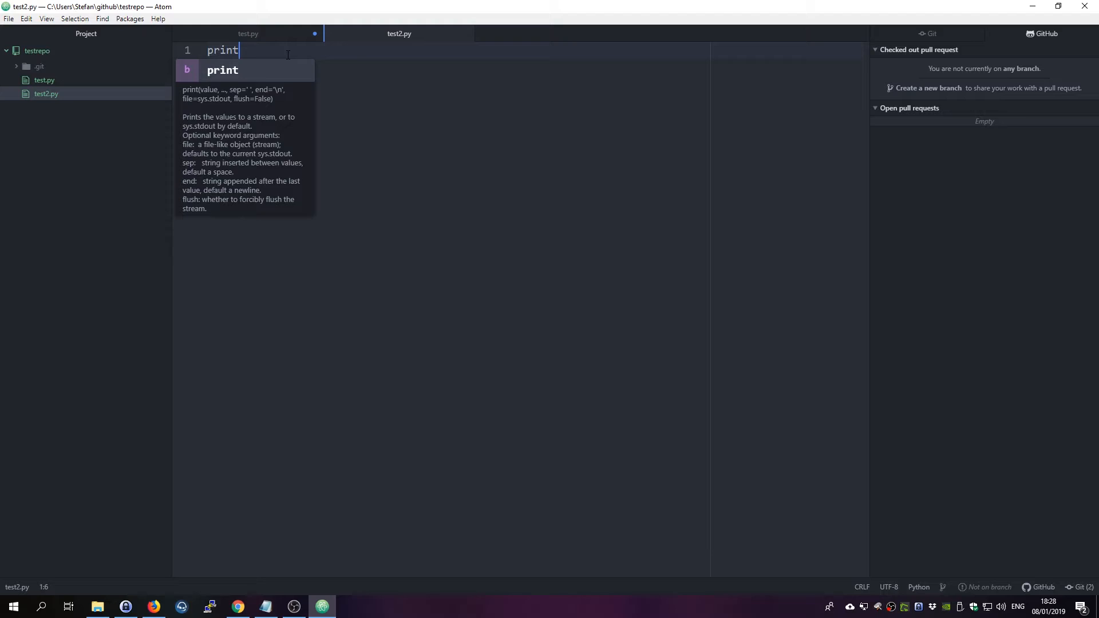
type("(\"How are\")")
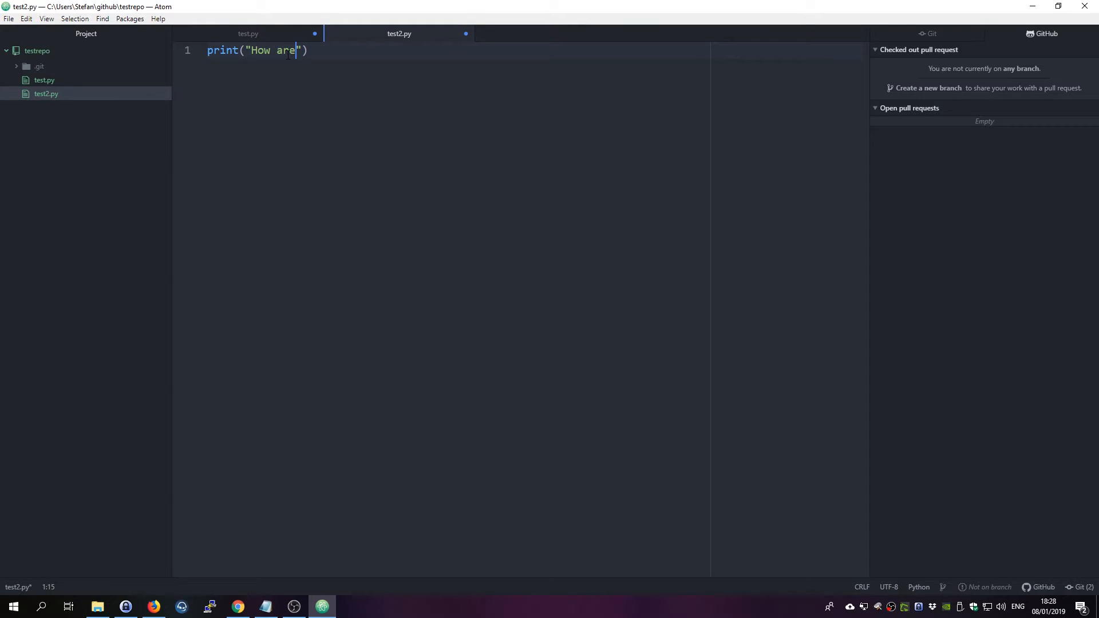
type("you doing?")
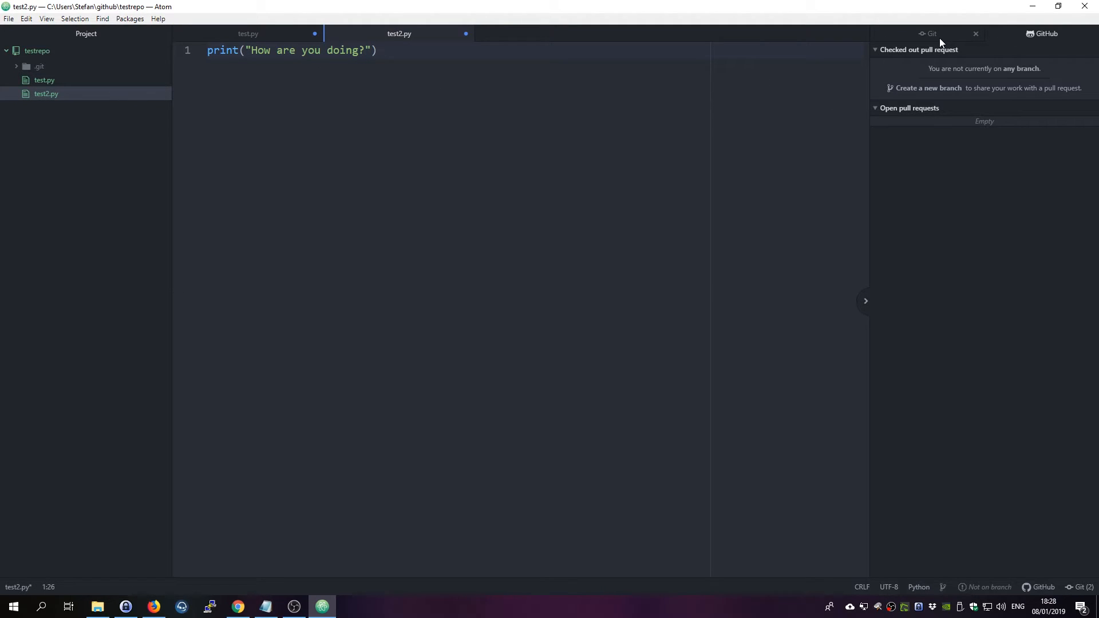
- Open the Git panel and view test.py's unstaged 'Hello Everyone' diff
left_click(930, 33)
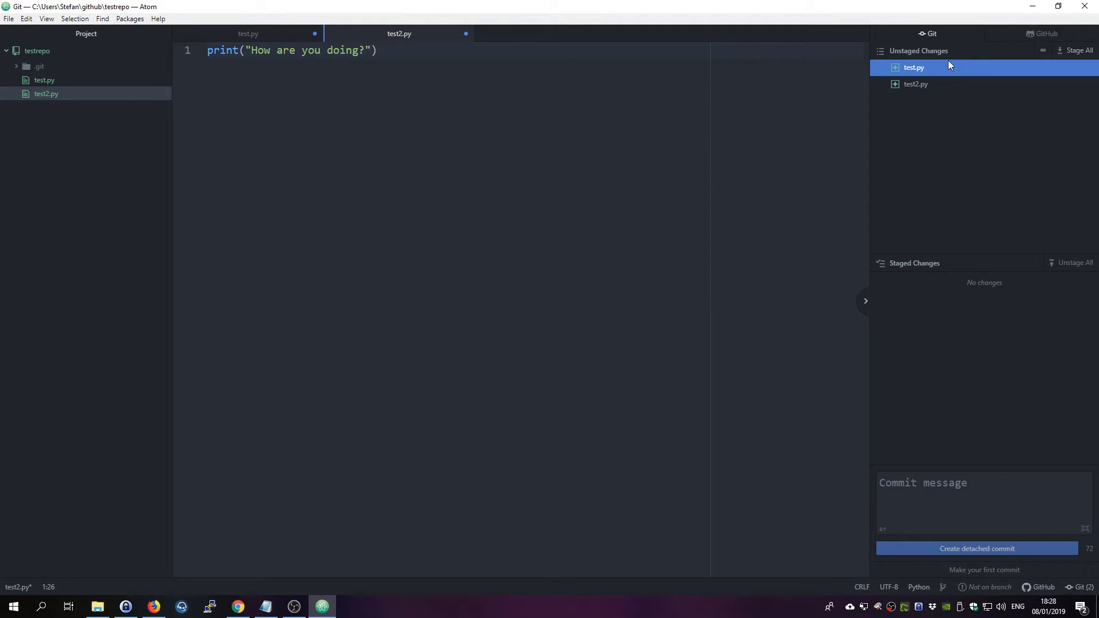
mouse_move(942, 59)
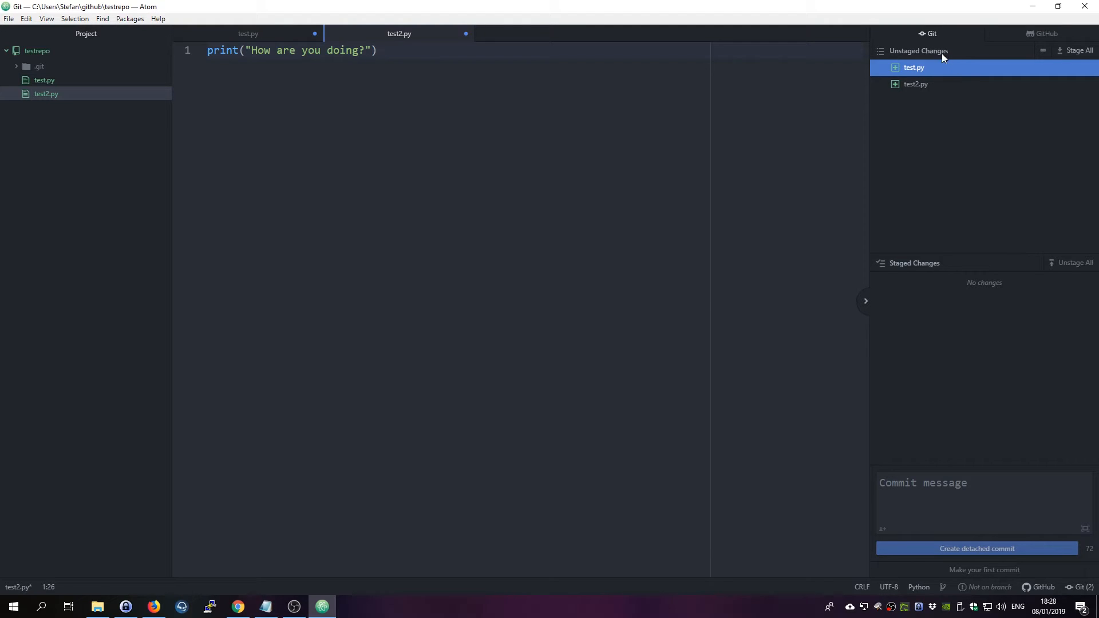
mouse_move(851, 159)
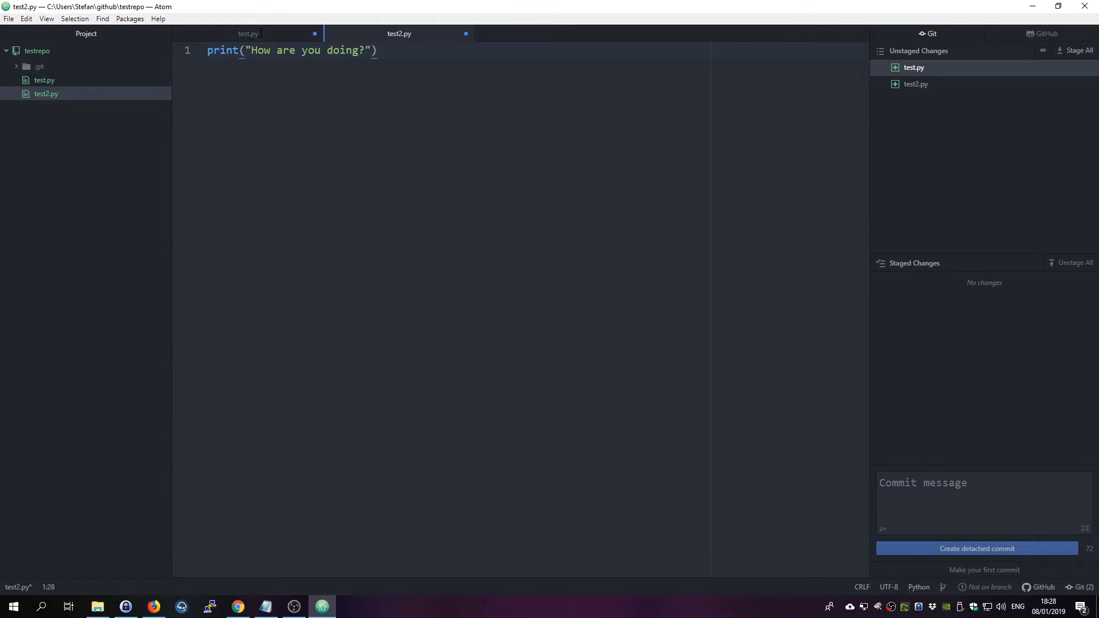
left_click(248, 34)
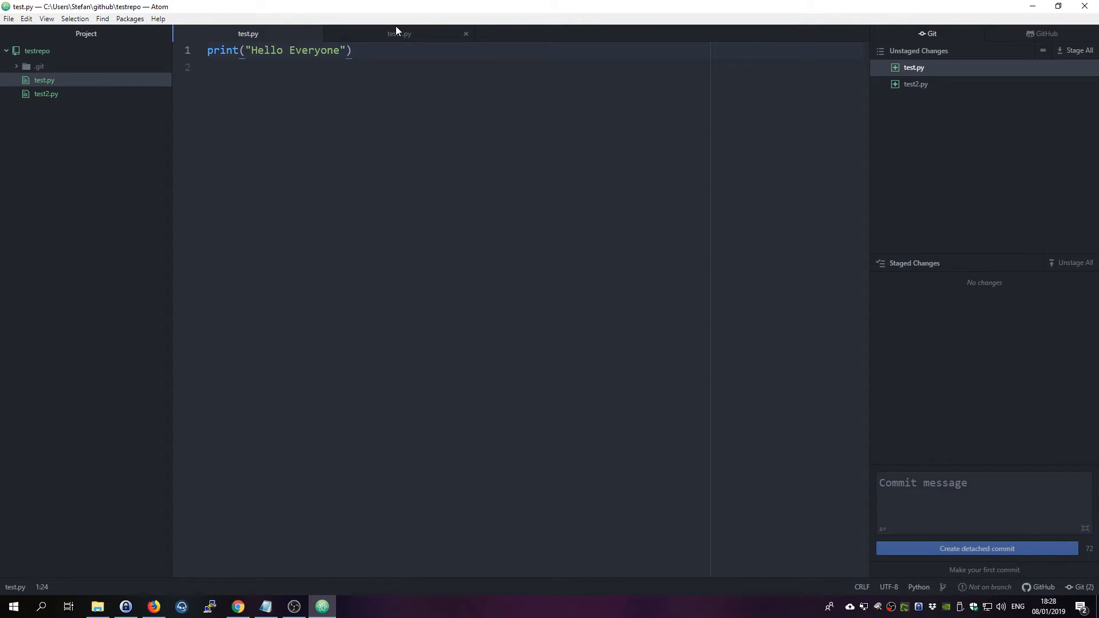
left_click(914, 68)
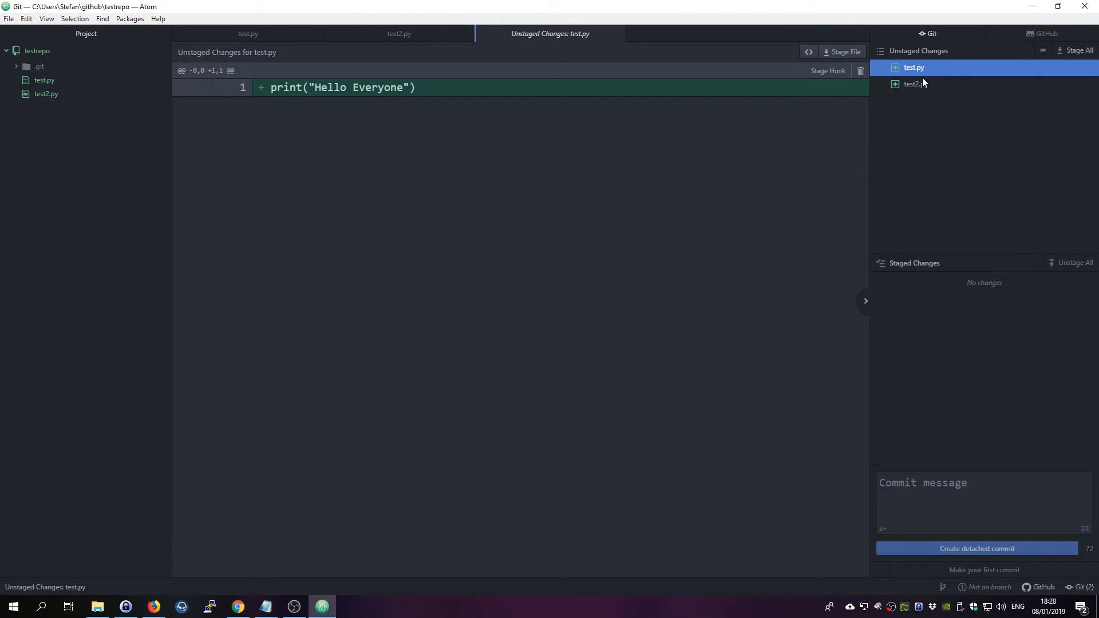
mouse_move(932, 69)
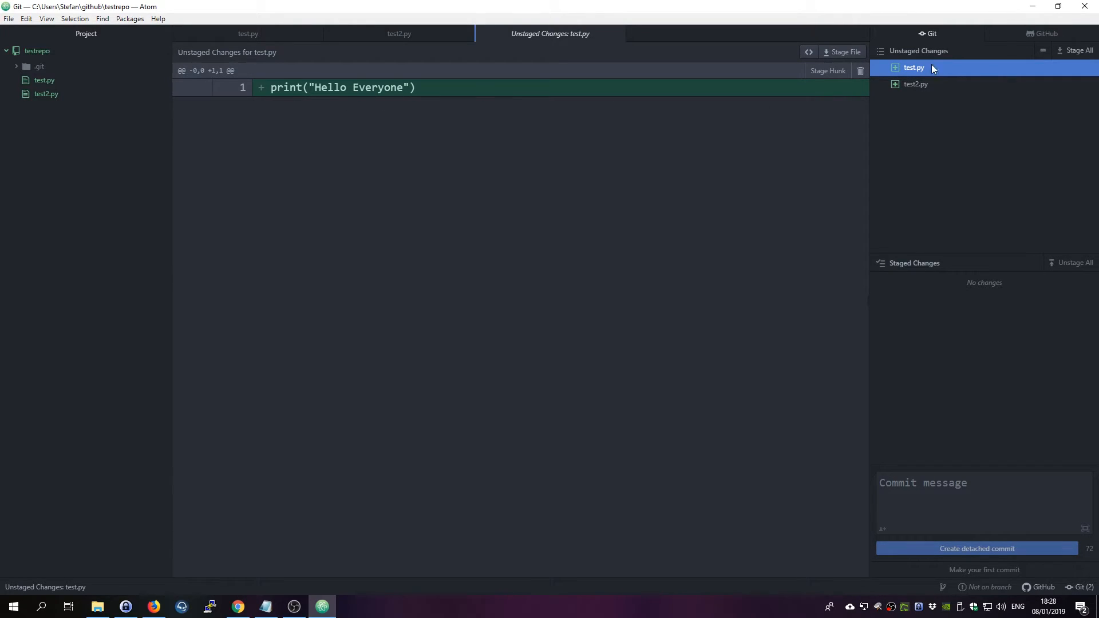
mouse_move(949, 101)
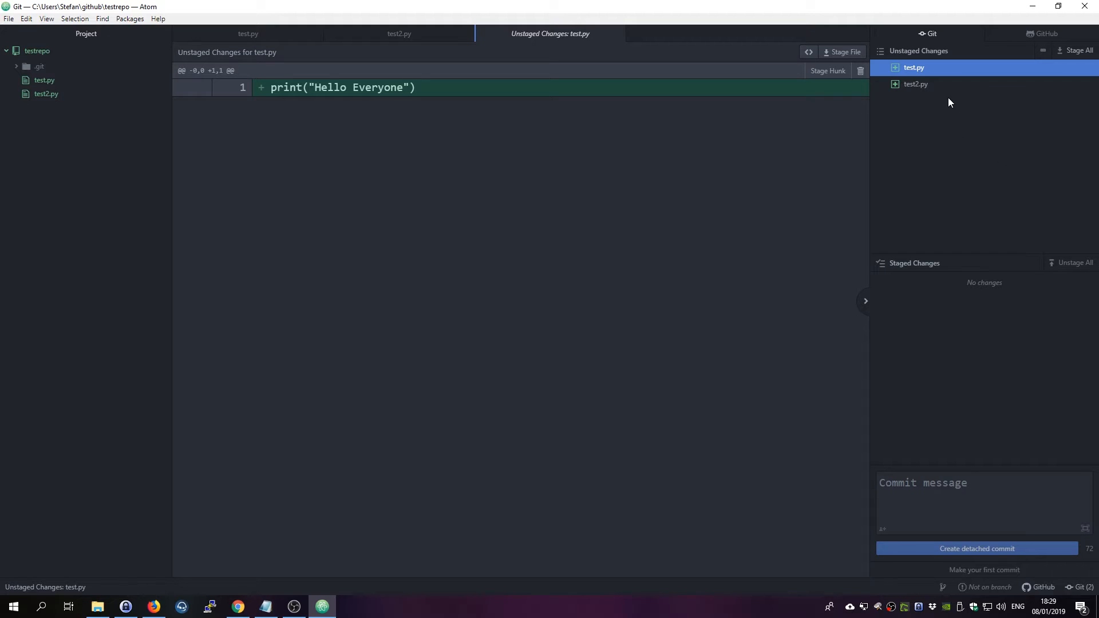
left_click(915, 84)
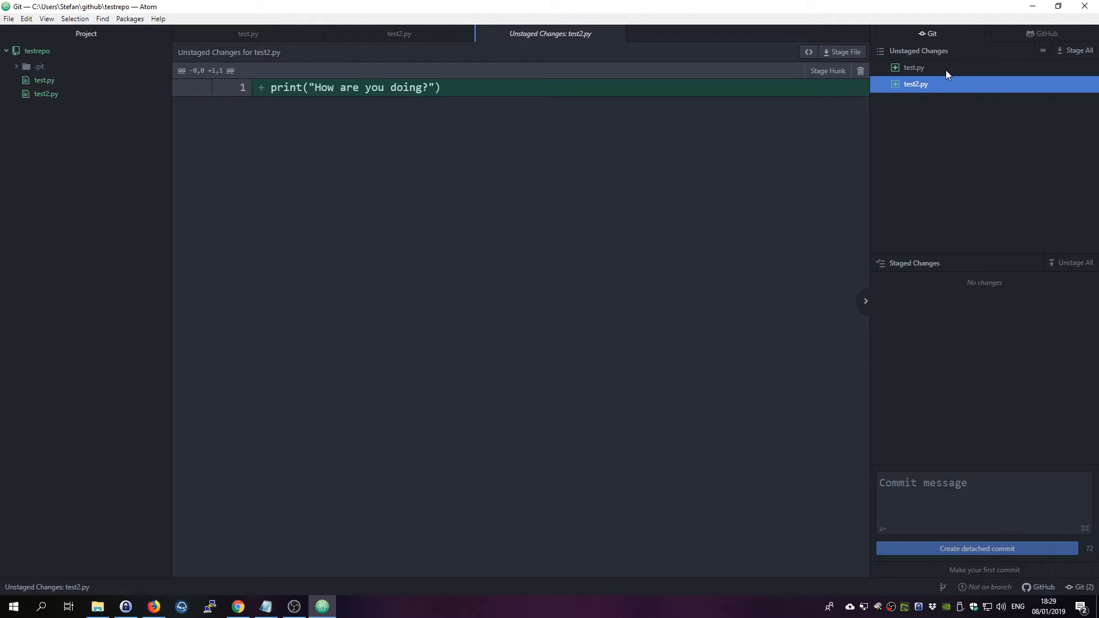
left_click(913, 68)
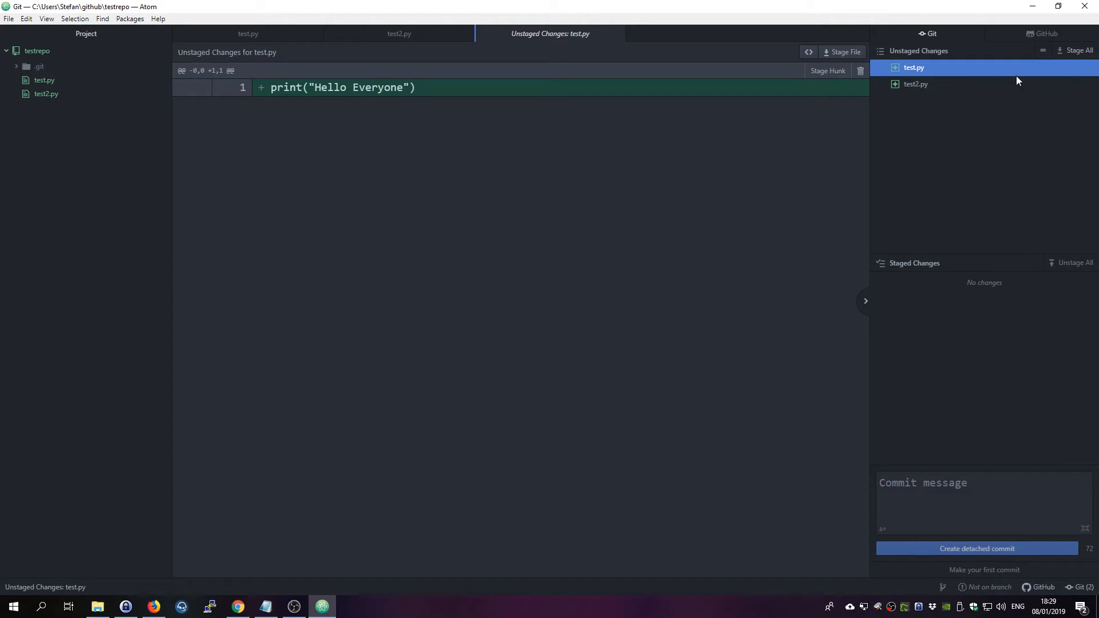
mouse_move(945, 88)
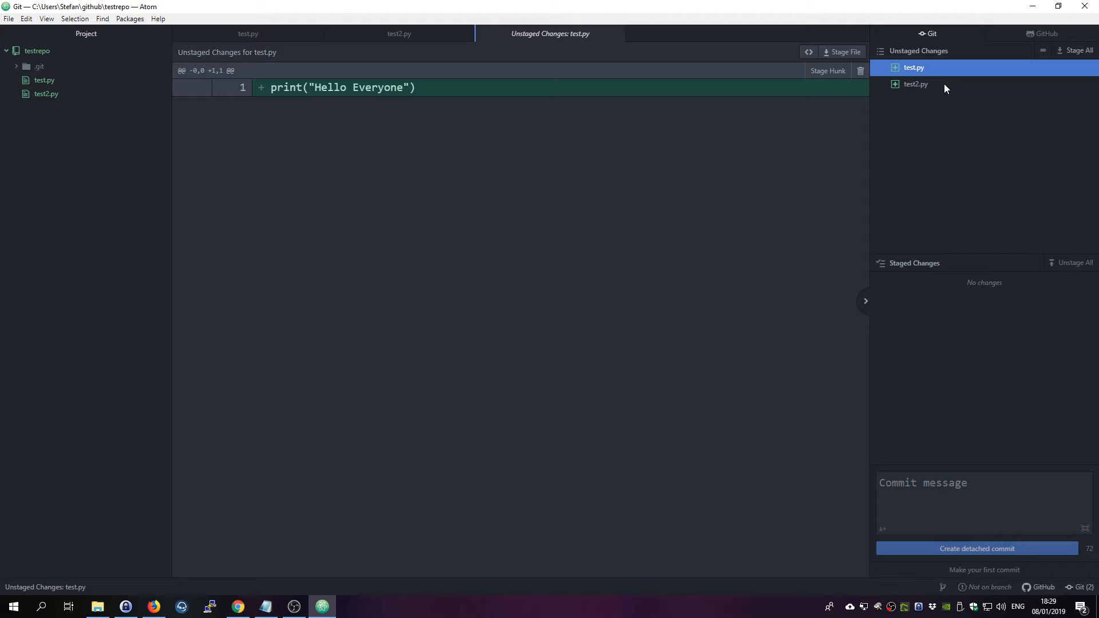
mouse_move(923, 115)
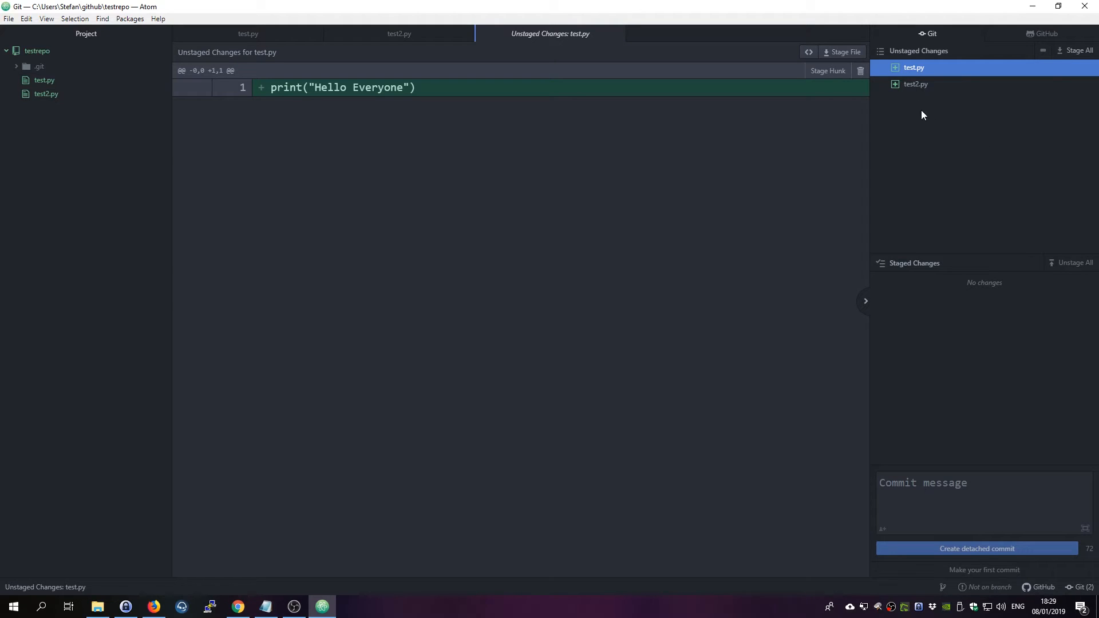
- Stage both test.py and test2.py with Stage All, ready for a commit message
right_click(914, 68)
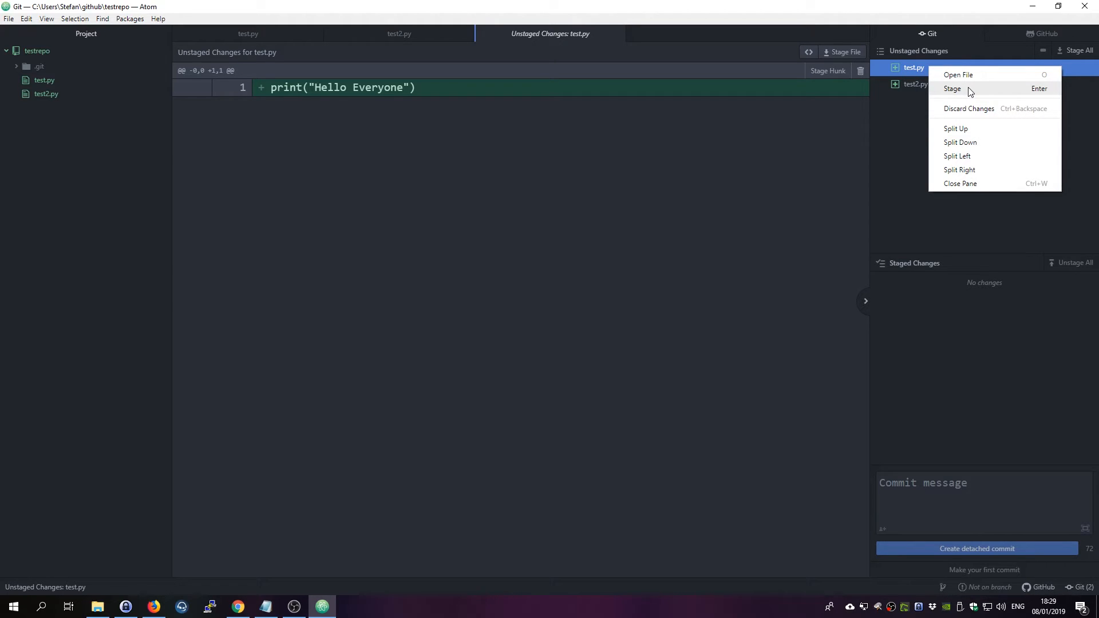
mouse_move(299, 61)
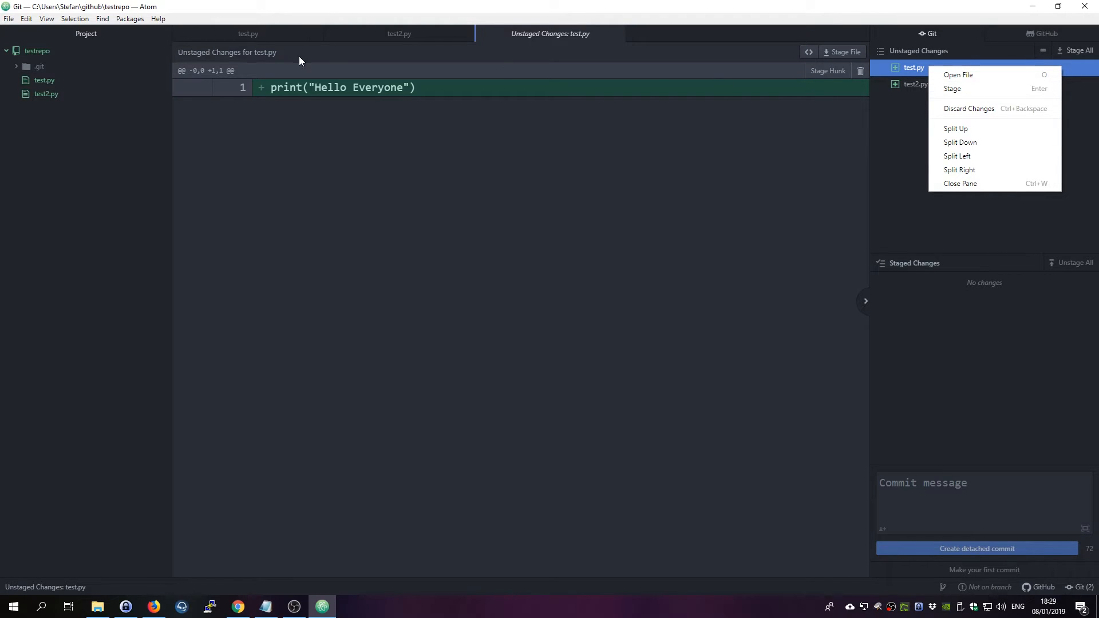
mouse_move(844, 157)
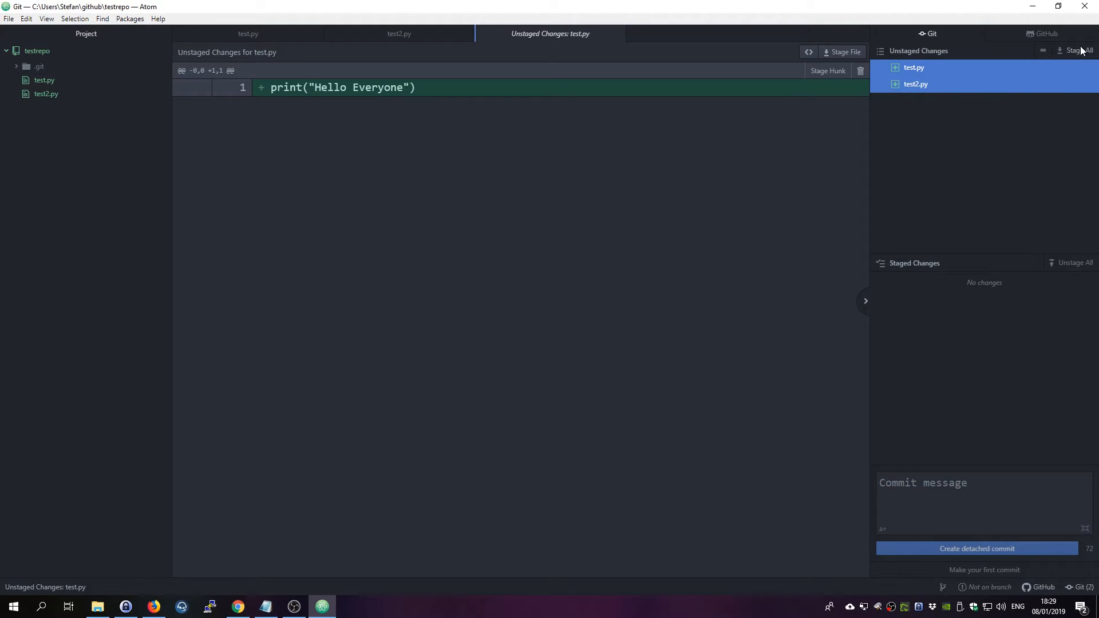
left_click(1077, 50)
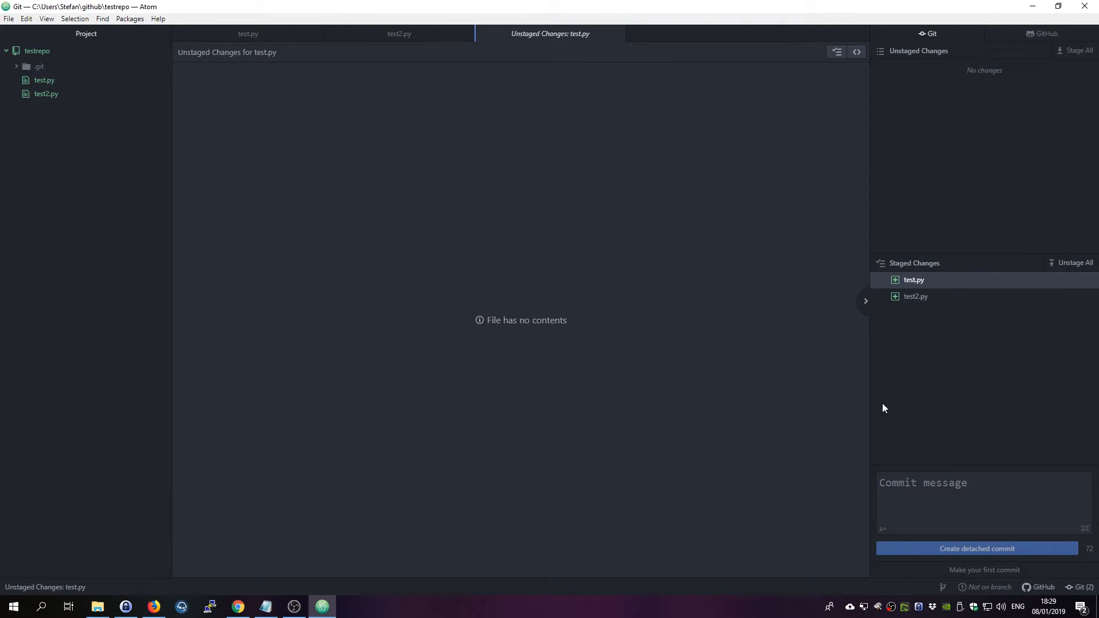
left_click(981, 497)
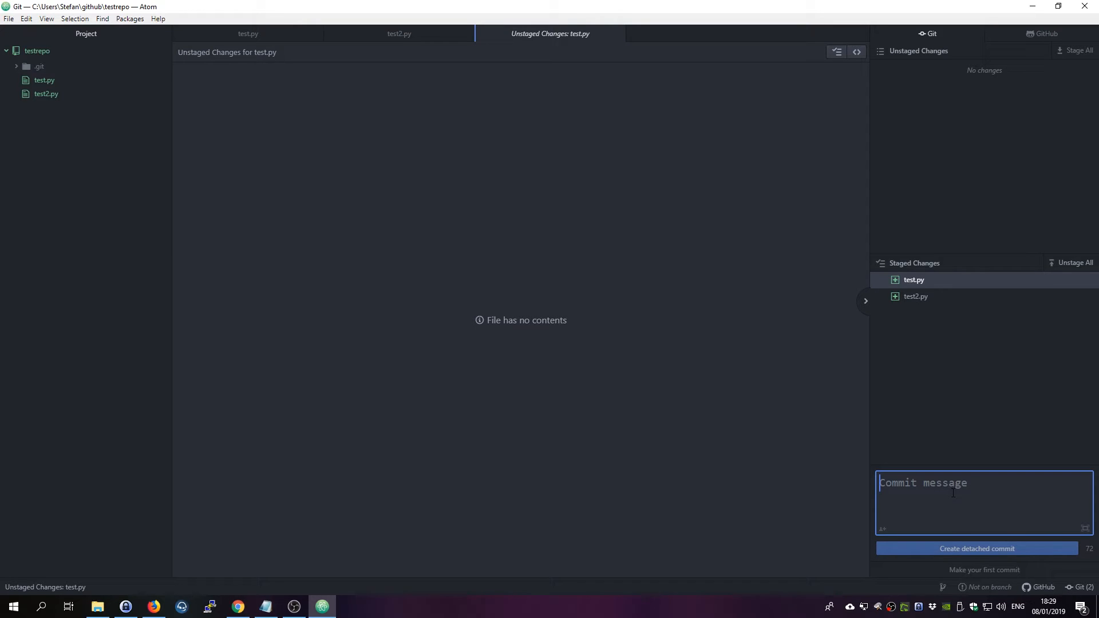
- Commit the two staged files, test.py and test2.py, with the message 'Initial Commit'
type("Initial")
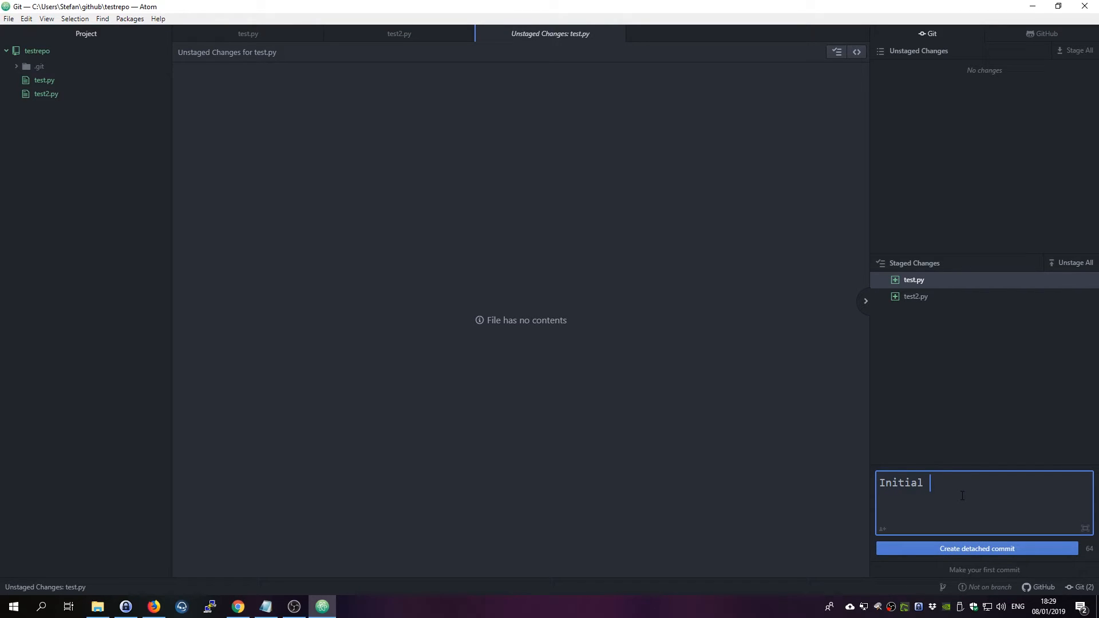
type("Commit")
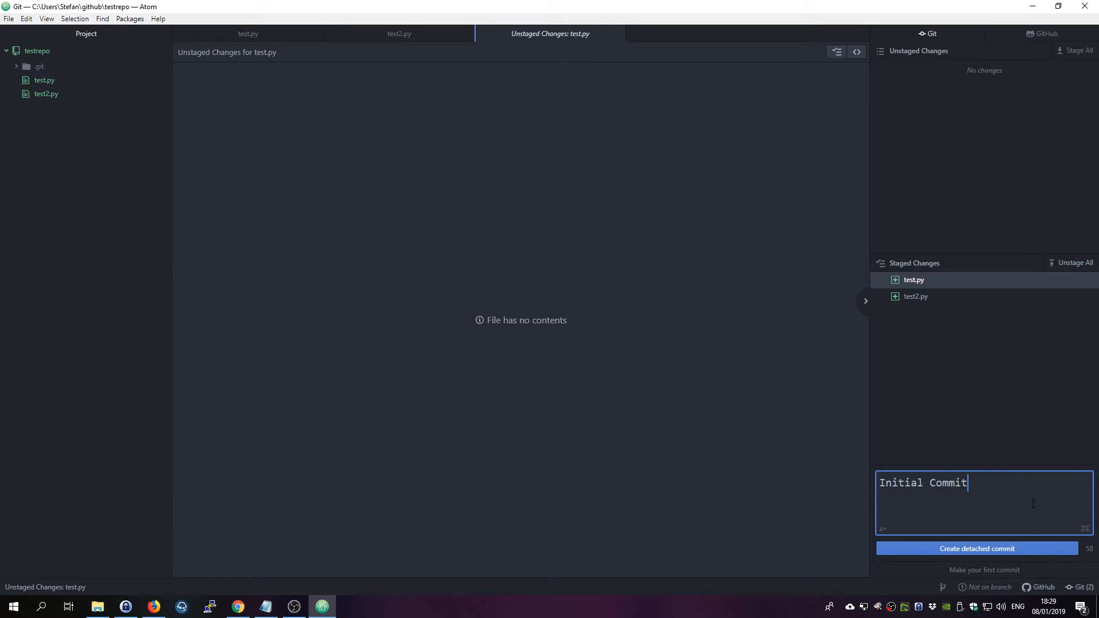
mouse_move(993, 559)
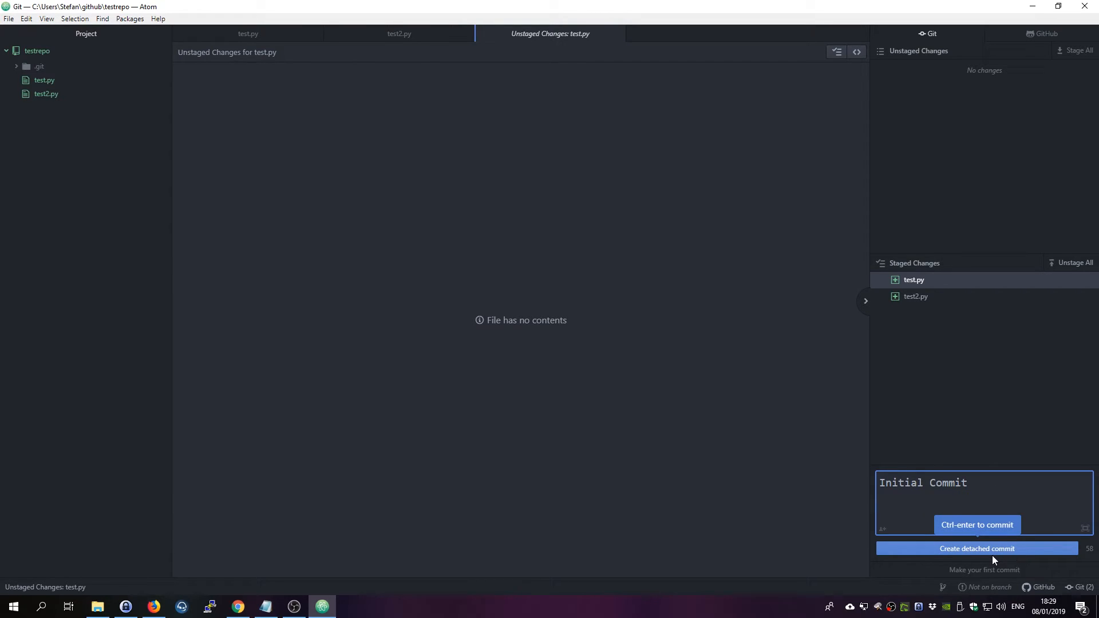
left_click(976, 548)
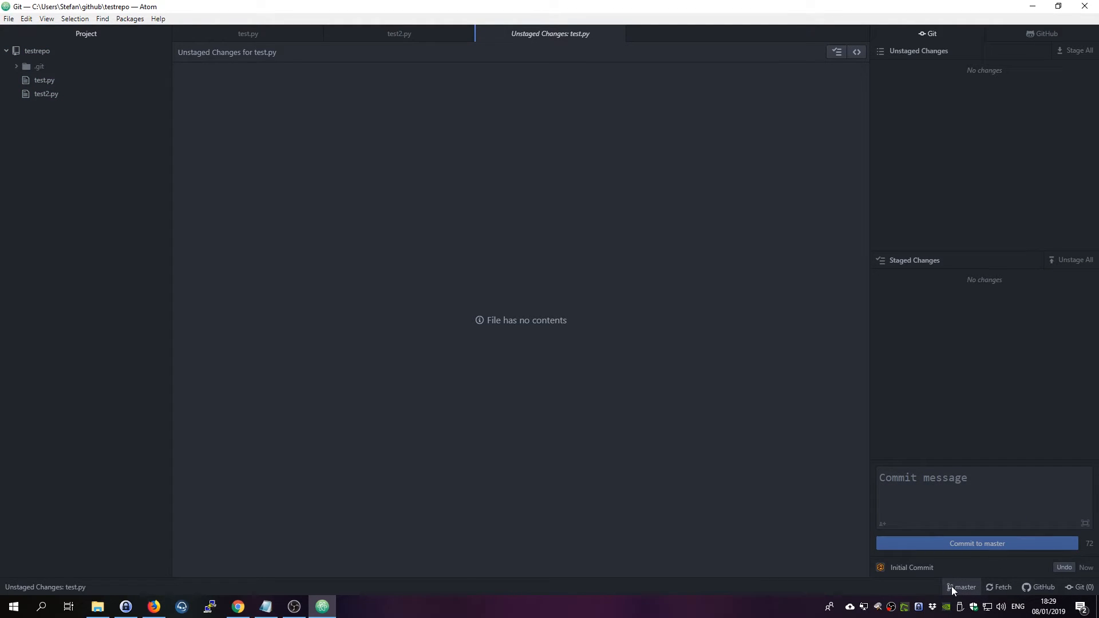
- Create and check out a new branch named mainbranch in Atom's Git panel
left_click(963, 587)
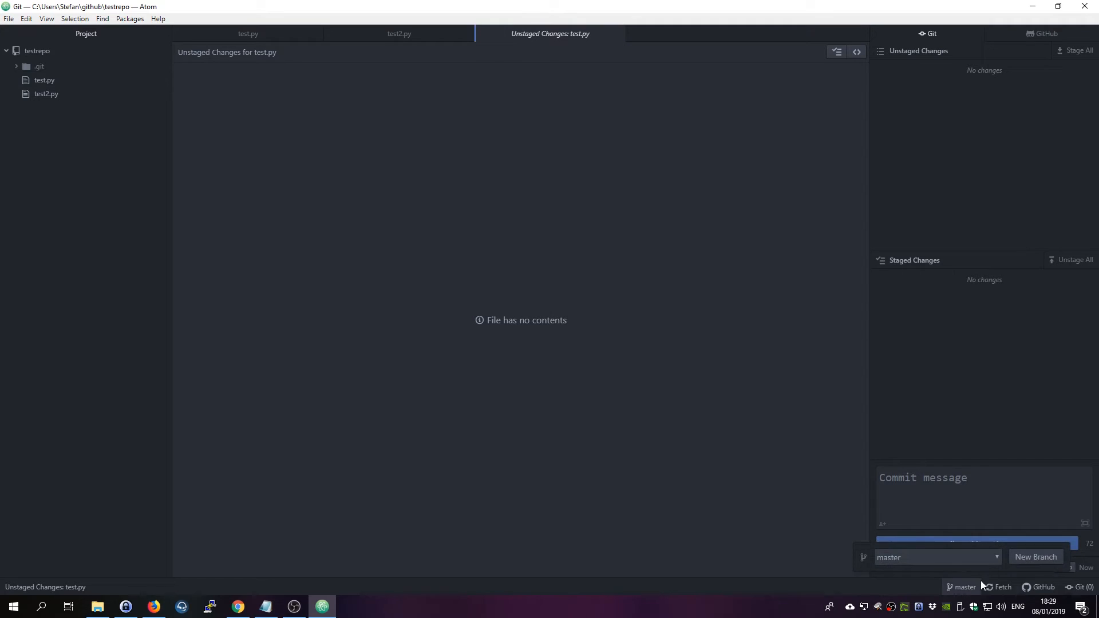
left_click(1035, 556)
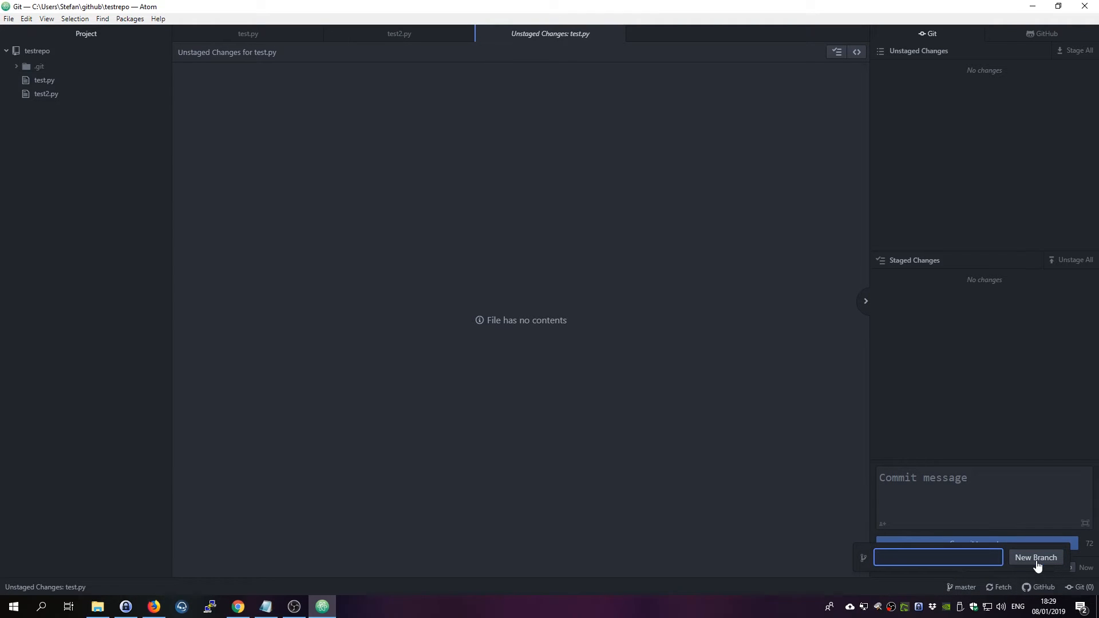
type("te")
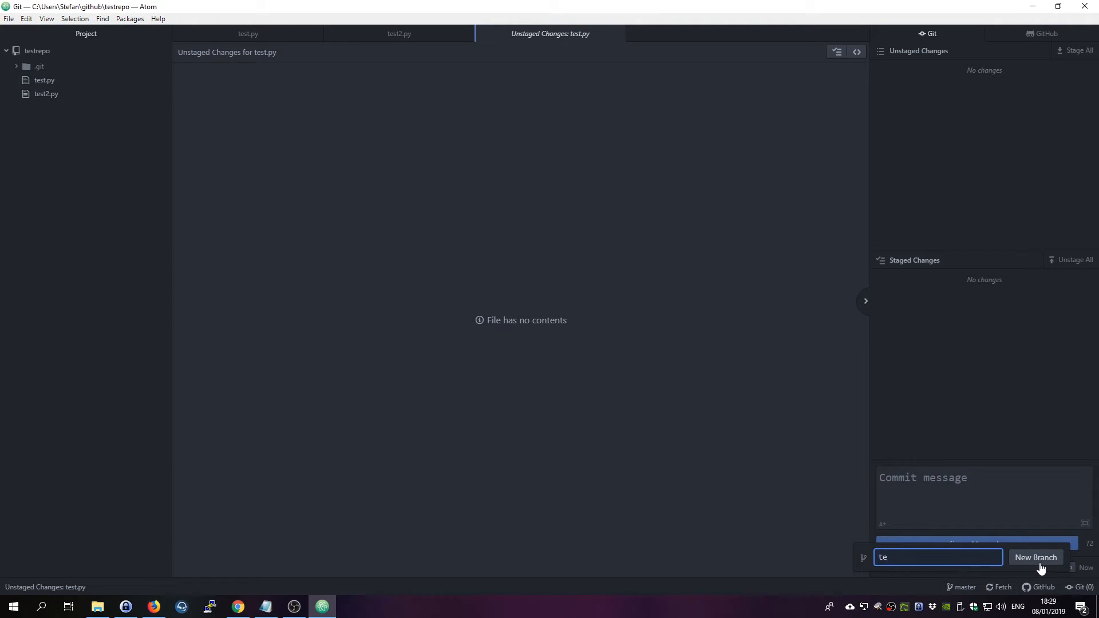
type("mainbra")
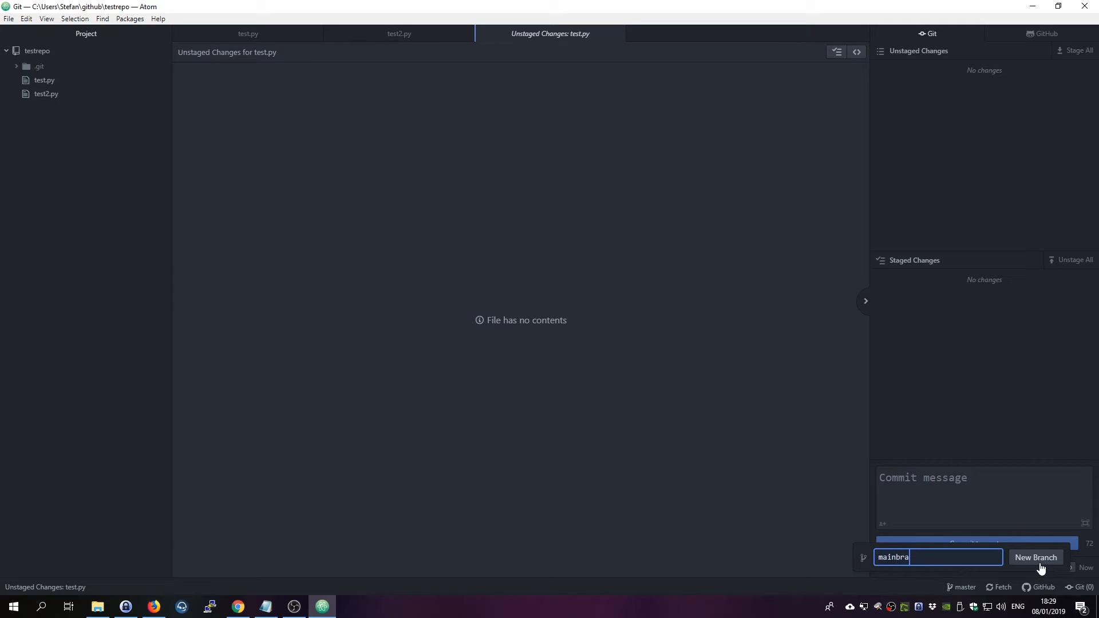
type("nch")
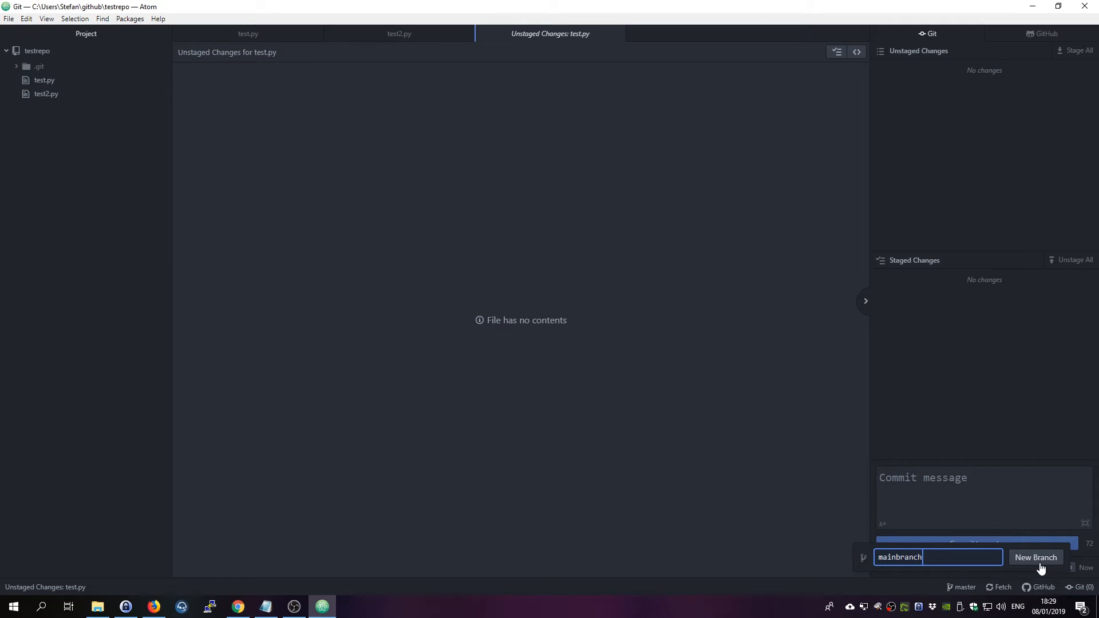
left_click(1033, 557)
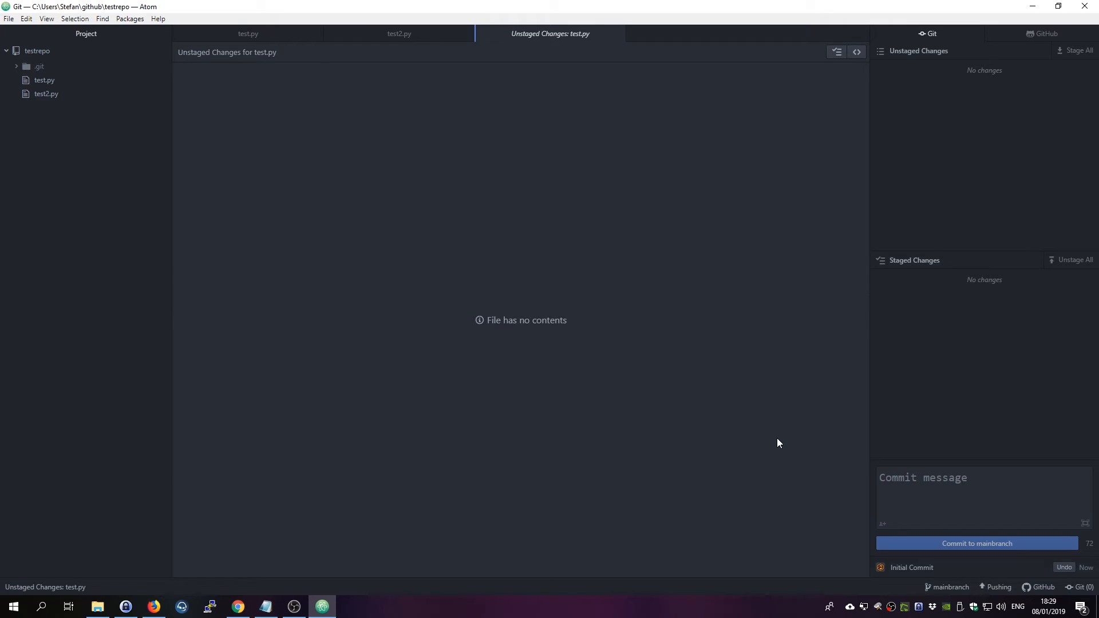
mouse_move(280, 450)
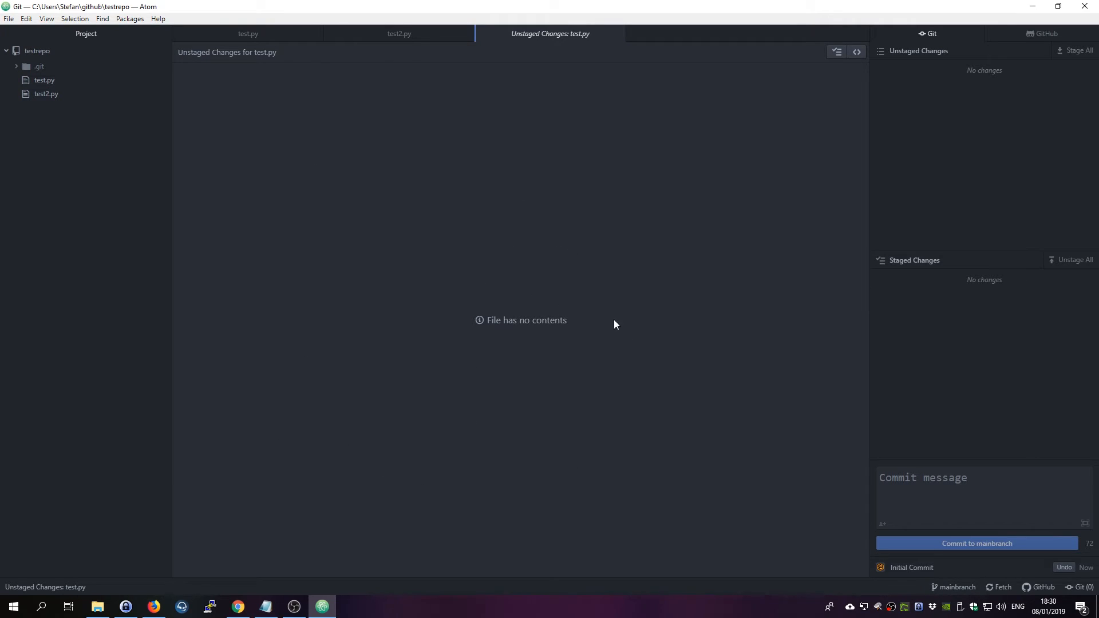
mouse_move(566, 362)
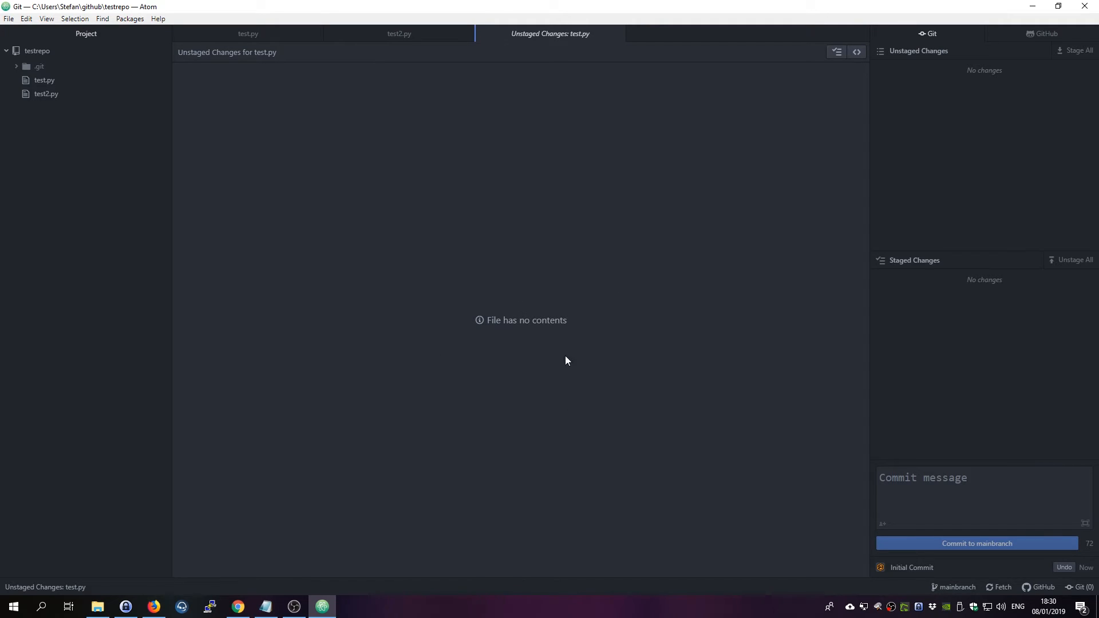
mouse_move(593, 452)
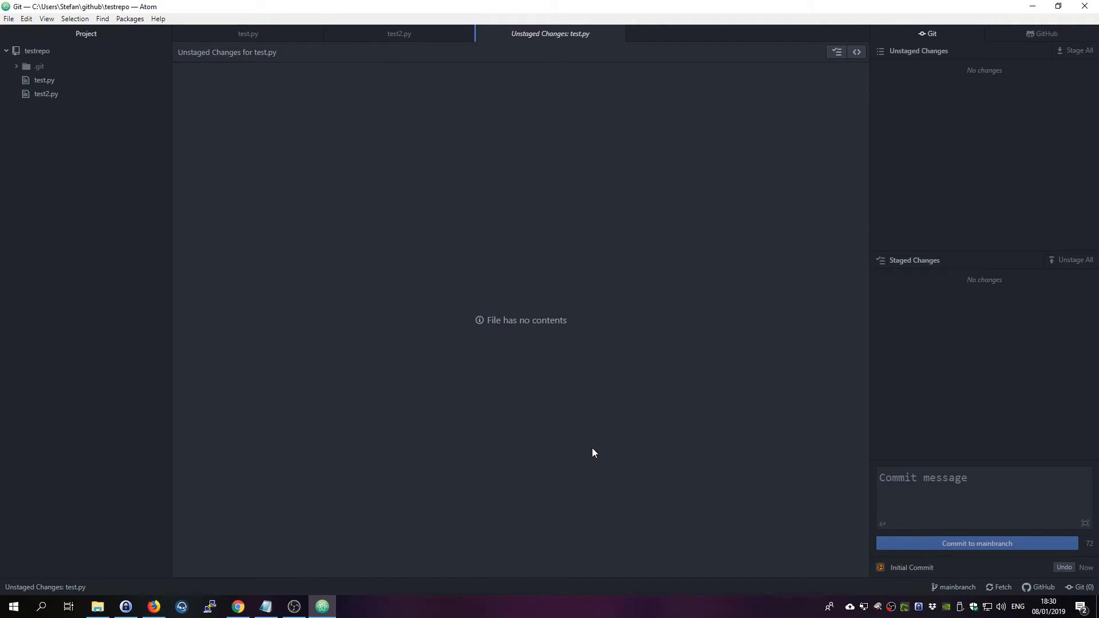
mouse_move(1002, 587)
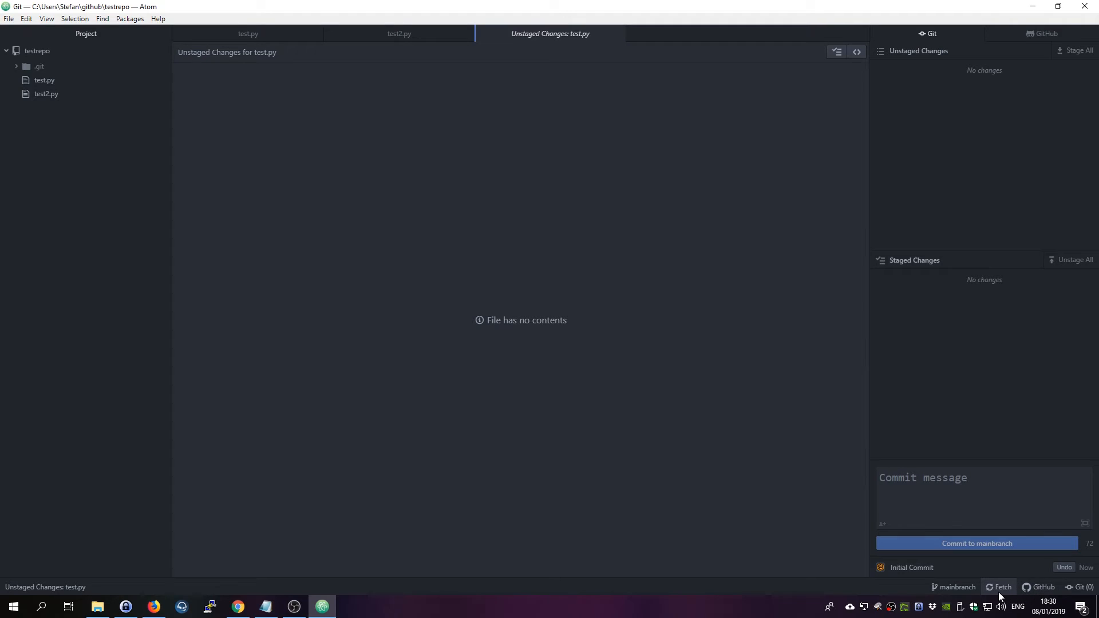
mouse_move(1071, 298)
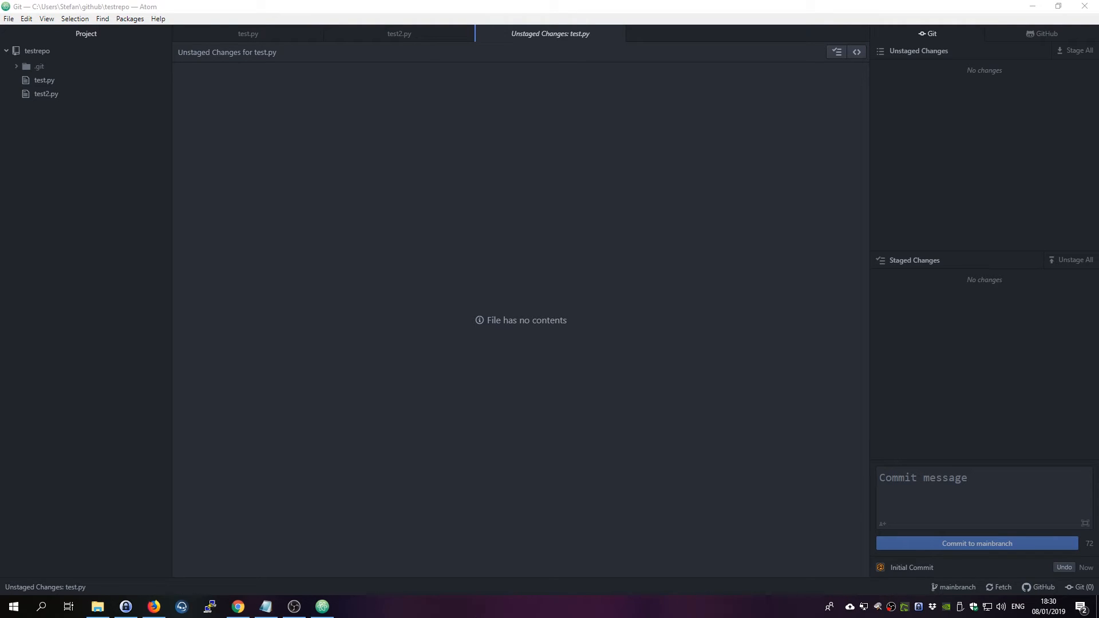
mouse_move(382, 613)
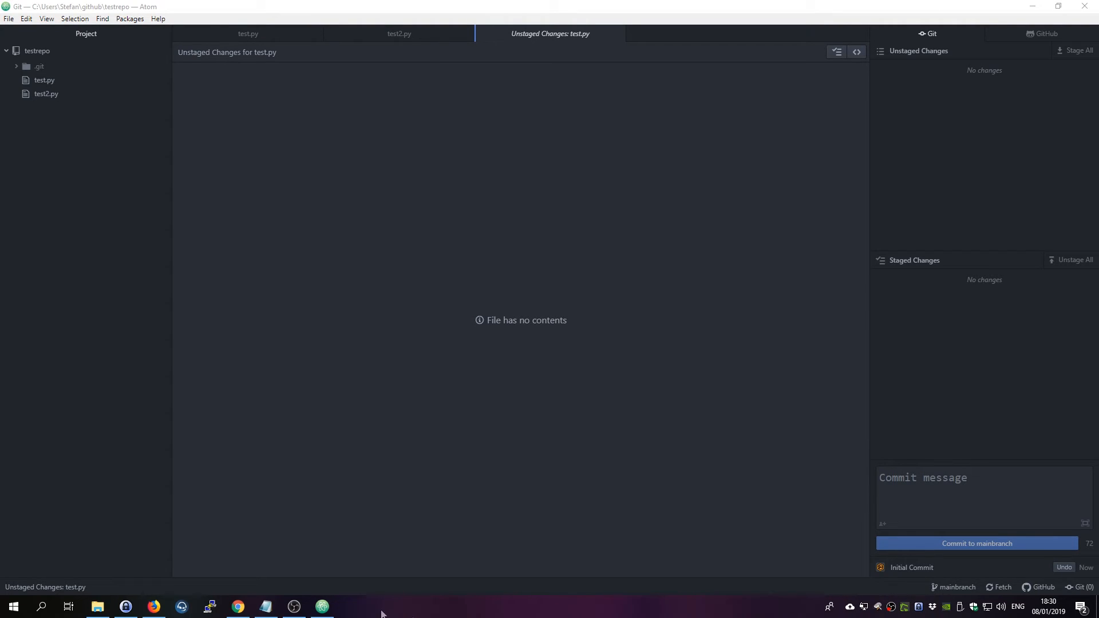
- After the mainbranch push completes, bring Google Chrome to the front
left_click(237, 606)
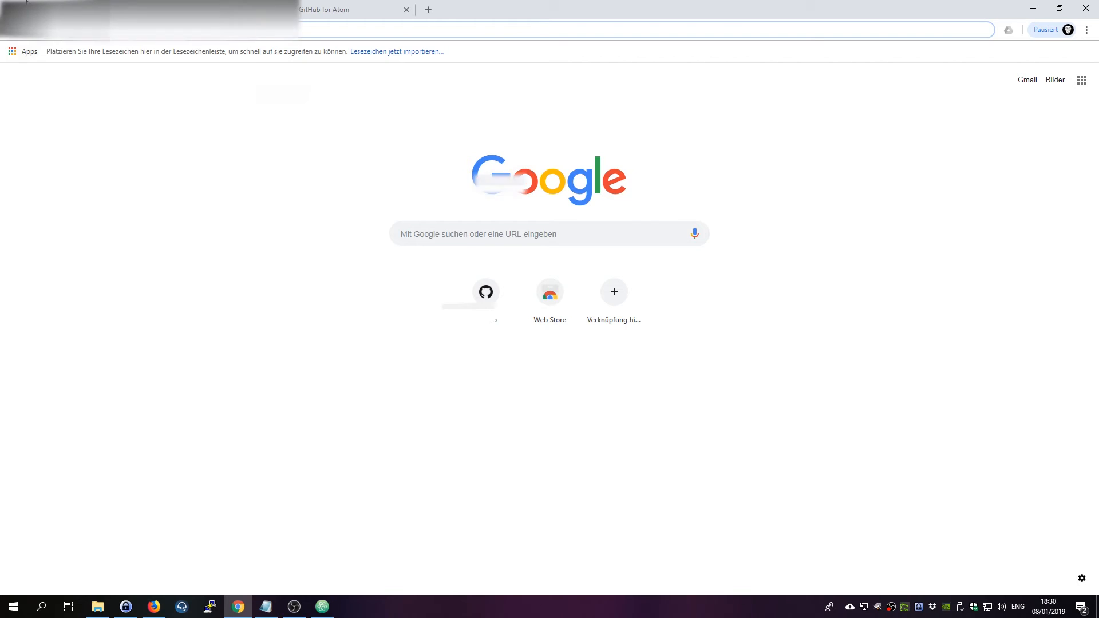
- Open testrepo on GitHub, inspect test.py and test2.py, then return to Atom
left_click(484, 291)
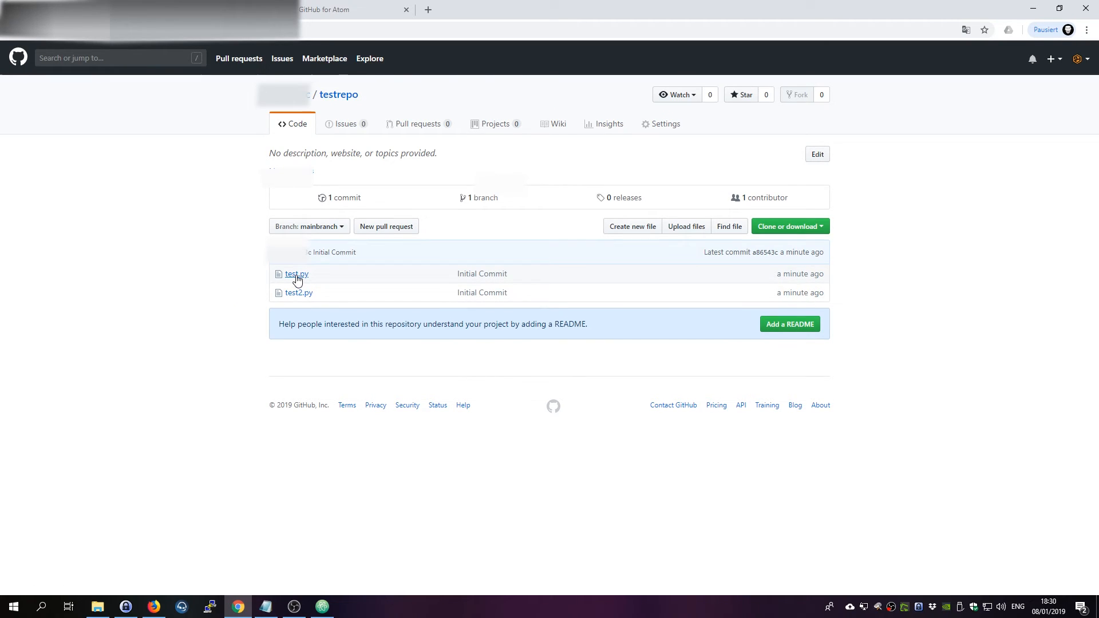
mouse_move(529, 258)
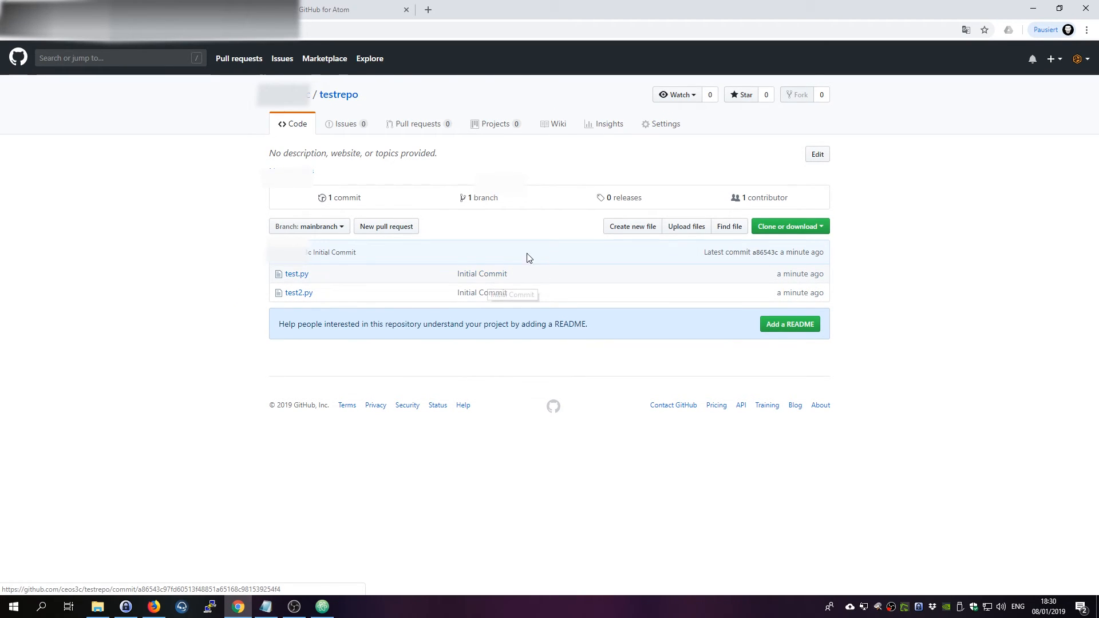
left_click(297, 274)
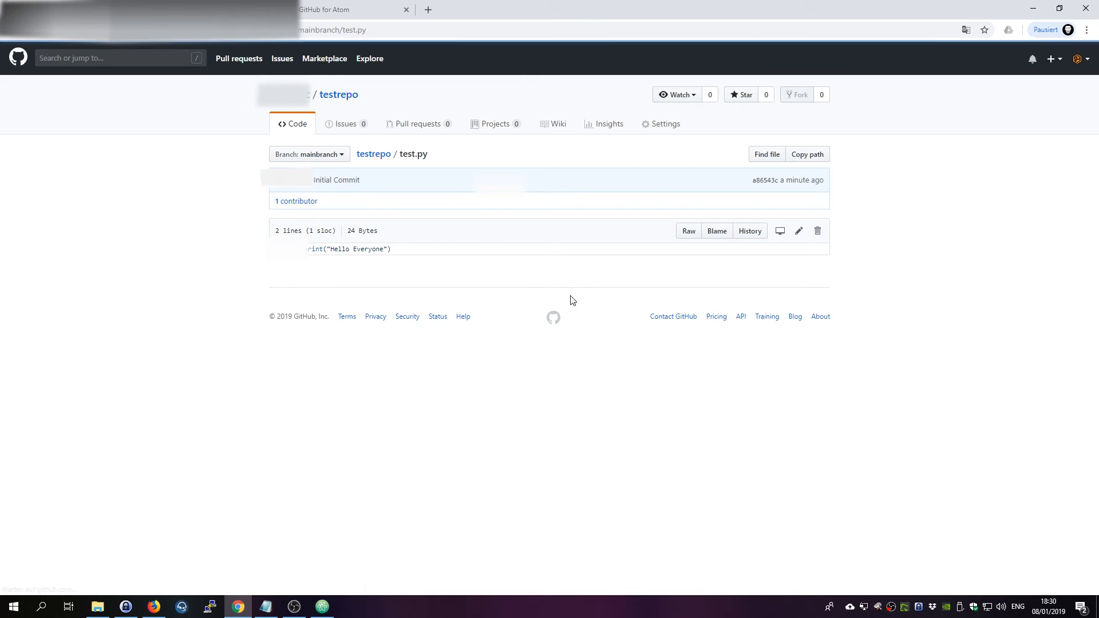
mouse_move(449, 259)
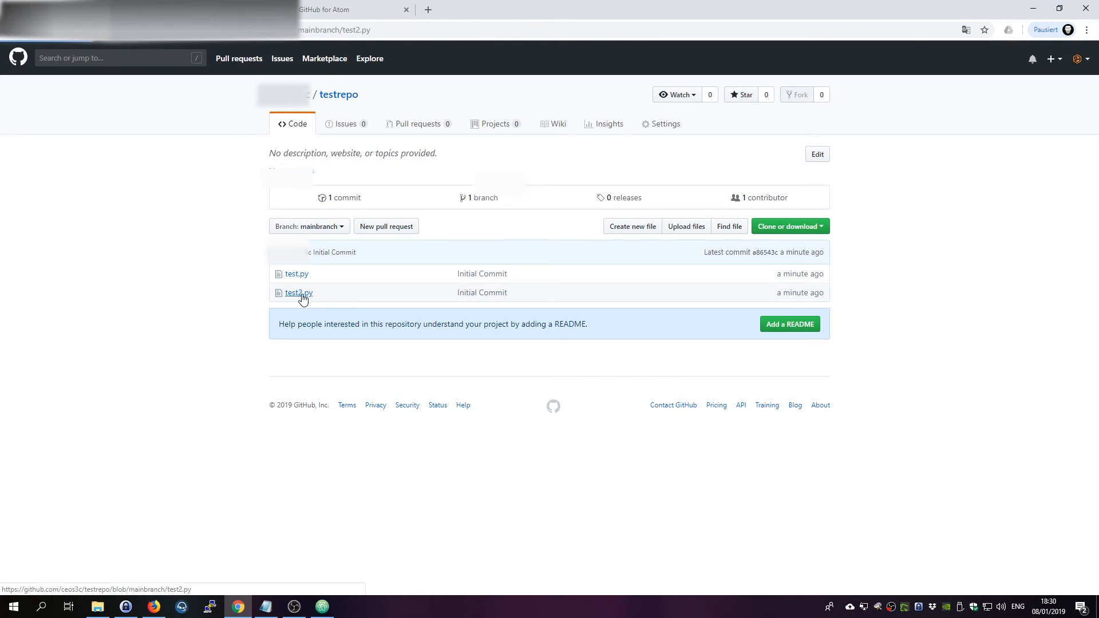
left_click(297, 293)
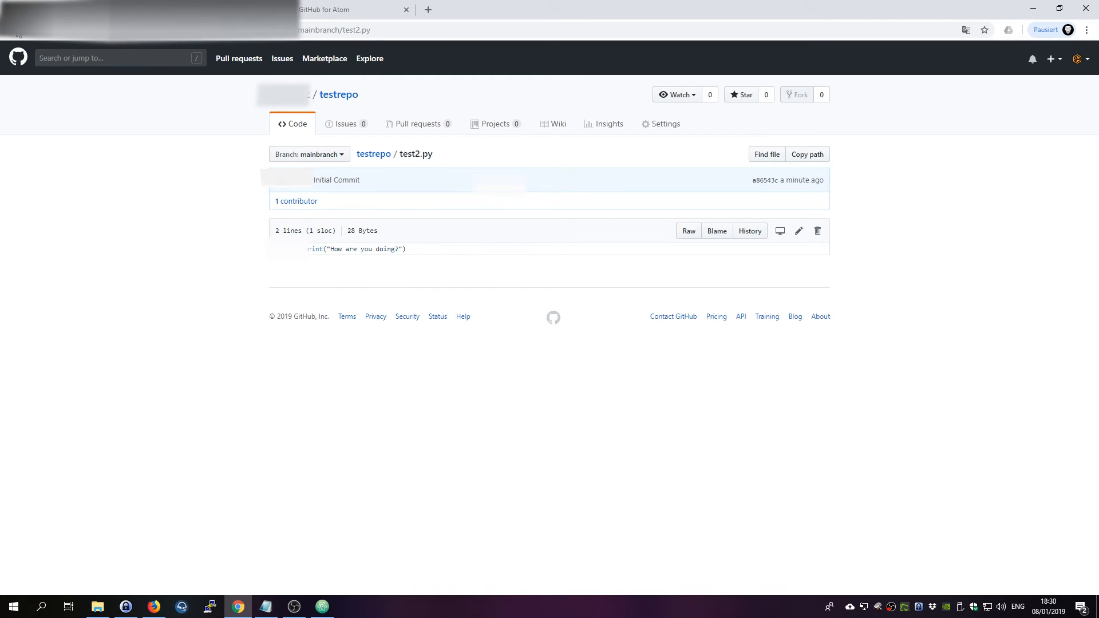
left_click(373, 154)
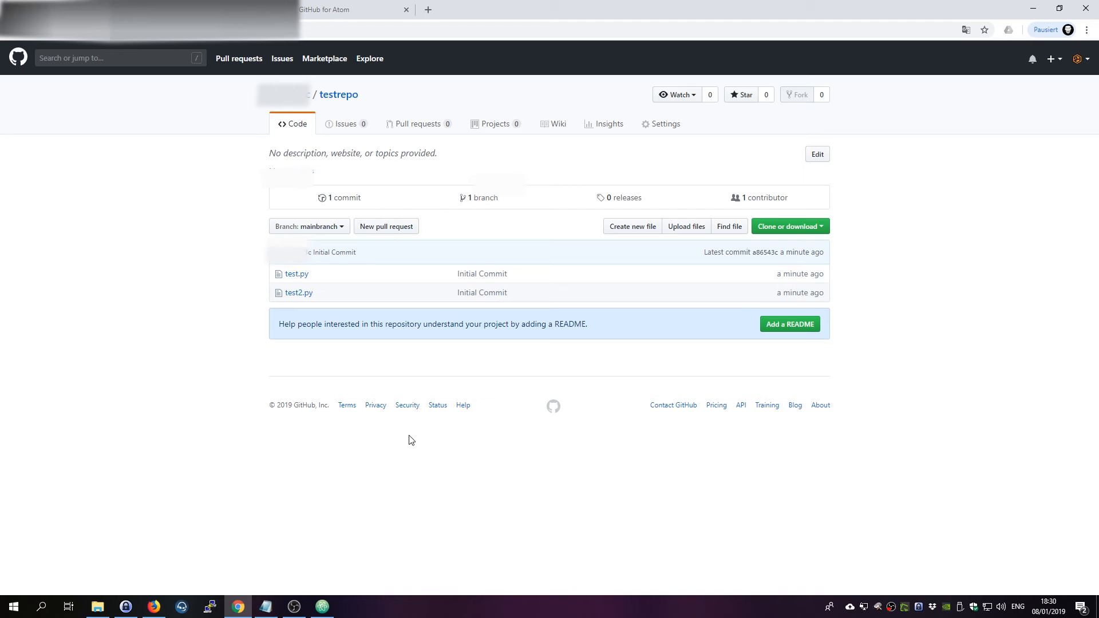
mouse_move(406, 443)
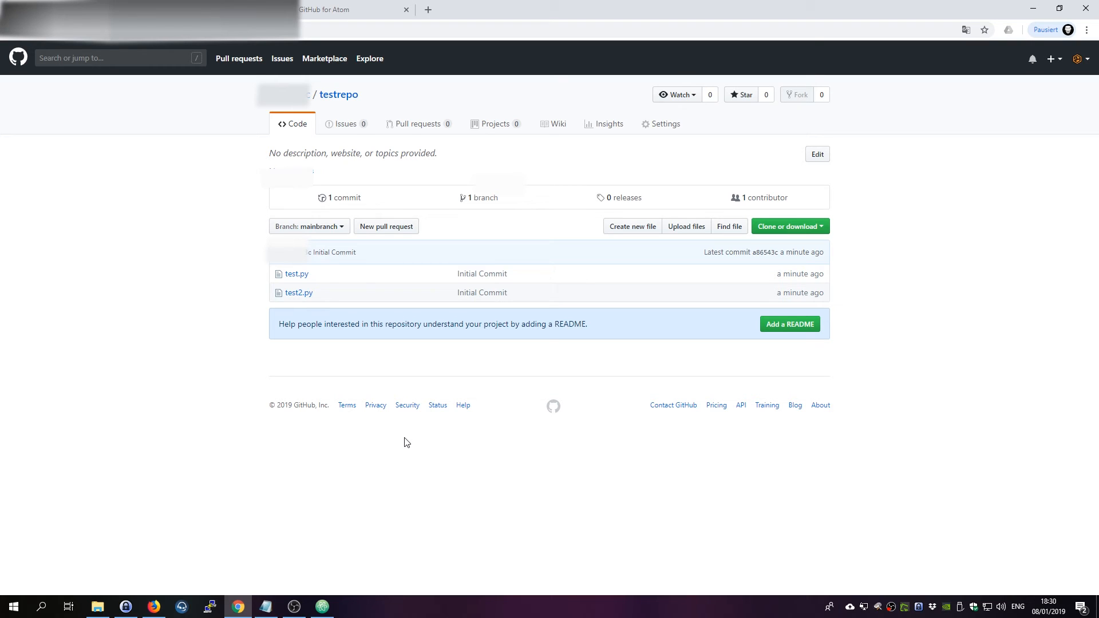
left_click(321, 606)
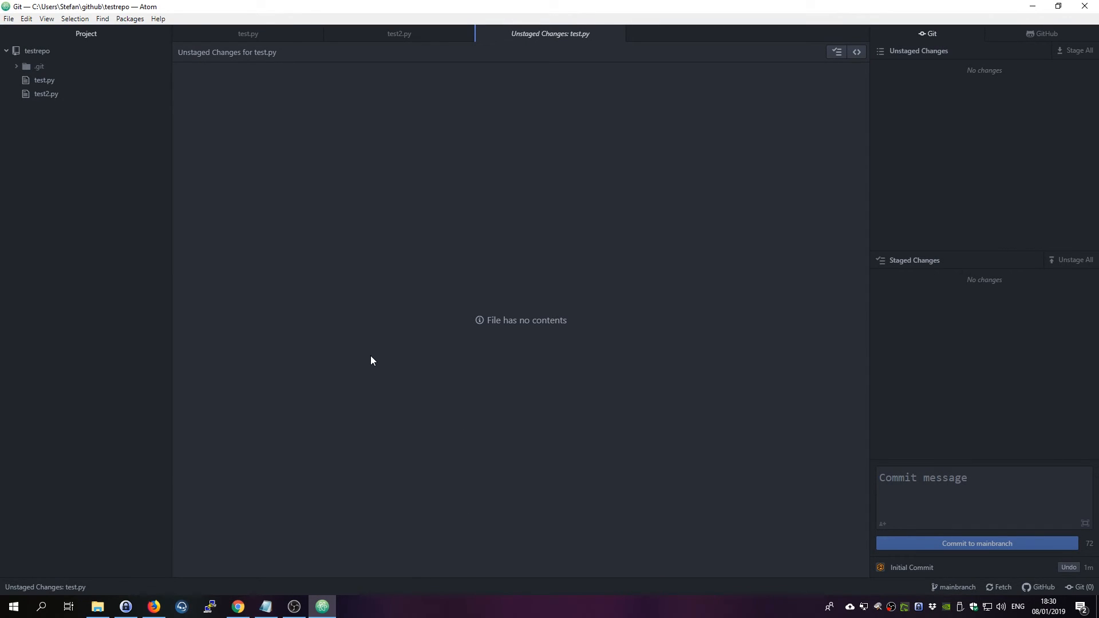
mouse_move(321, 184)
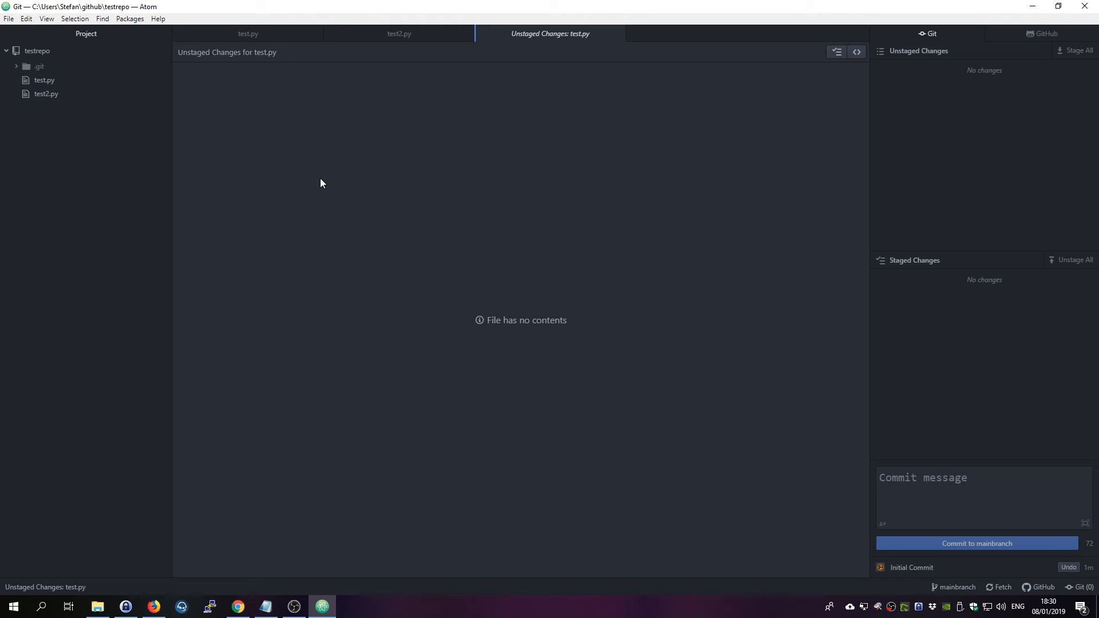
mouse_move(624, 309)
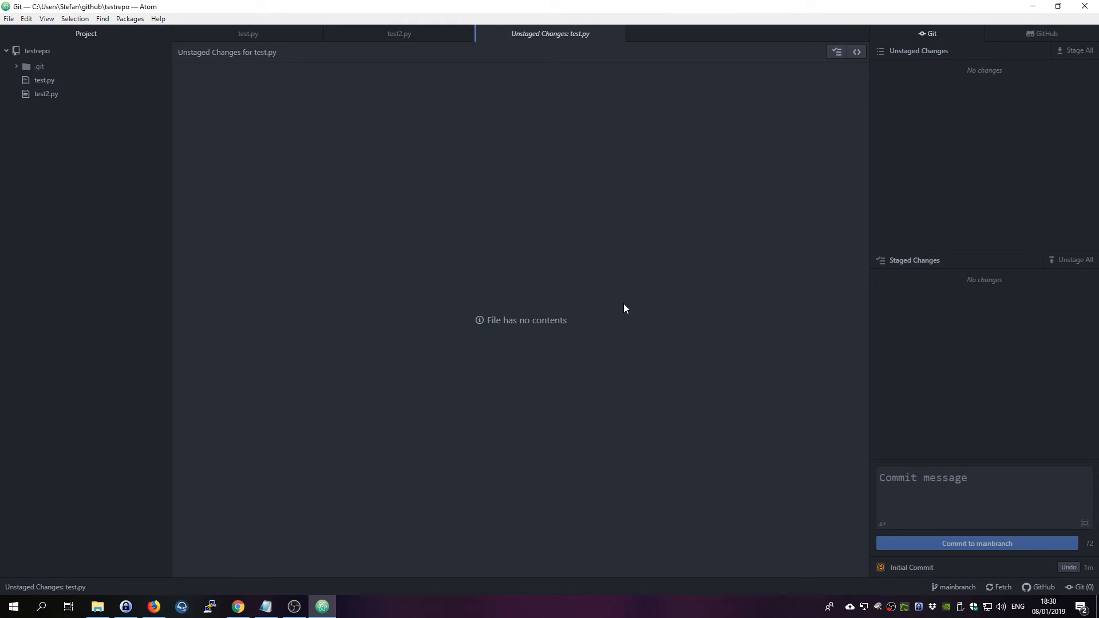
mouse_move(615, 119)
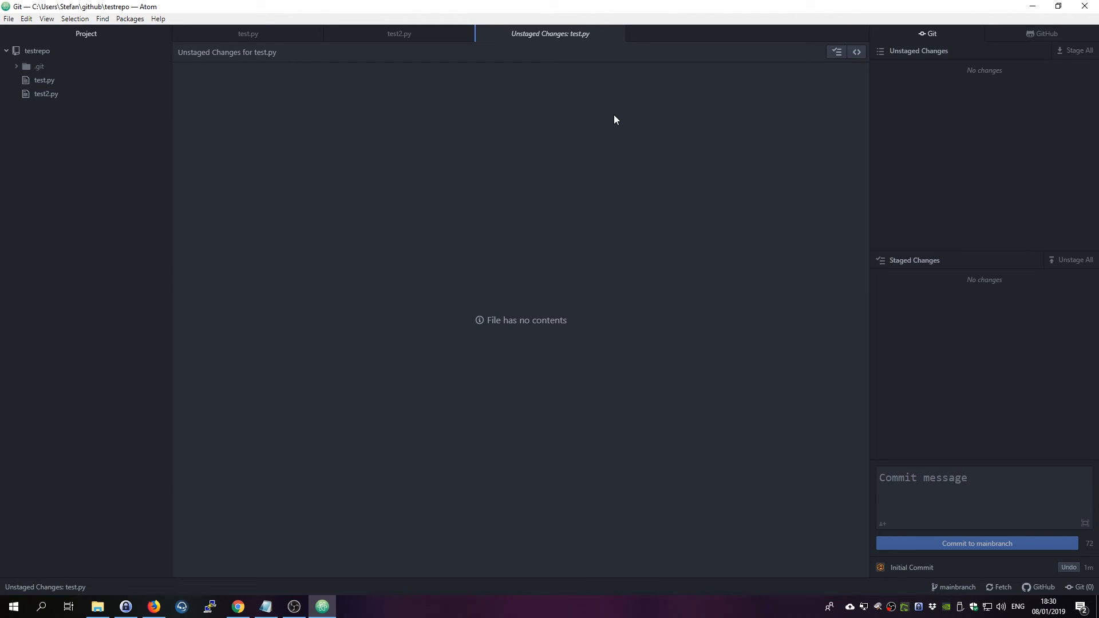
mouse_move(231, 75)
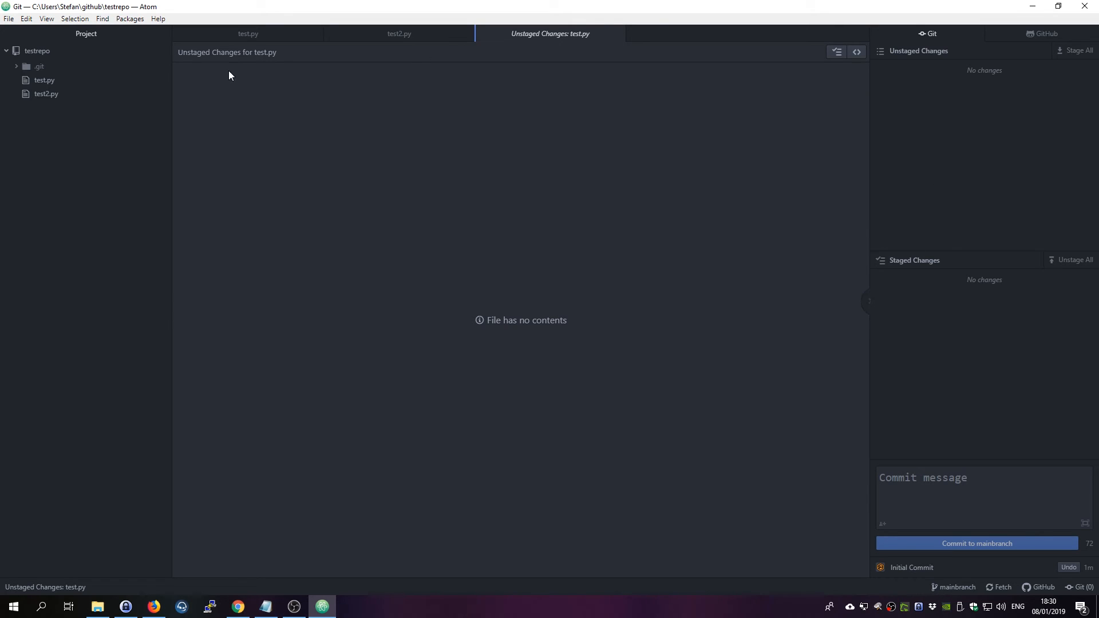
mouse_move(36, 51)
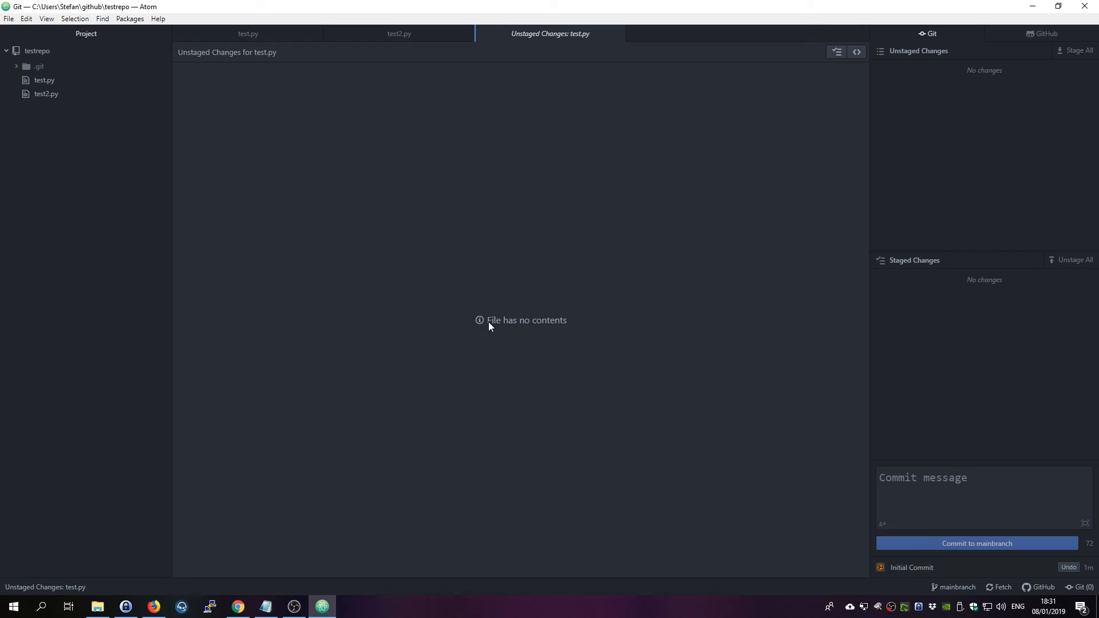
mouse_move(621, 449)
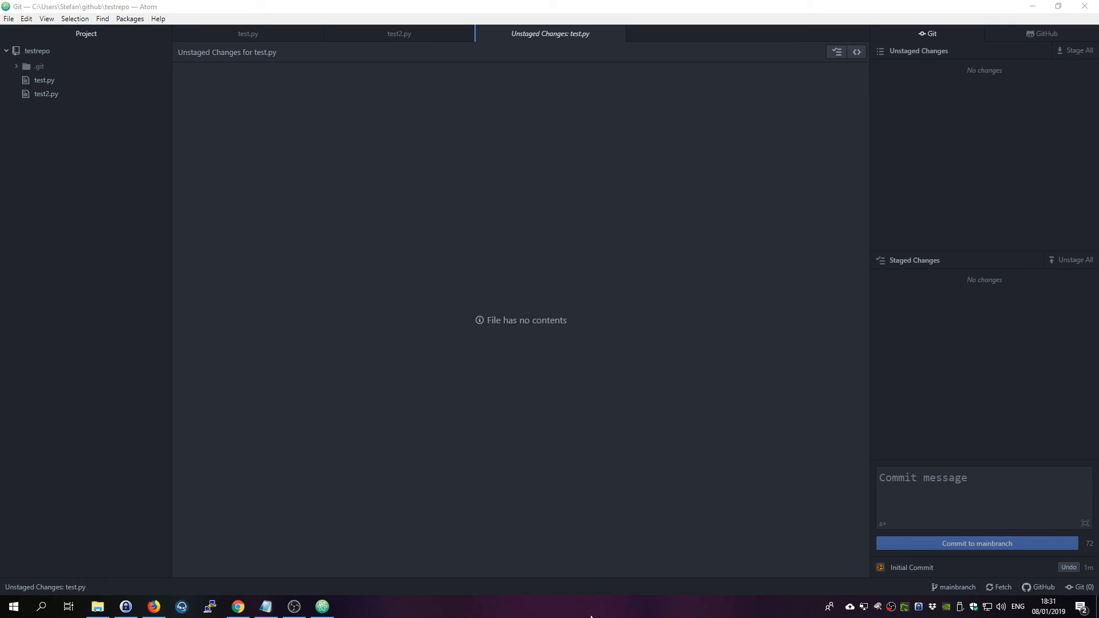
mouse_move(585, 611)
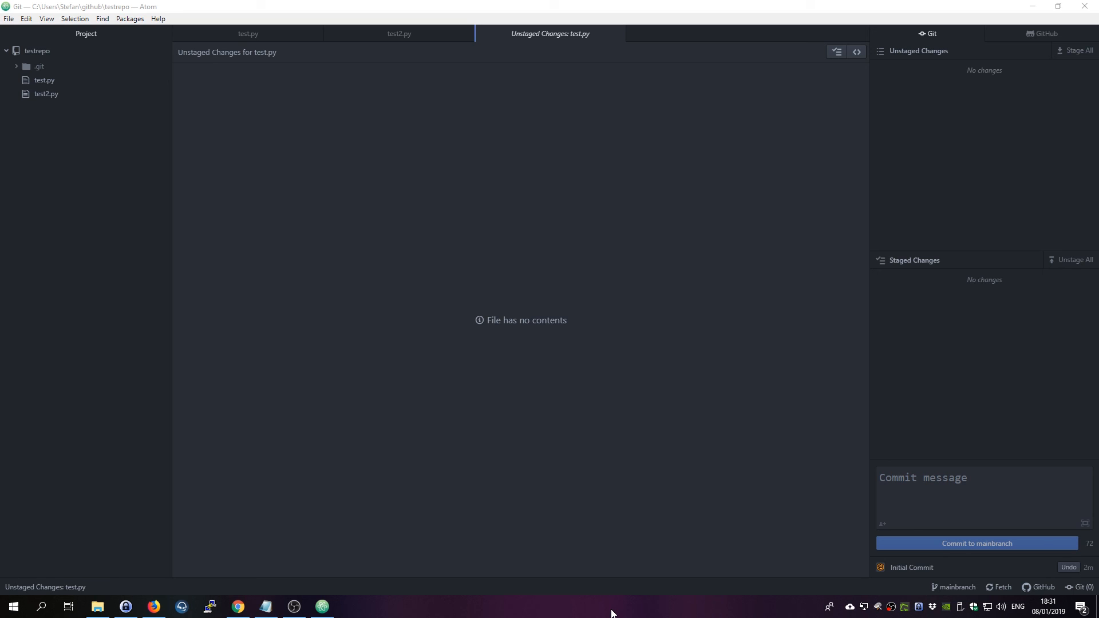
mouse_move(657, 592)
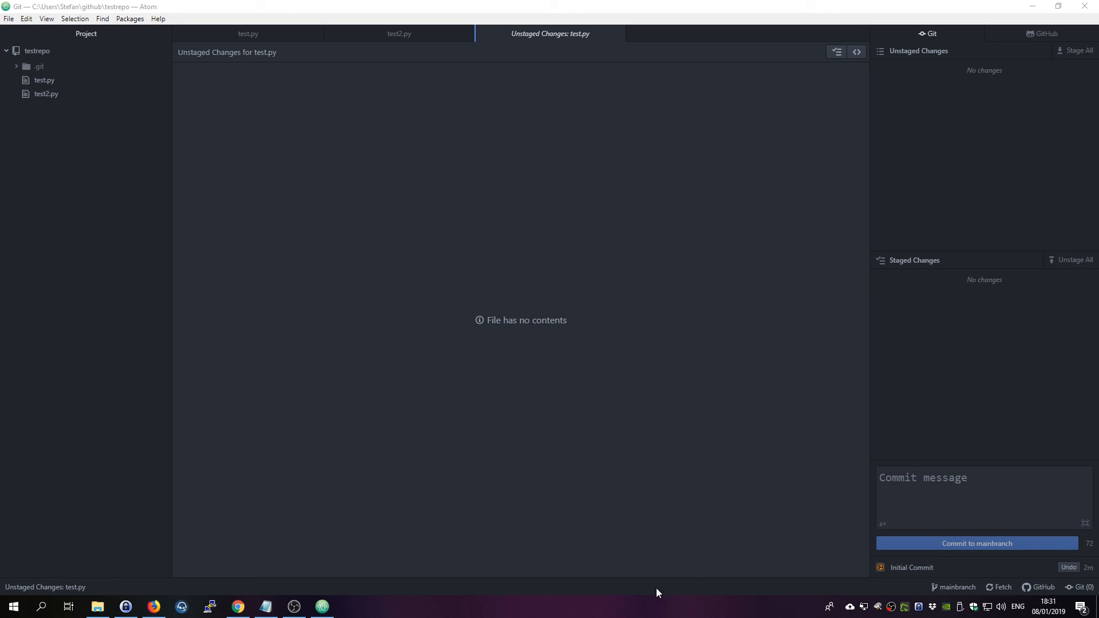
mouse_move(683, 571)
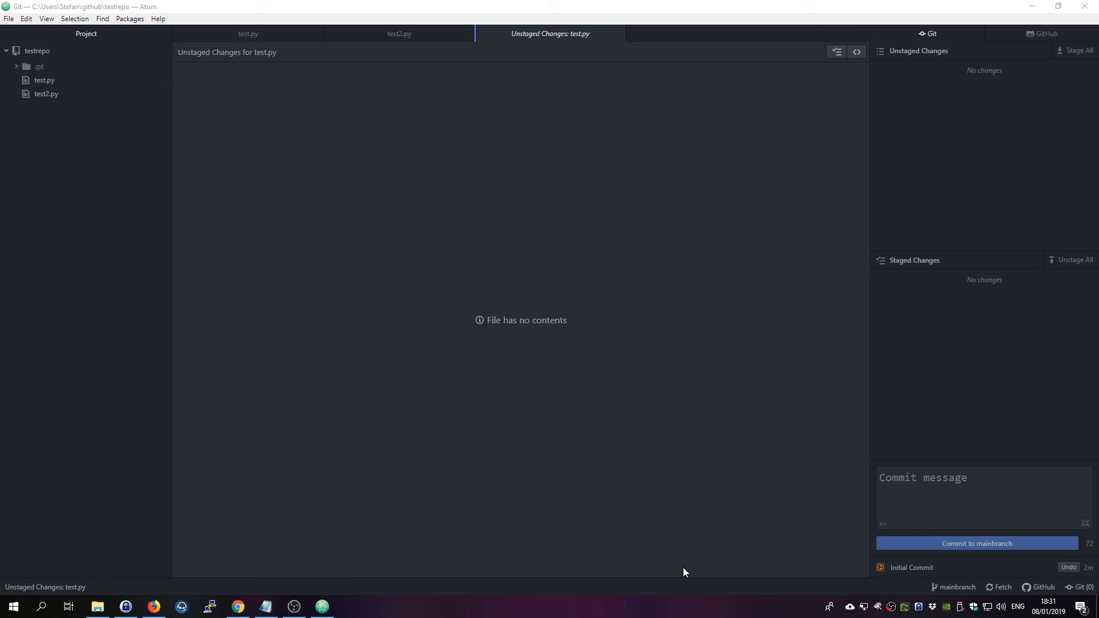